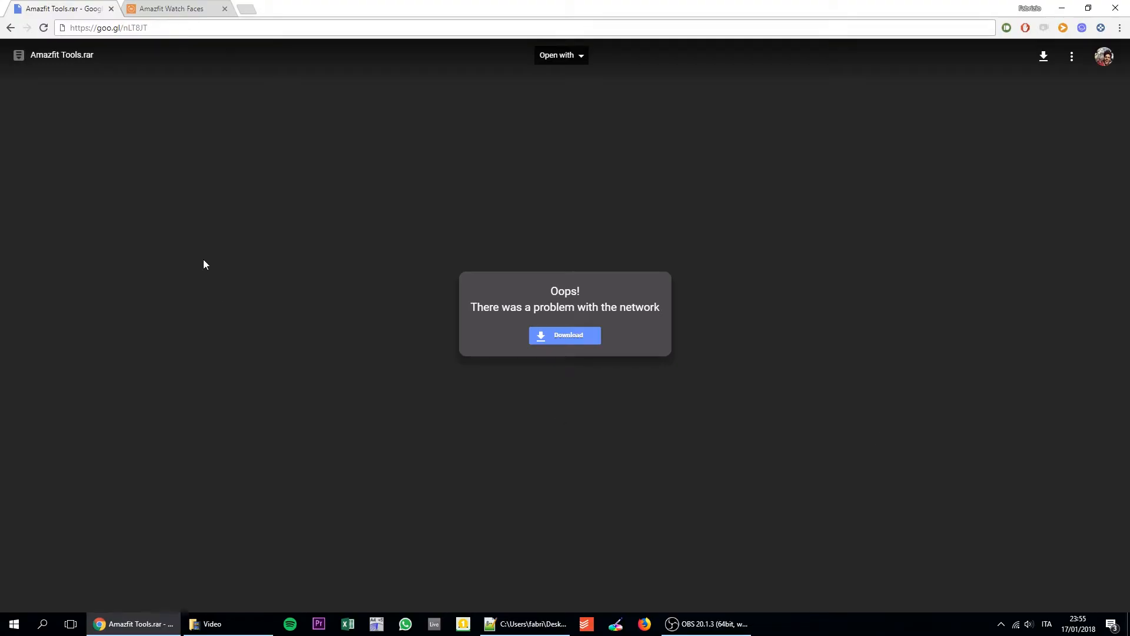
Download Amazfit Tools.rar from Google Drive and inspect its WatchFace.exe and malus.bin files
left_click(167, 28)
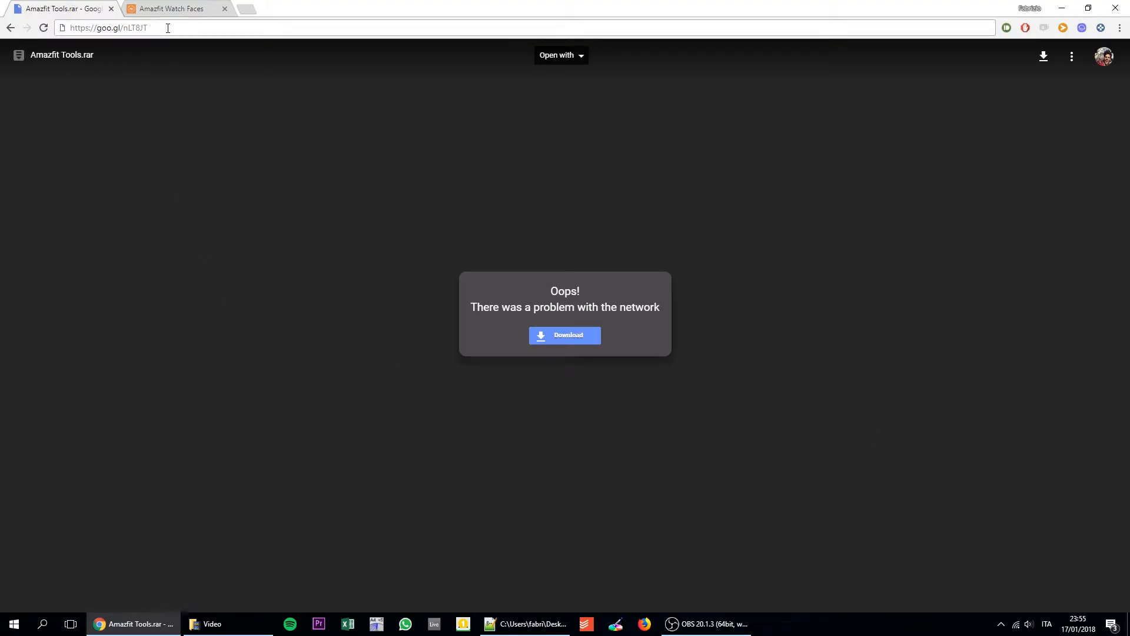
left_click(108, 27)
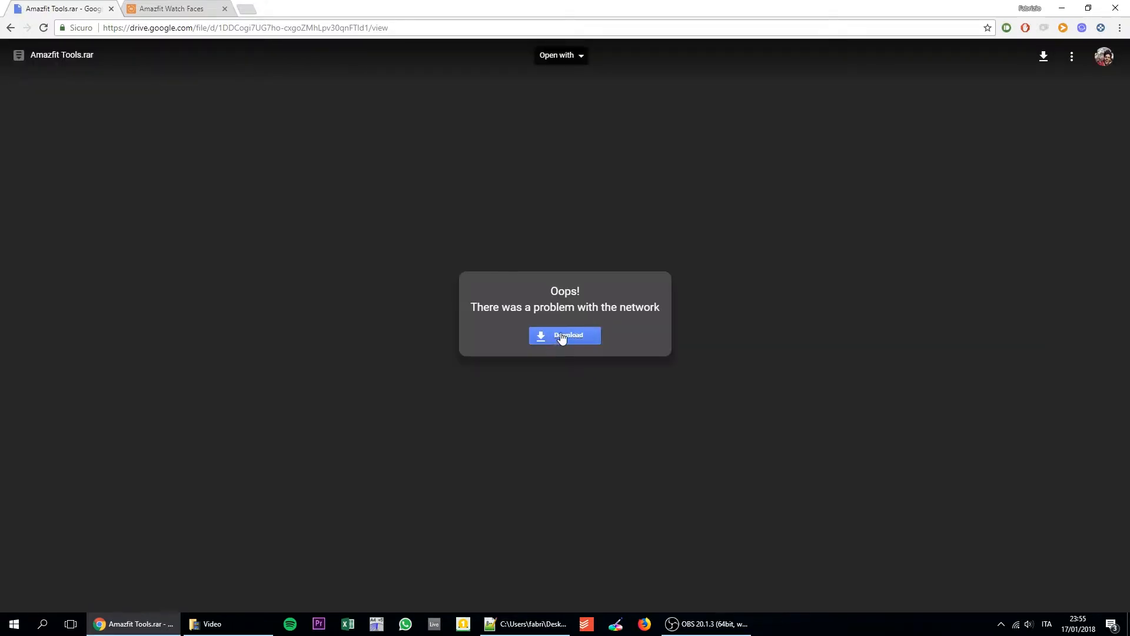
left_click(565, 334)
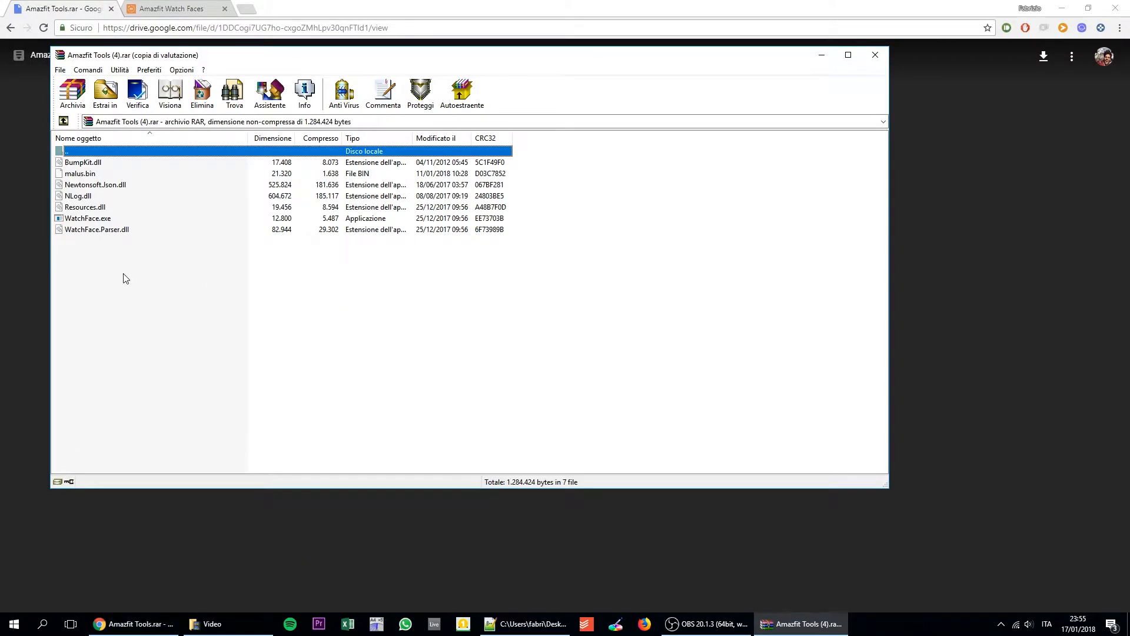
left_click(105, 93)
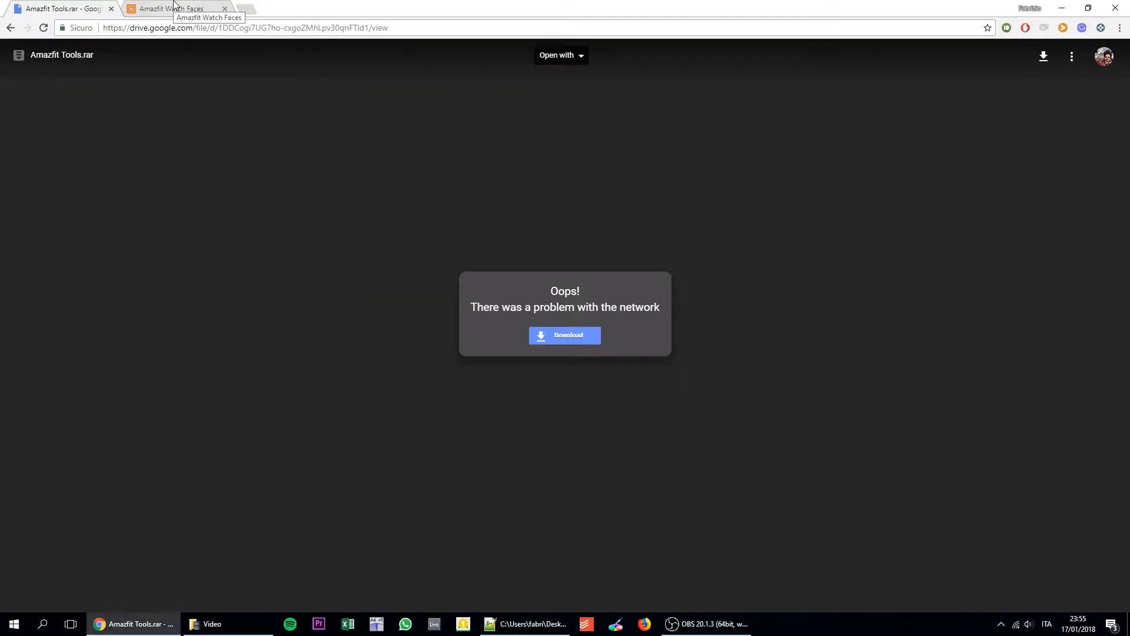
On AmazfitWatchFaces.com, open Total KPI's details page and download its .bin version
left_click(173, 7)
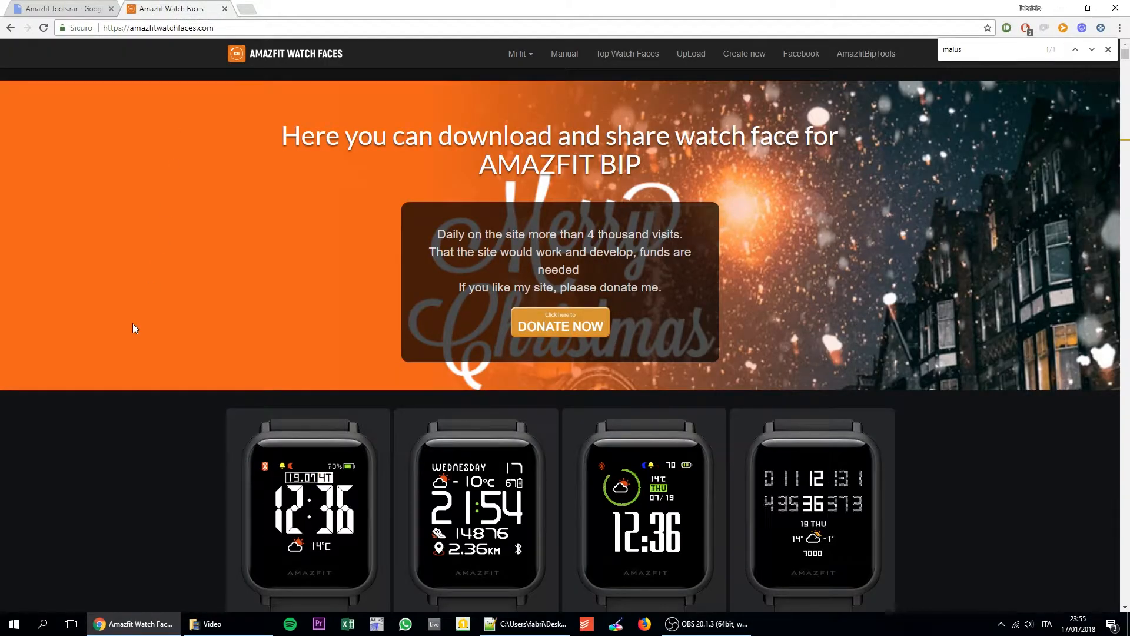
left_click(1108, 49)
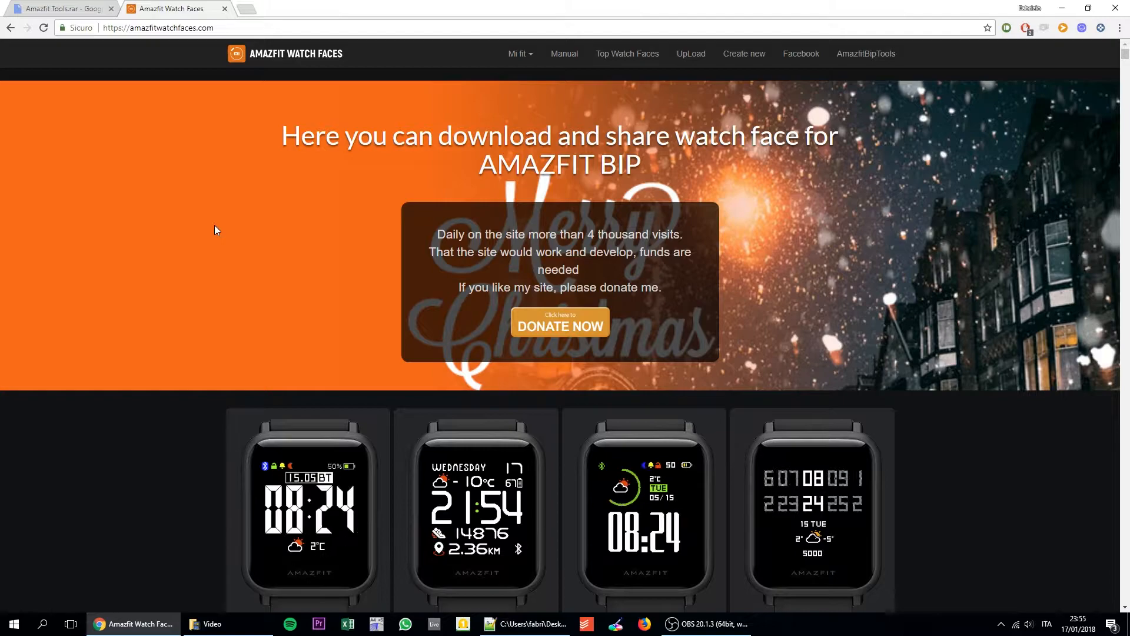
scroll("down", 3)
type("malus")
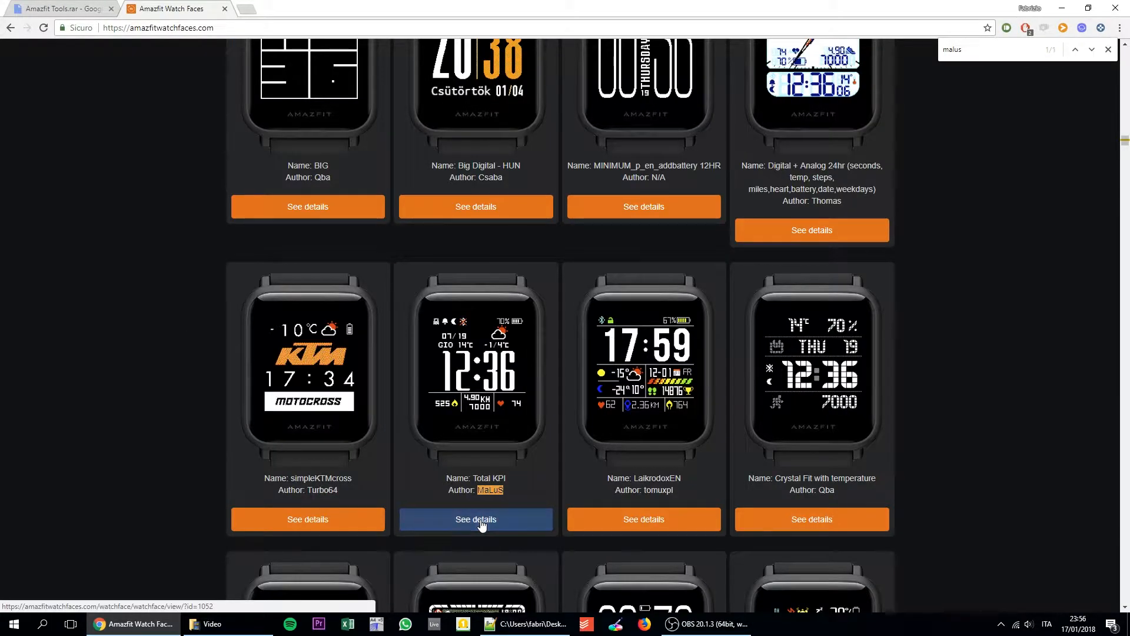
left_click(476, 519)
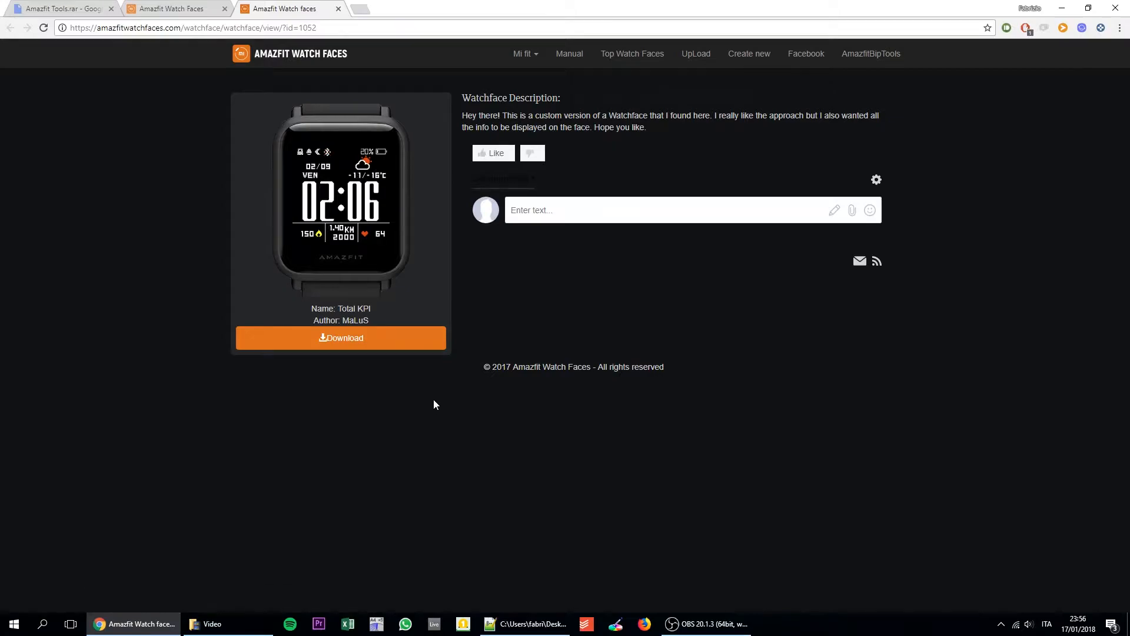
left_click(340, 338)
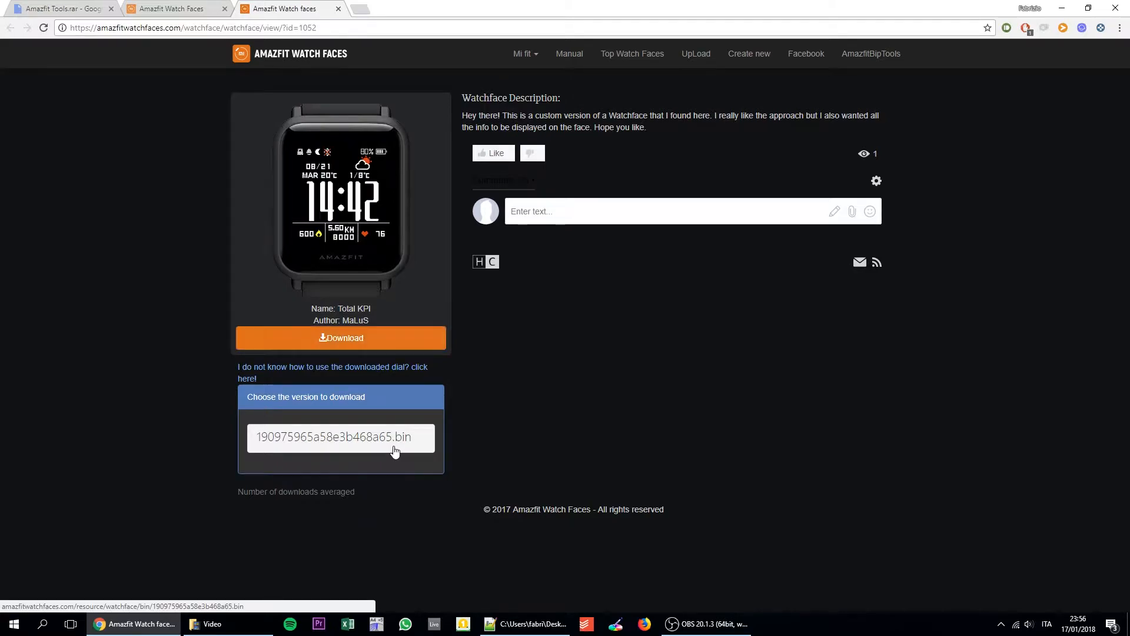
left_click(334, 437)
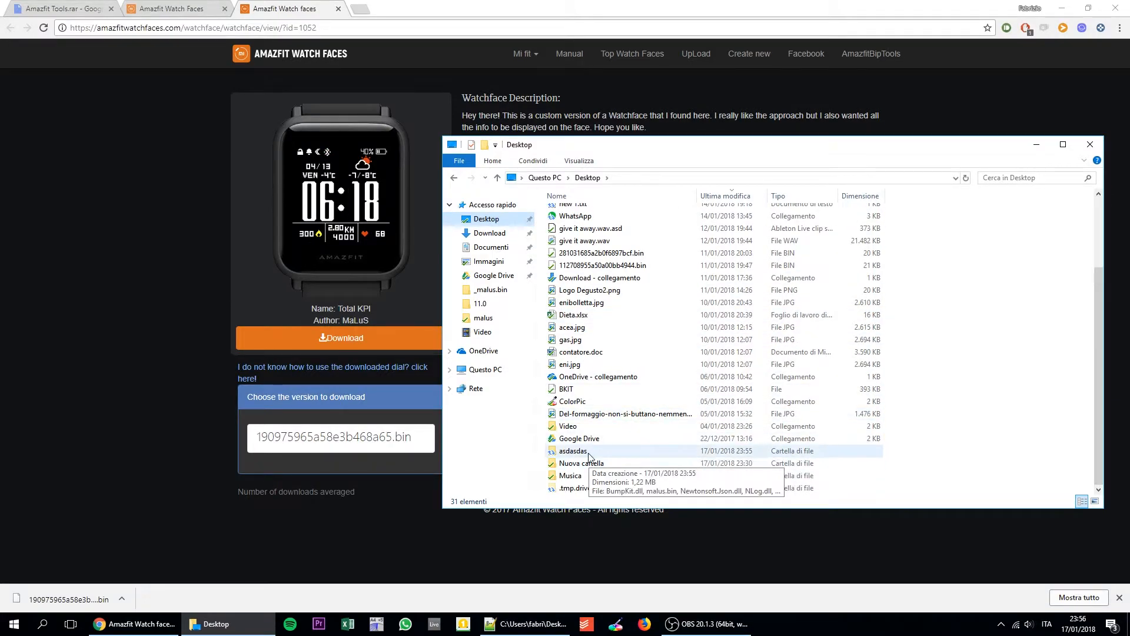
Move the .bin into asdasdas, unpack it with WatchFace.exe, and open the image folder
double_click(571, 451)
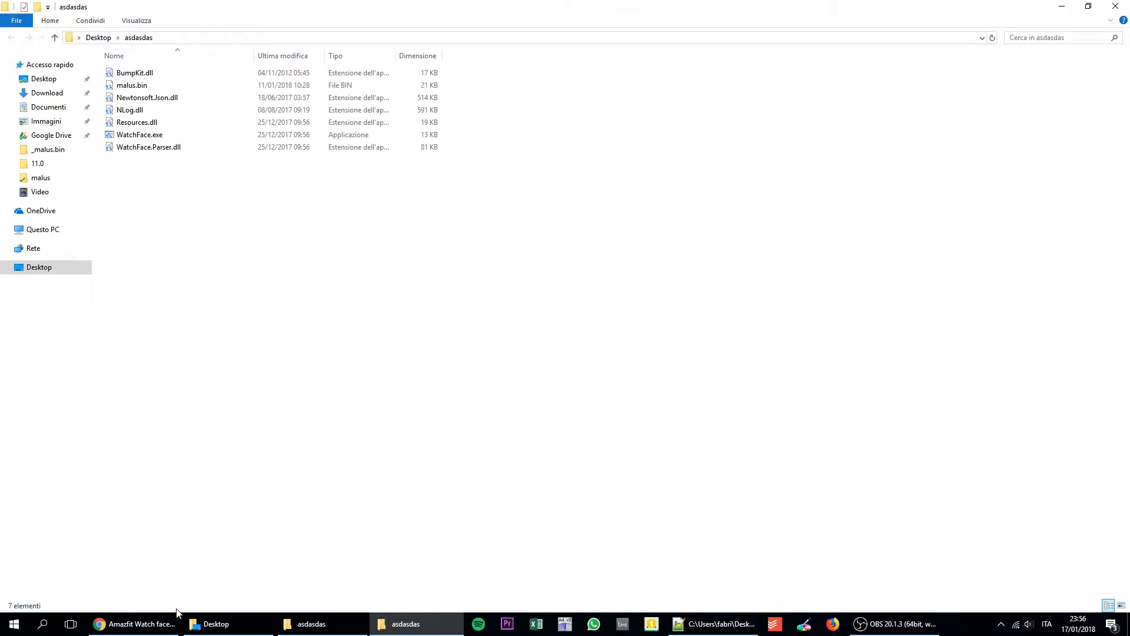
left_click(133, 623)
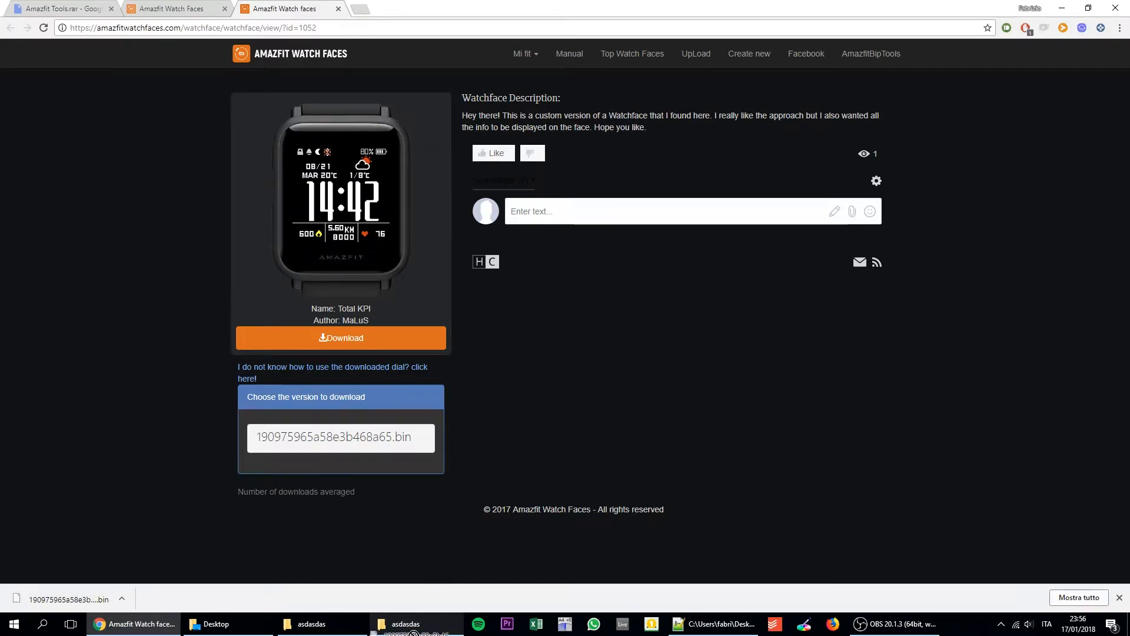
left_click(409, 624)
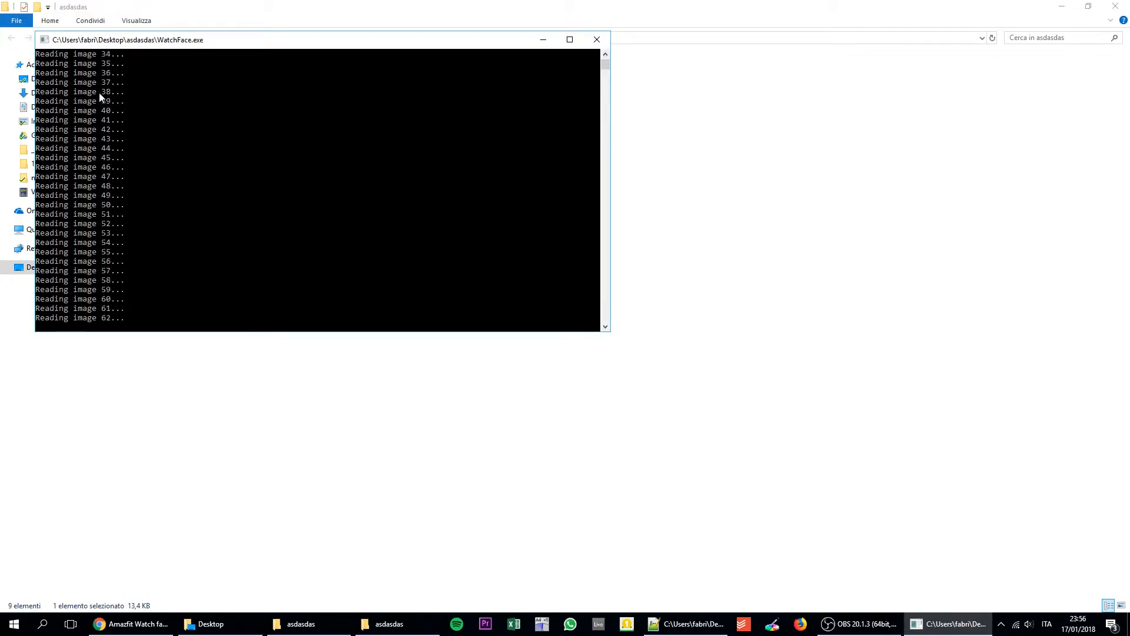
left_click(596, 39)
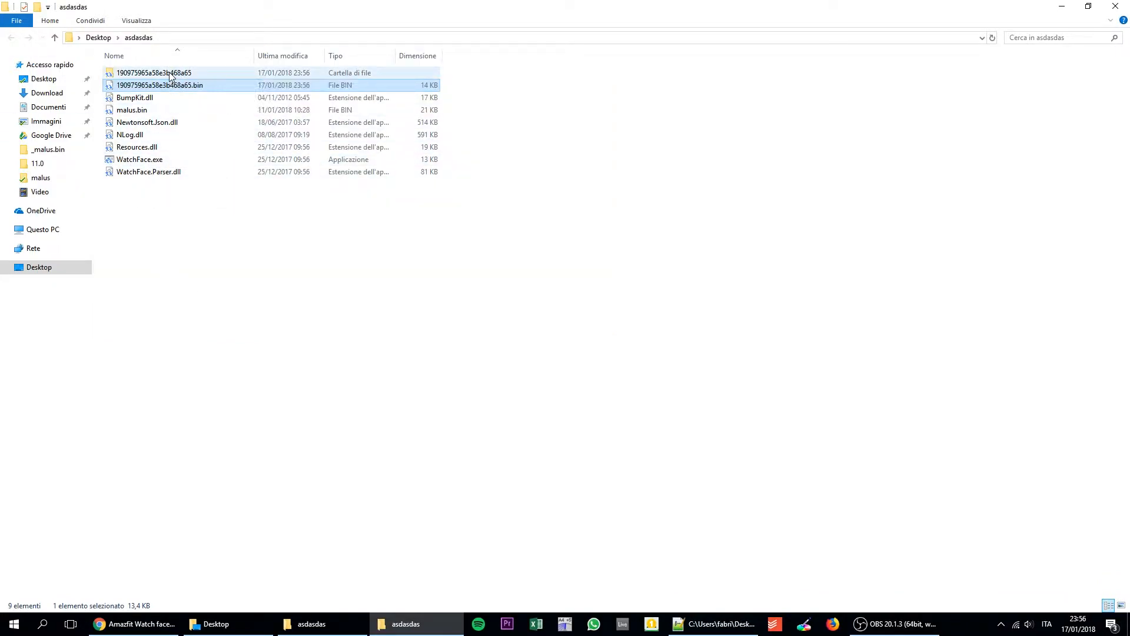
double_click(153, 72)
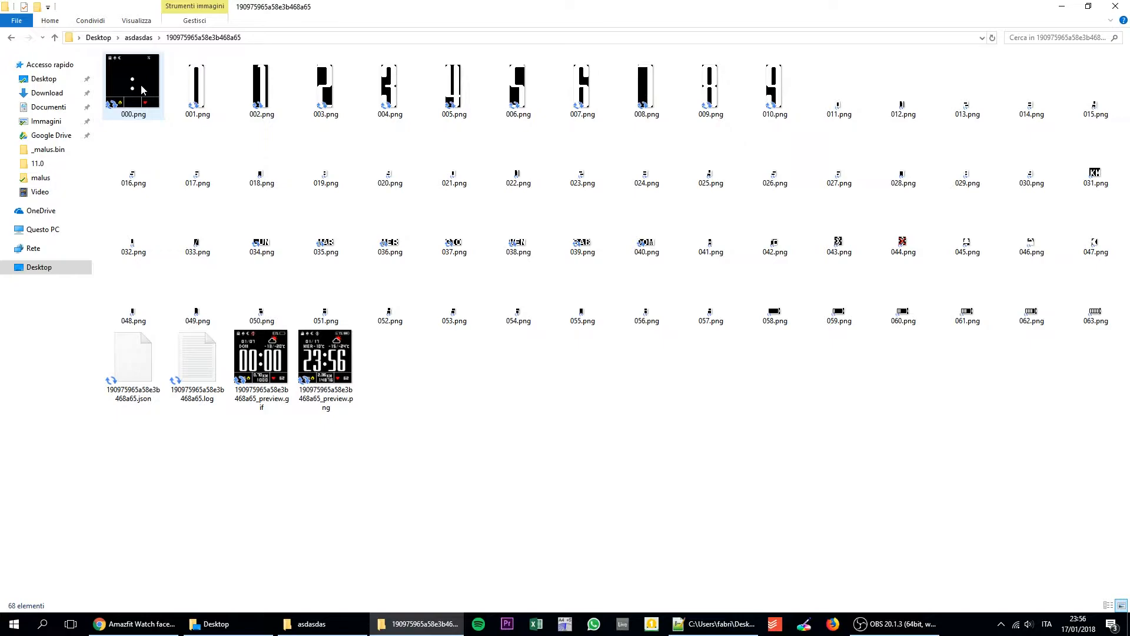
Preview the background image 000.png in Photos
left_click(646, 83)
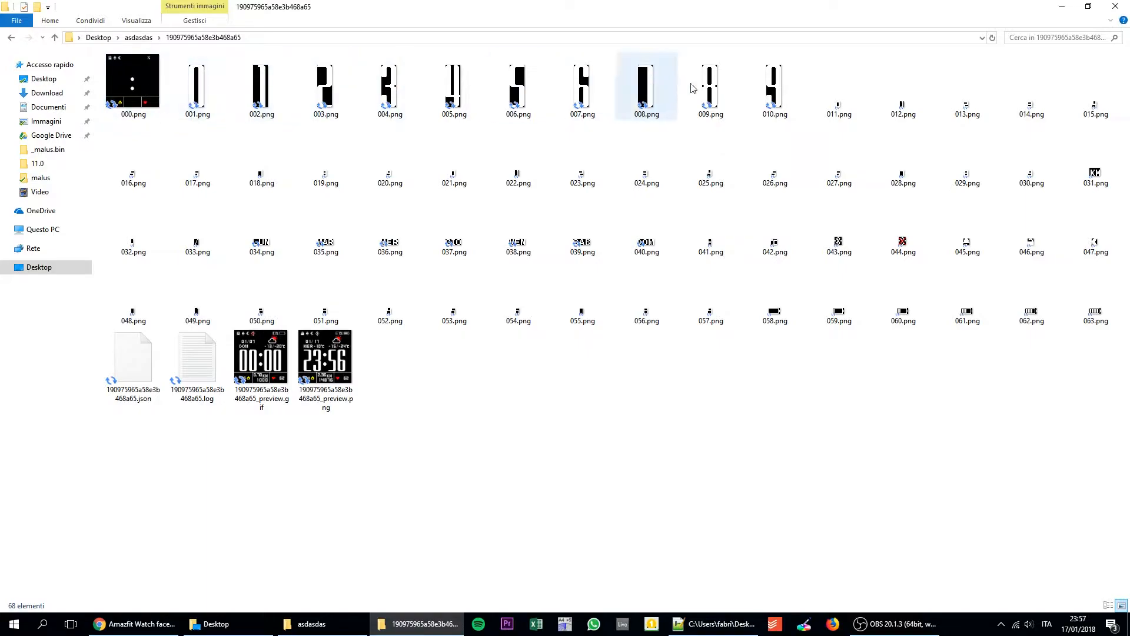
left_click(967, 87)
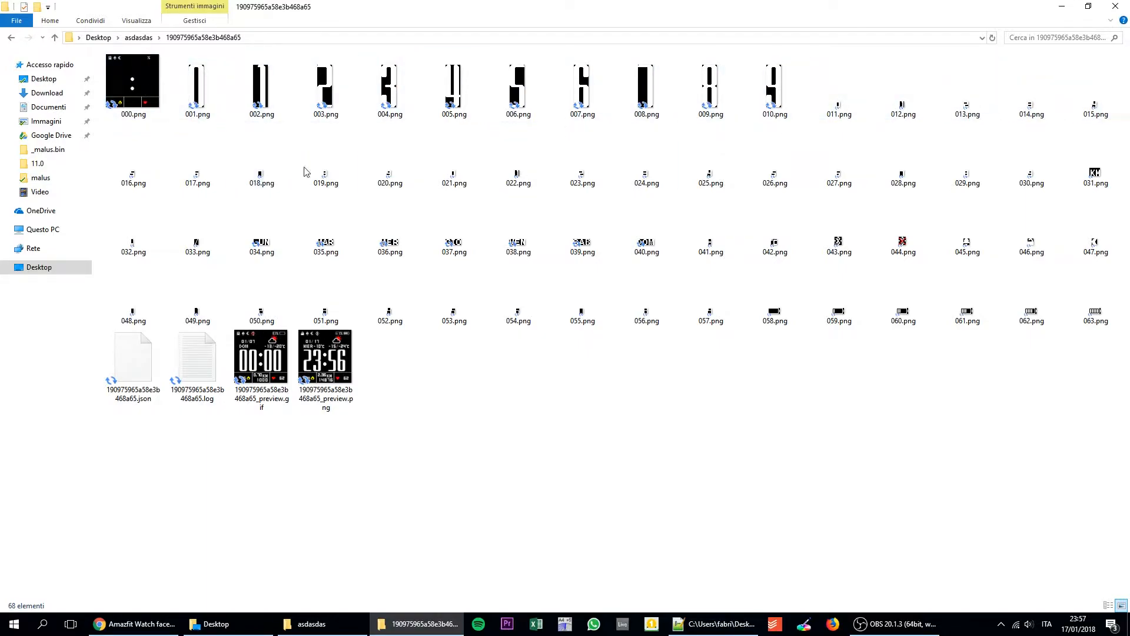
left_click(710, 251)
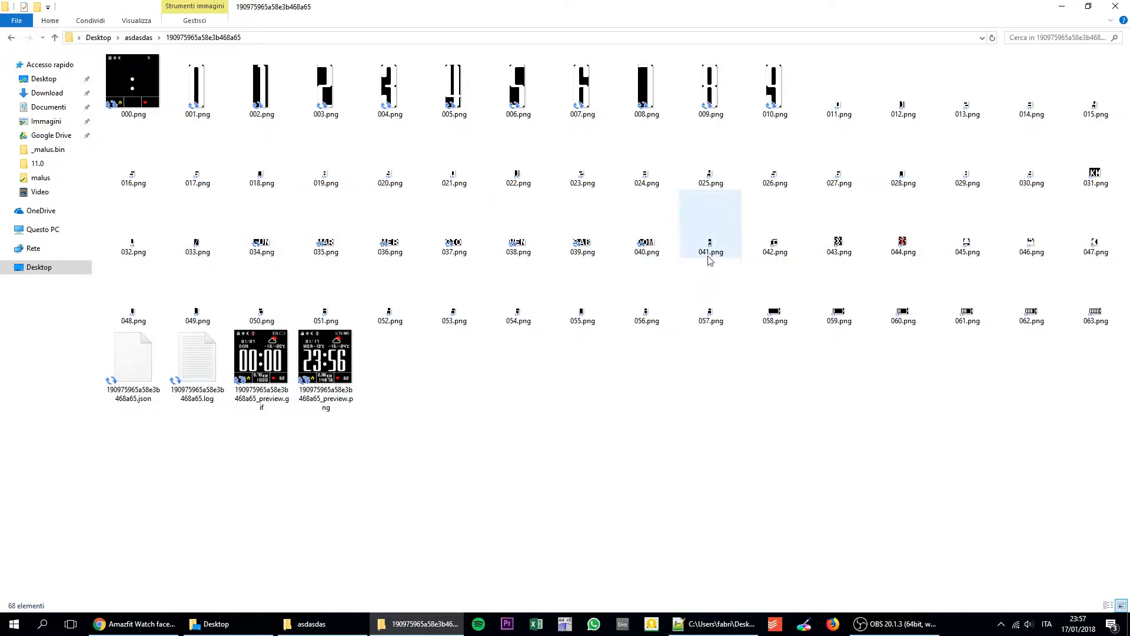
double_click(133, 79)
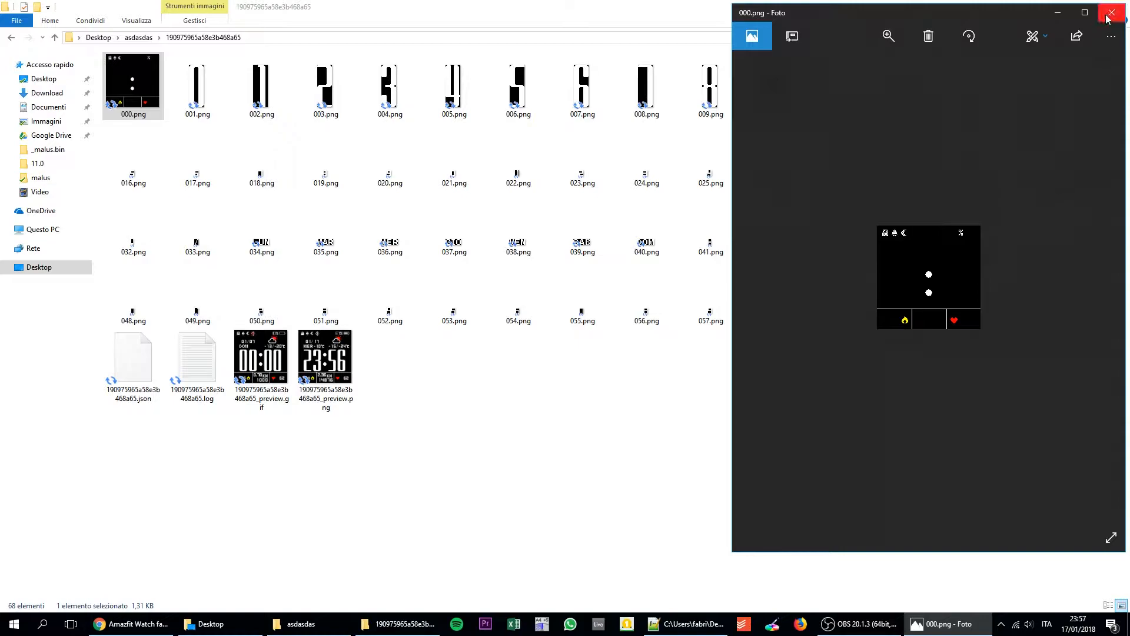
left_click(1112, 13)
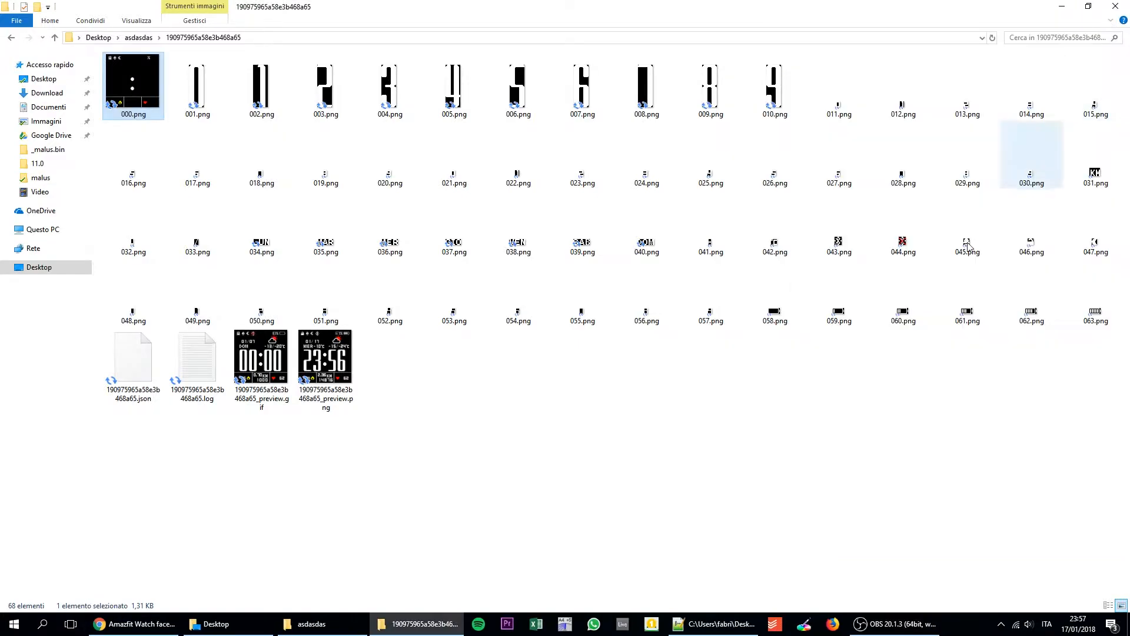
Open 000.png in Adobe Photoshop CC 2015 from the Apri con menu
left_click(622, 385)
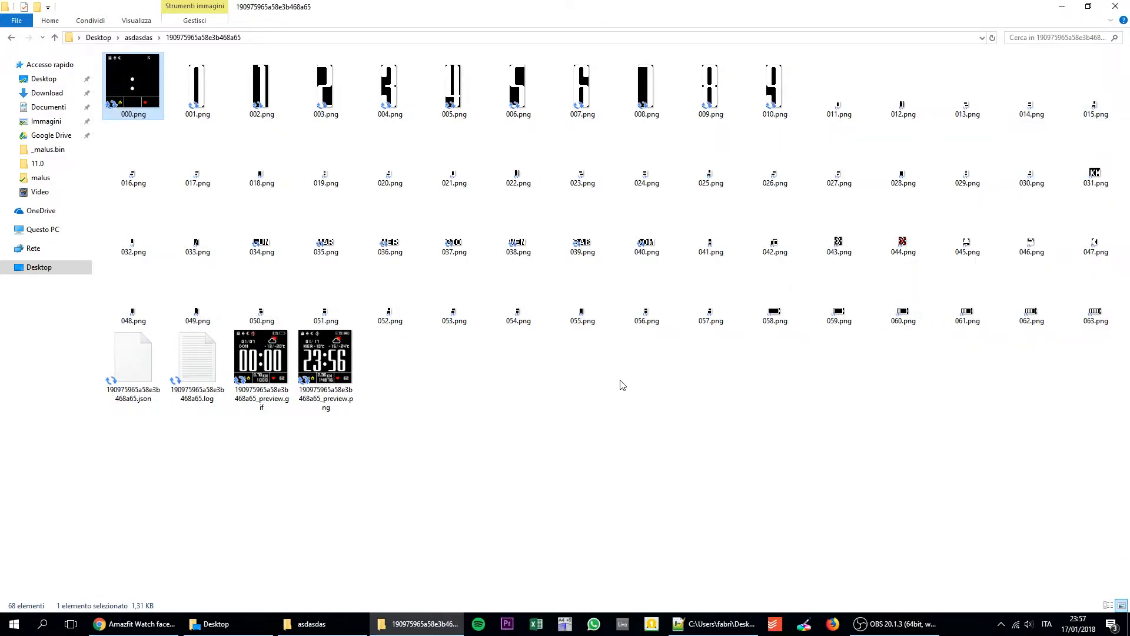
right_click(133, 83)
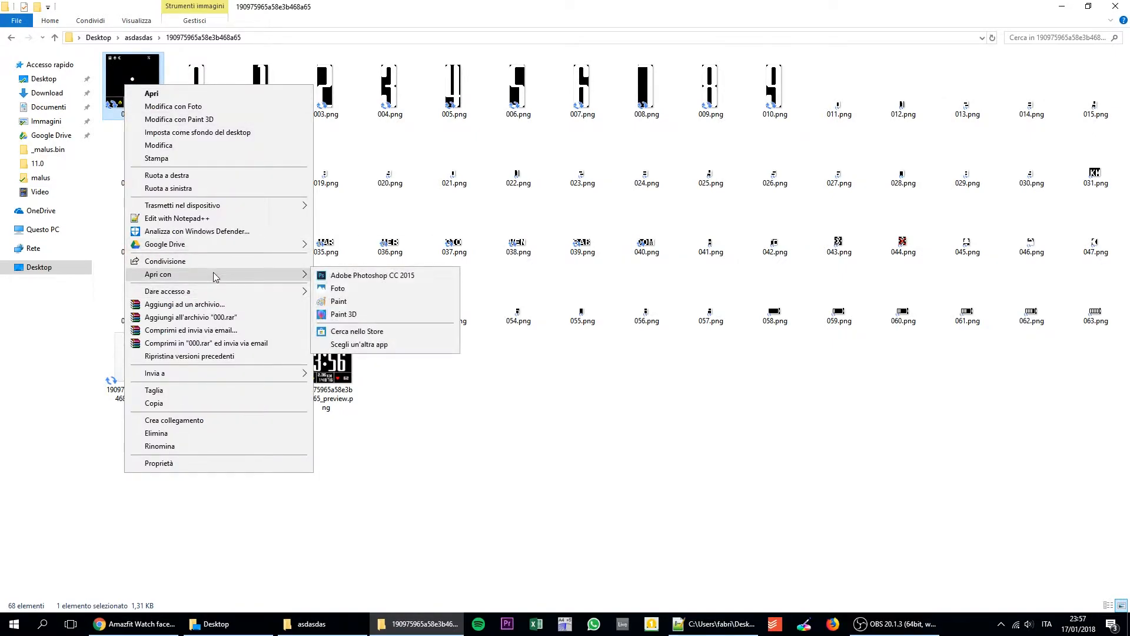
left_click(372, 275)
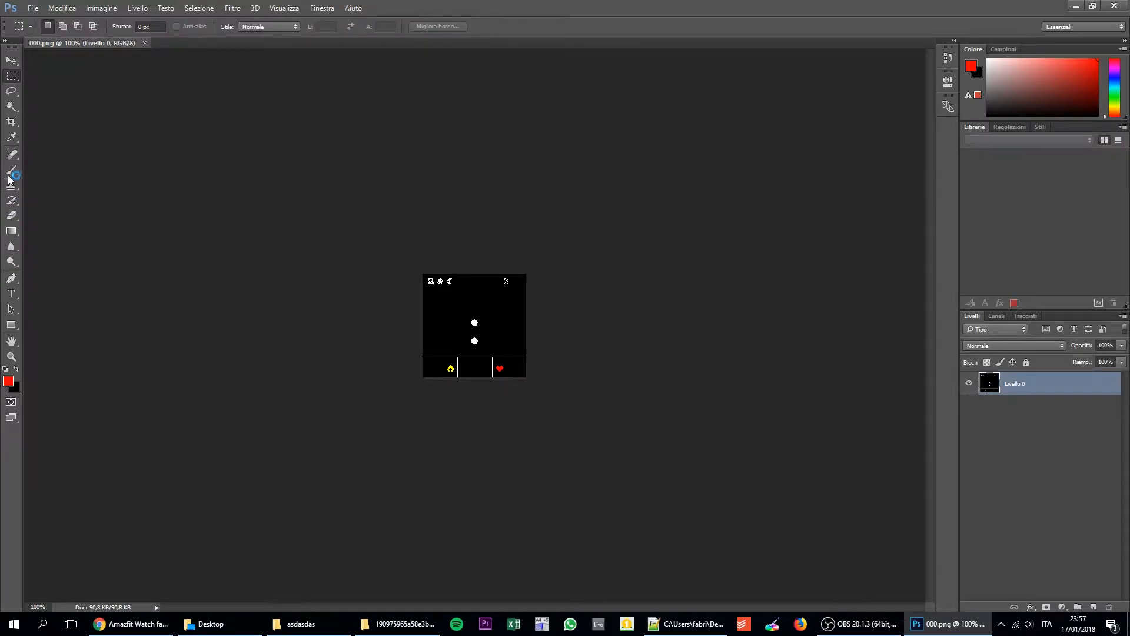
Draw red strokes on the background, save it over 000.png, and quit Photoshop
left_click_drag(421, 316, 524, 330)
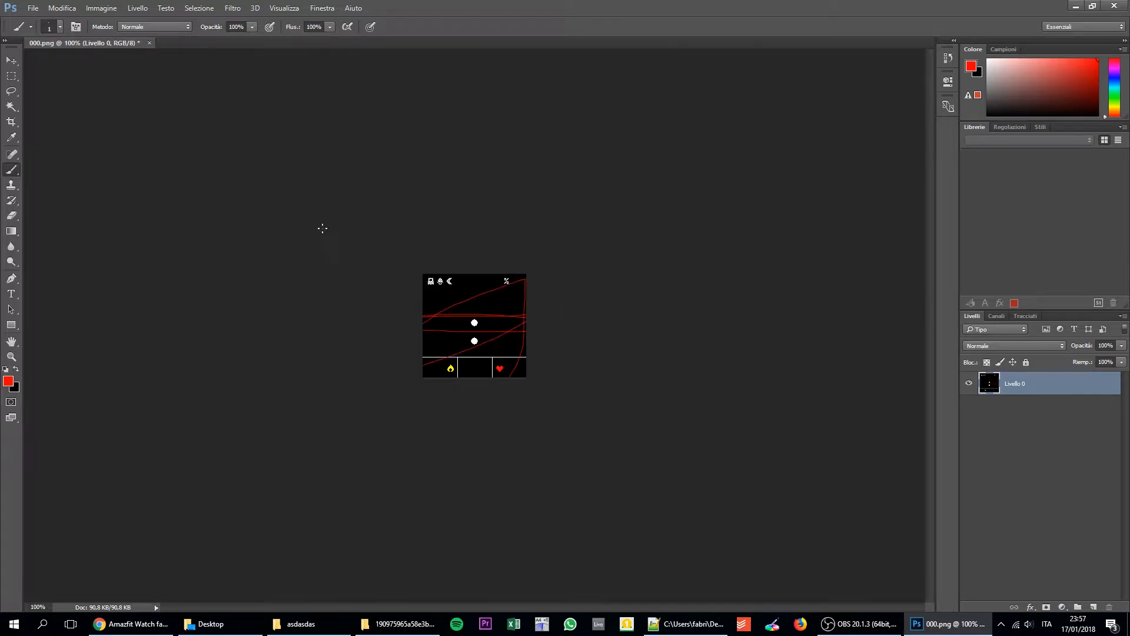
left_click(32, 8)
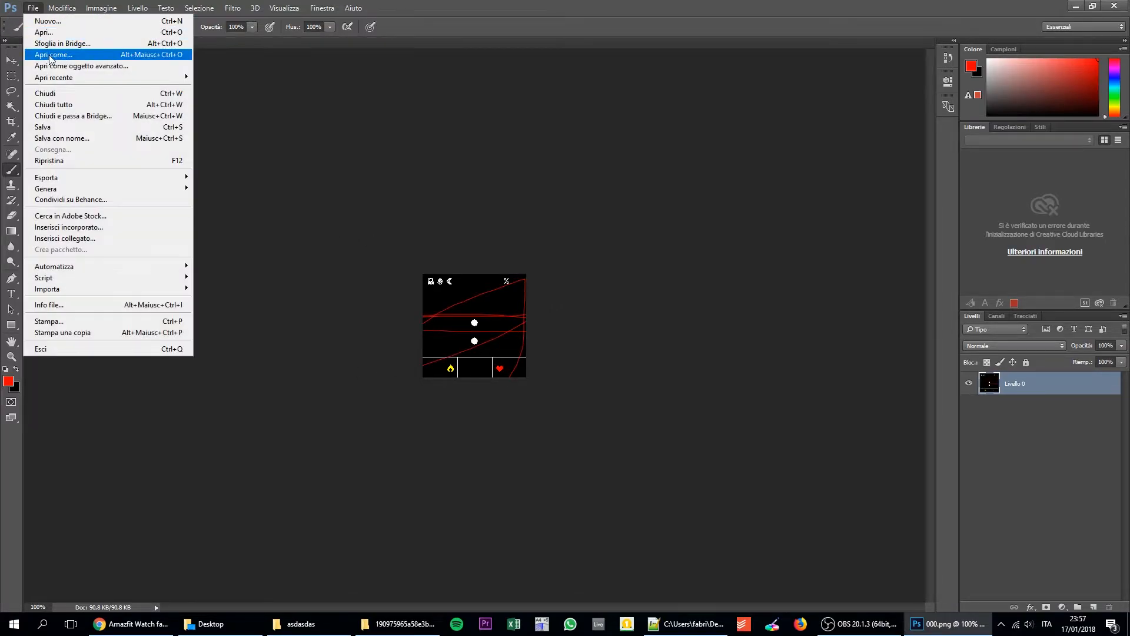
left_click(62, 137)
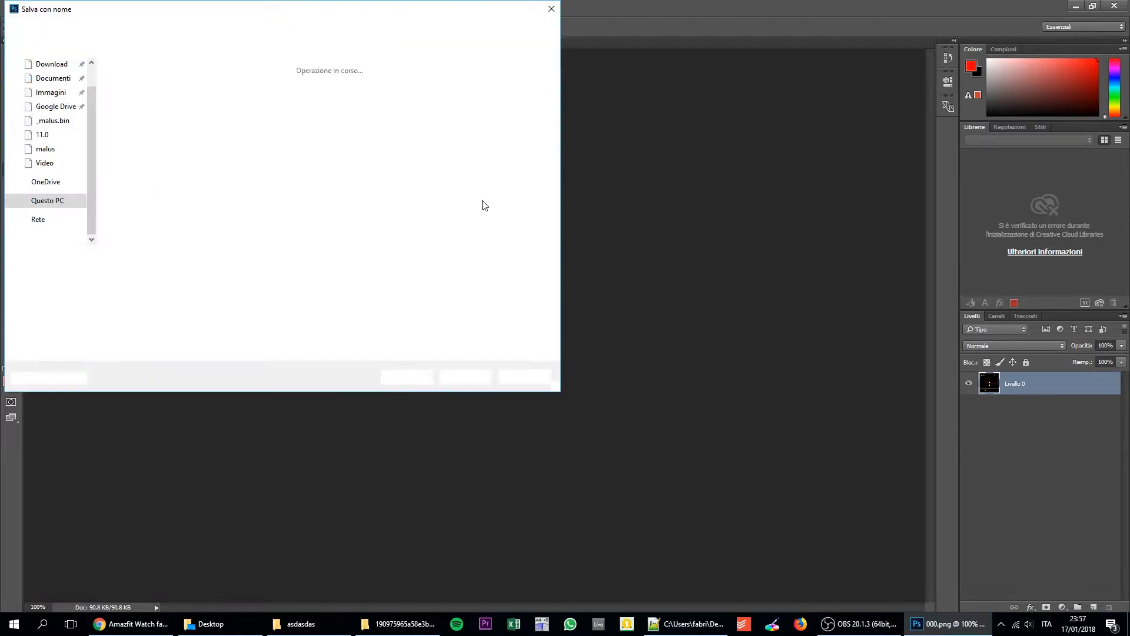
left_click(465, 376)
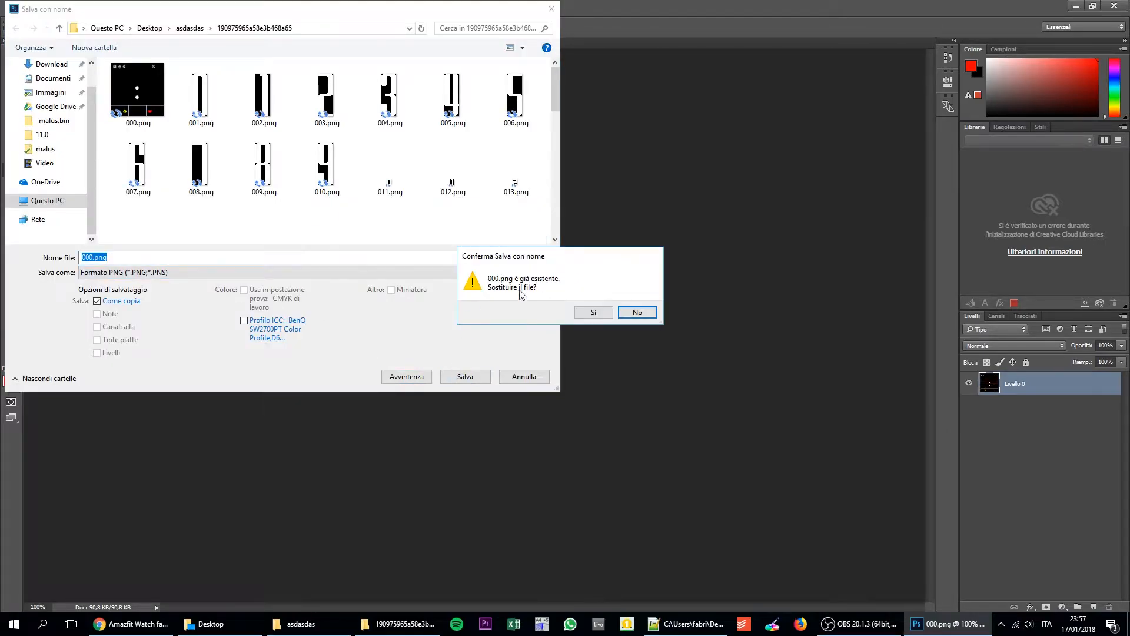
left_click(593, 312)
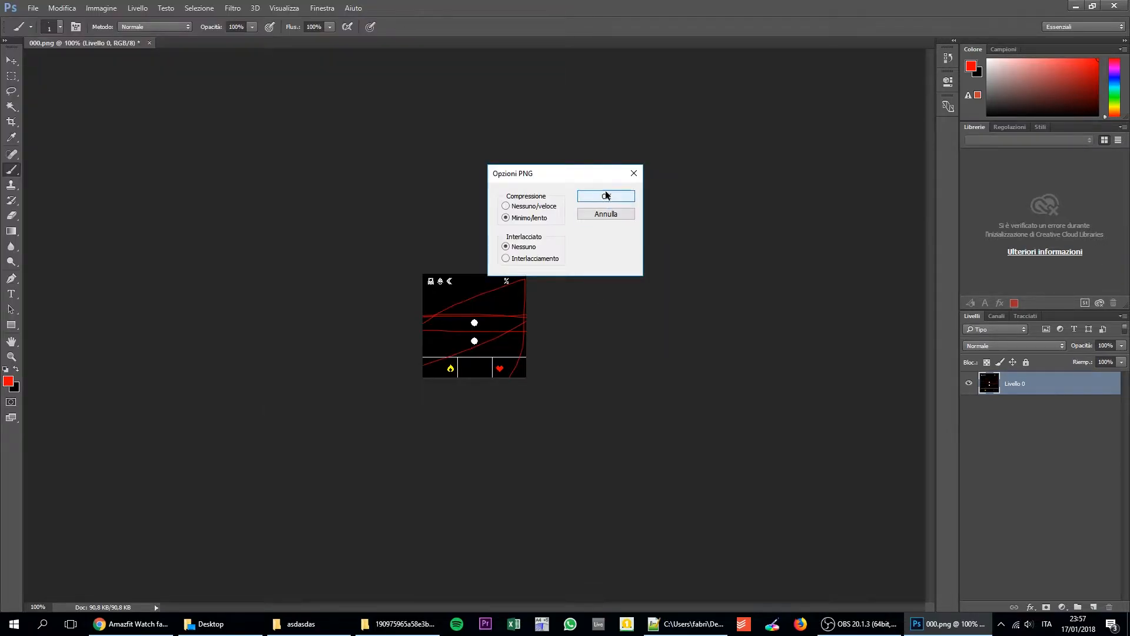
left_click(606, 195)
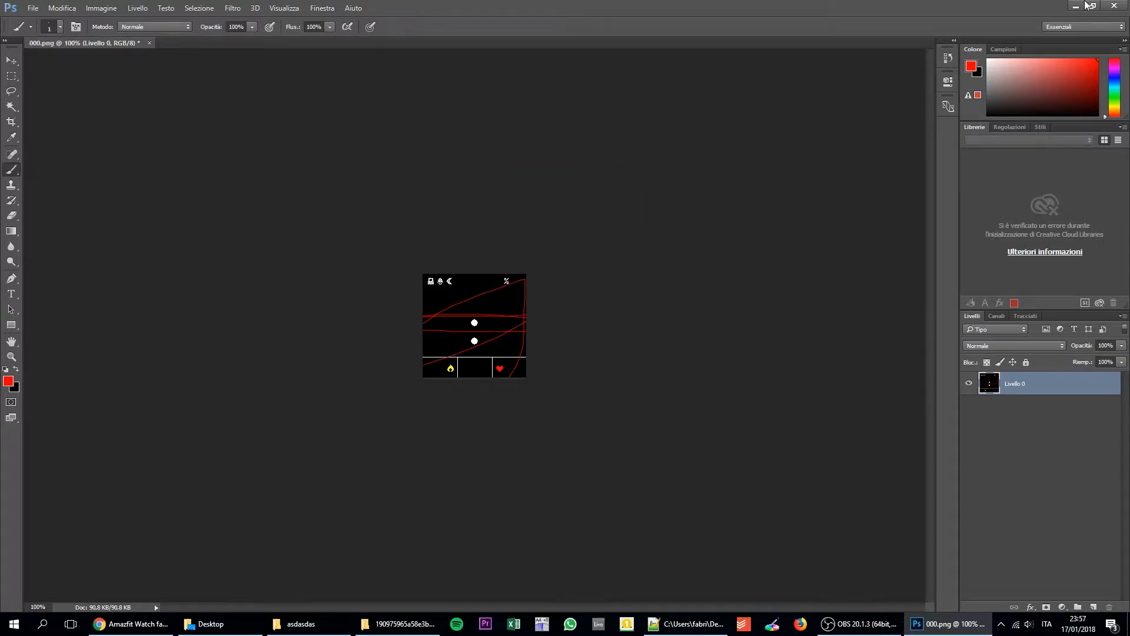
left_click(1117, 6)
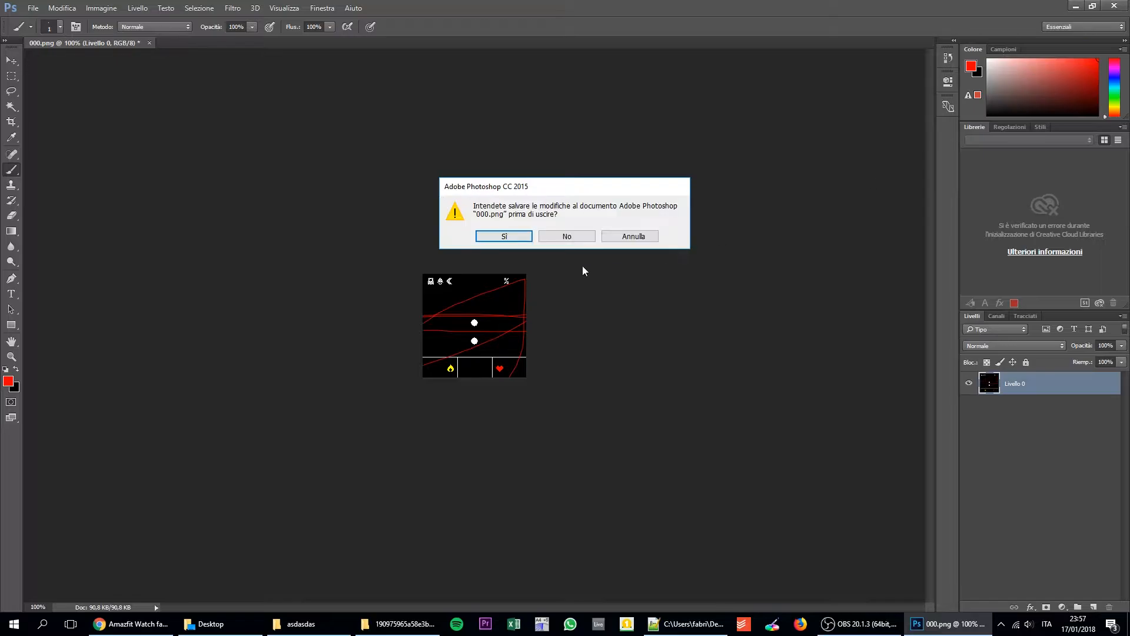
left_click(567, 236)
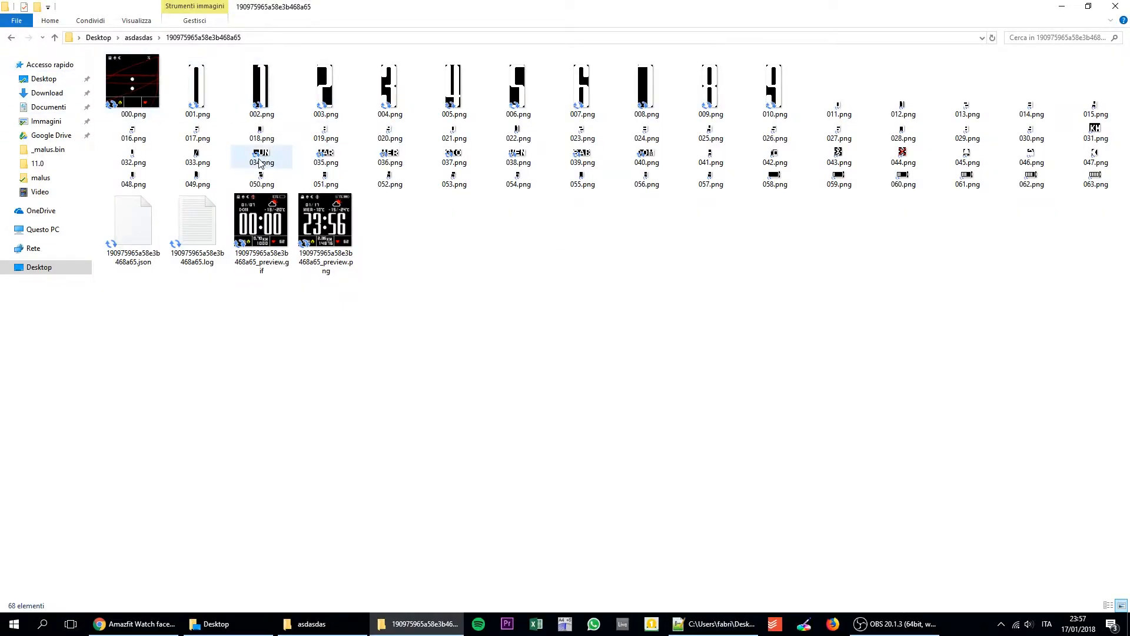
left_click(260, 155)
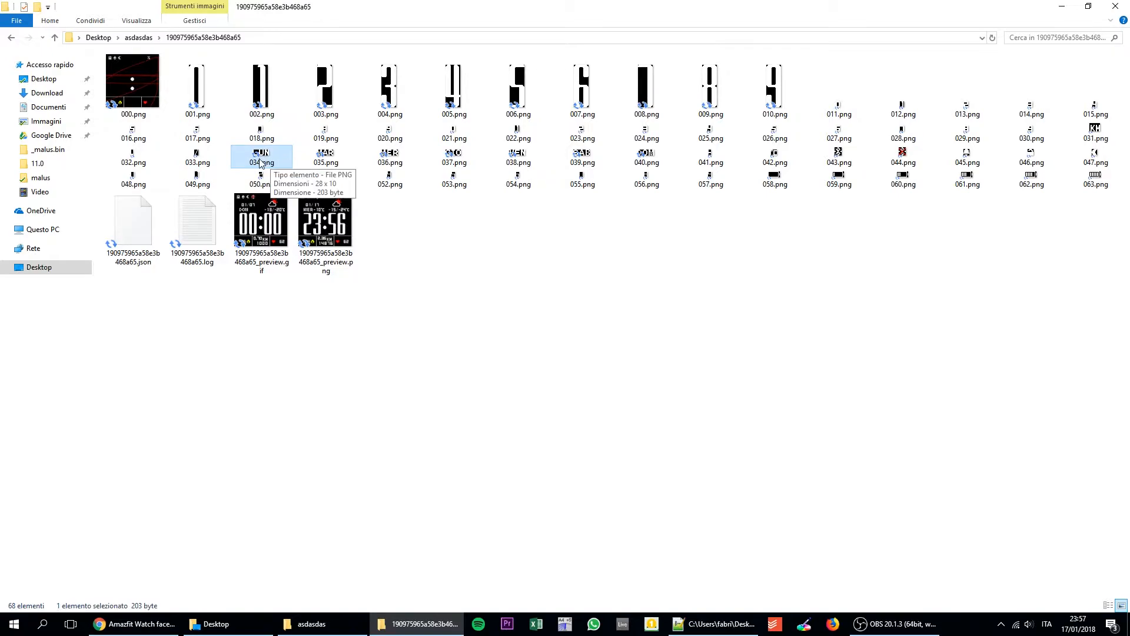
mouse_move(248, 165)
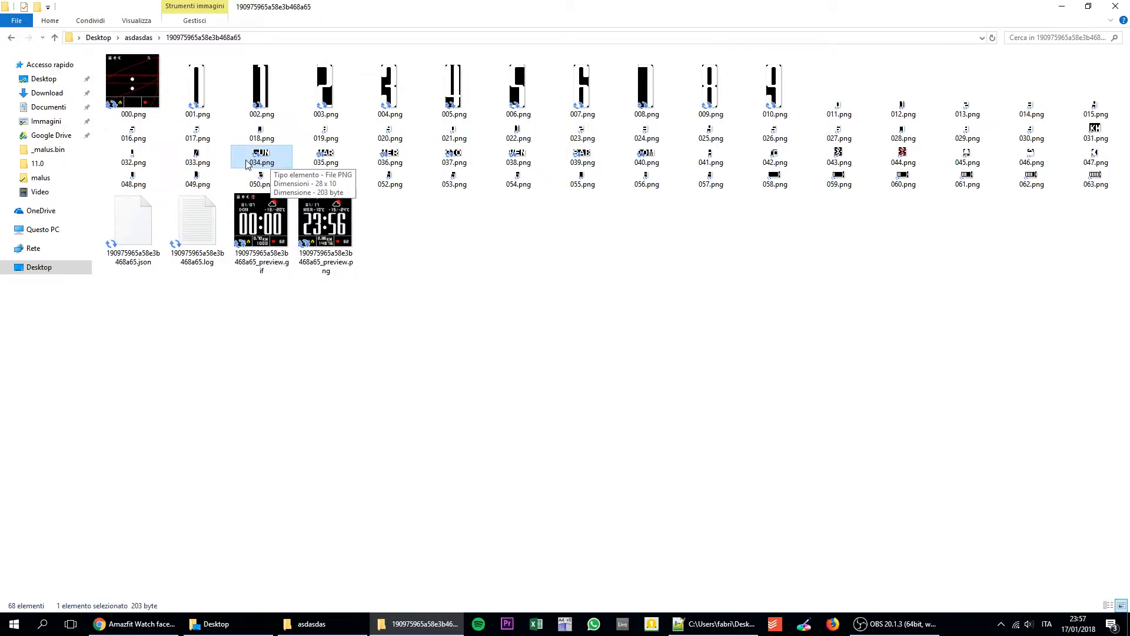
mouse_move(775, 153)
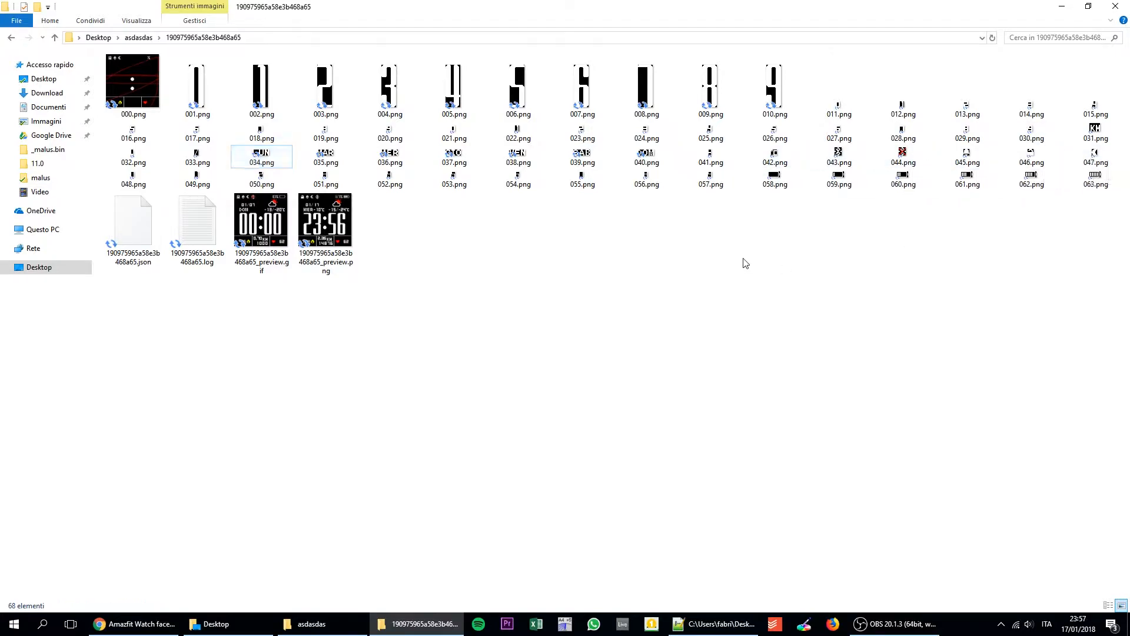
left_click(325, 220)
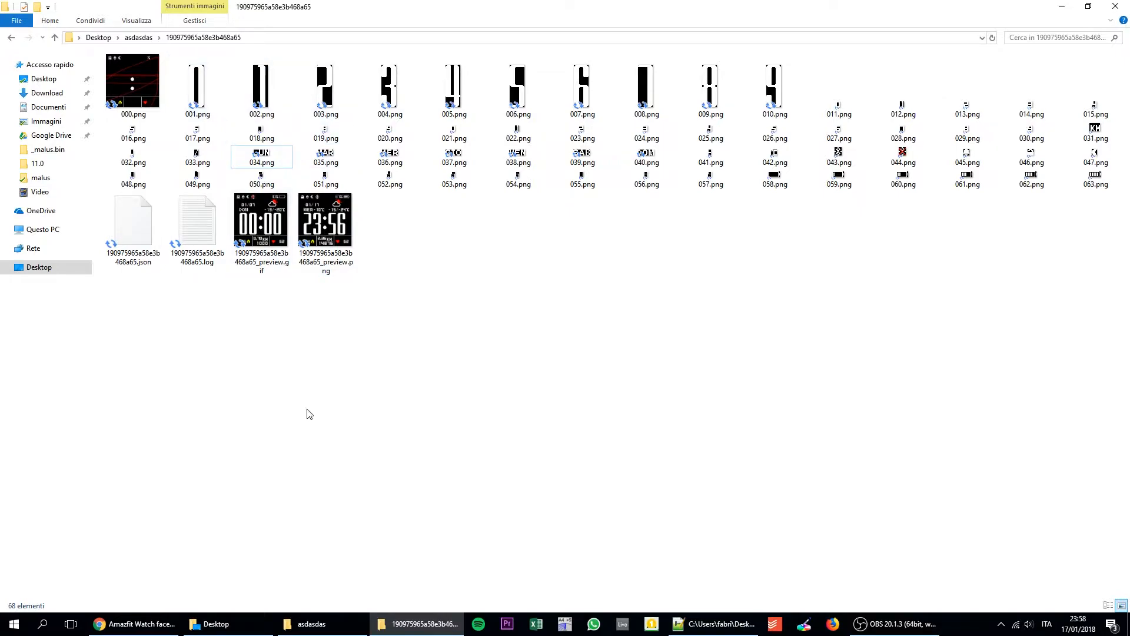
mouse_move(292, 436)
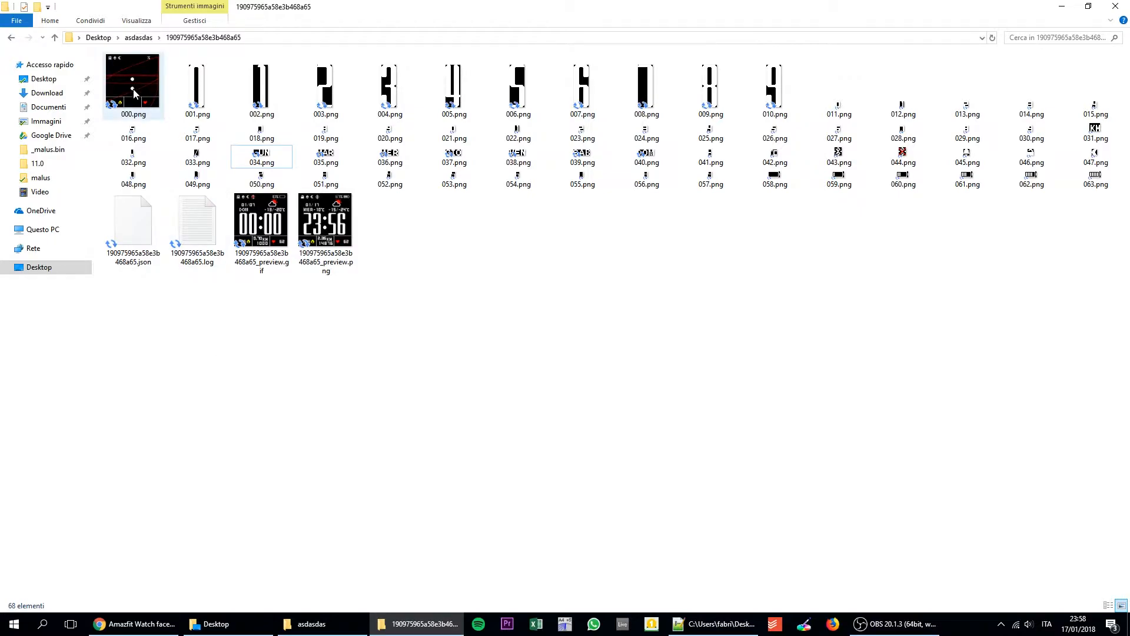
mouse_move(126, 68)
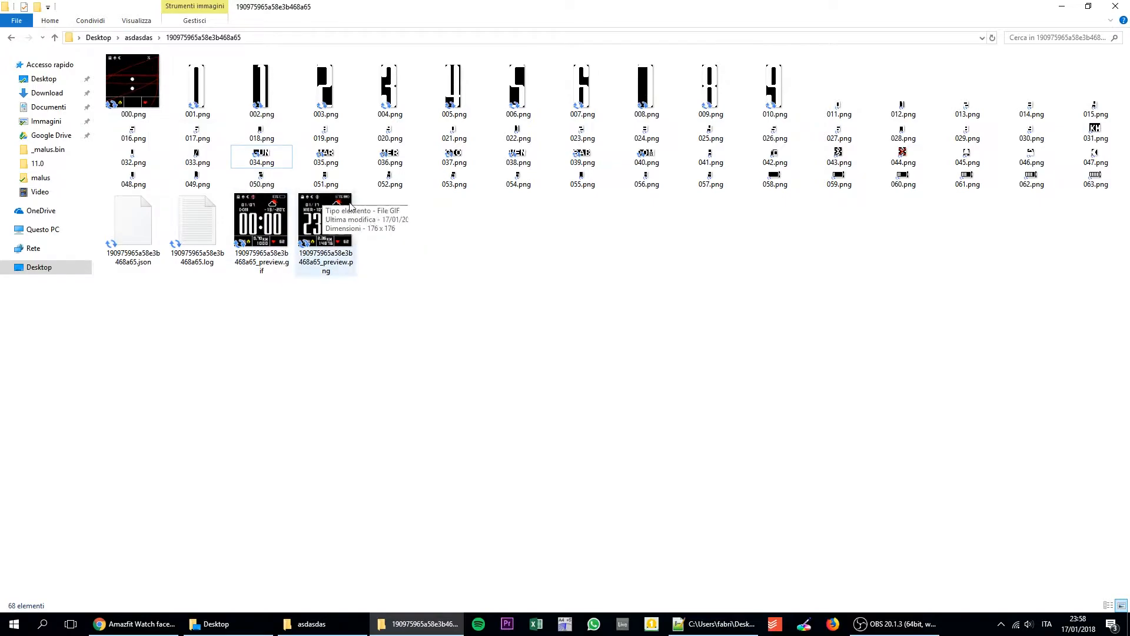
mouse_move(280, 240)
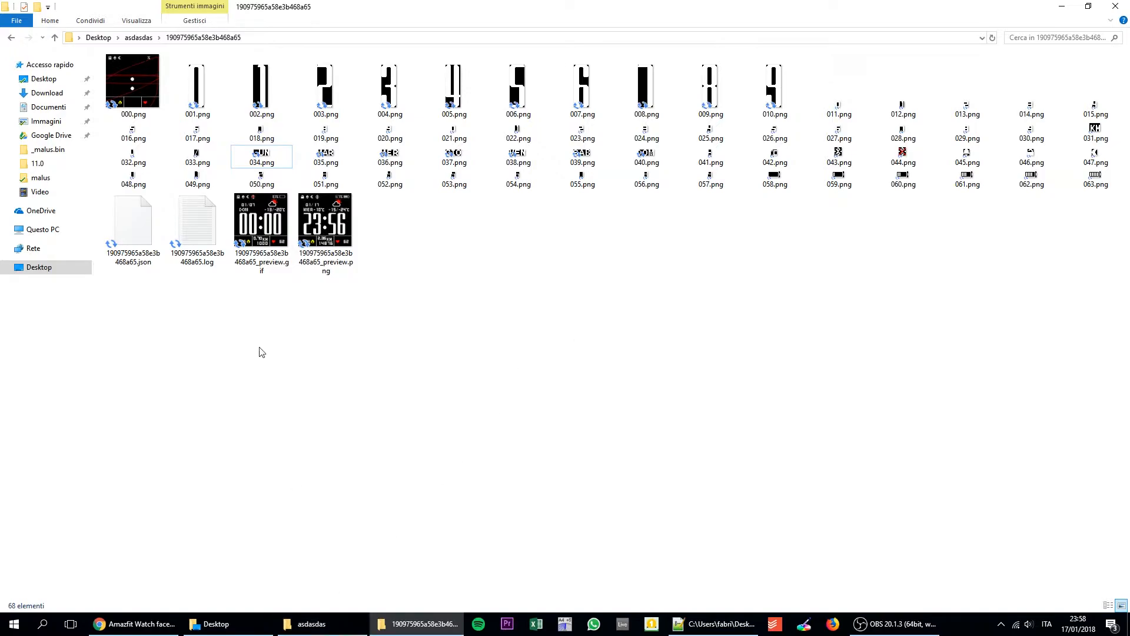
Drop the watch face folder onto WatchFace.exe in asdasdas to encode its images
left_click(132, 221)
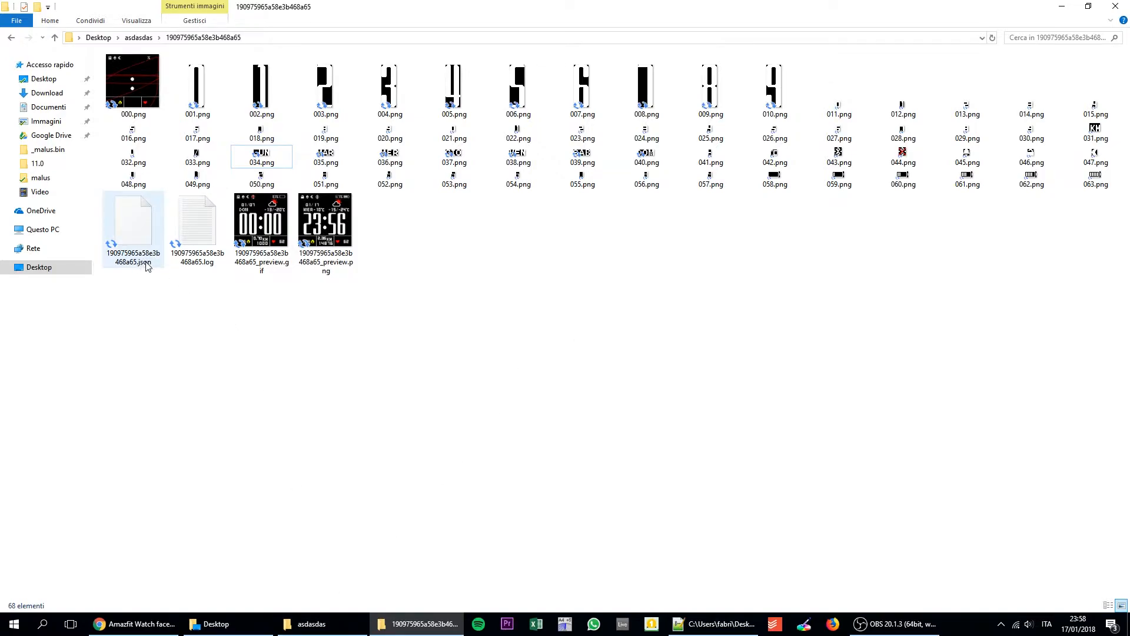
mouse_move(137, 235)
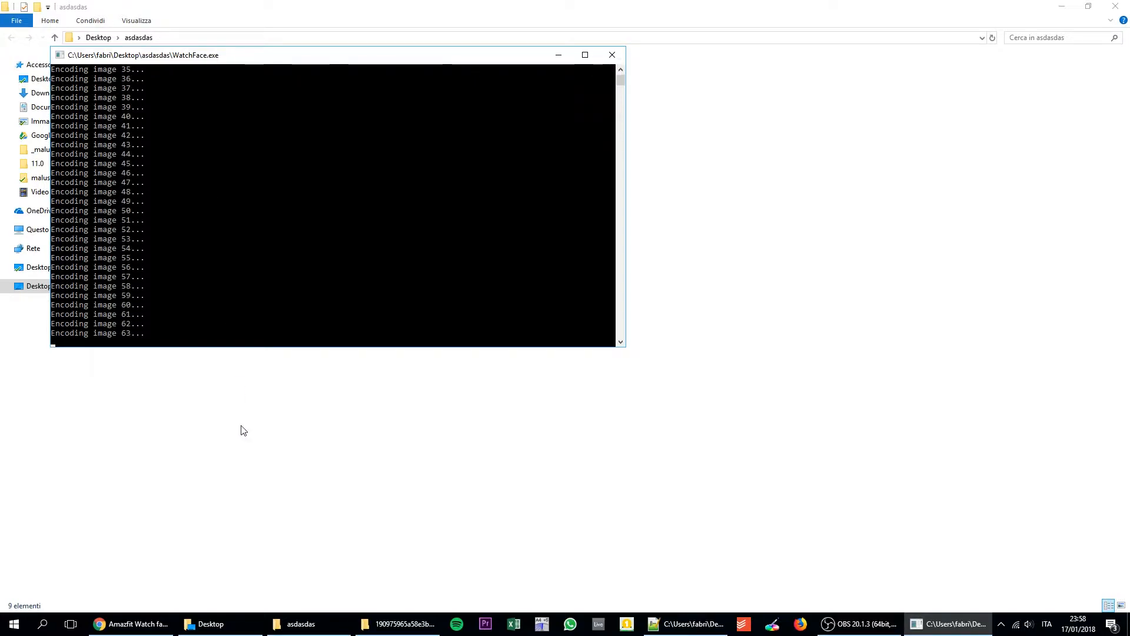
left_click(612, 55)
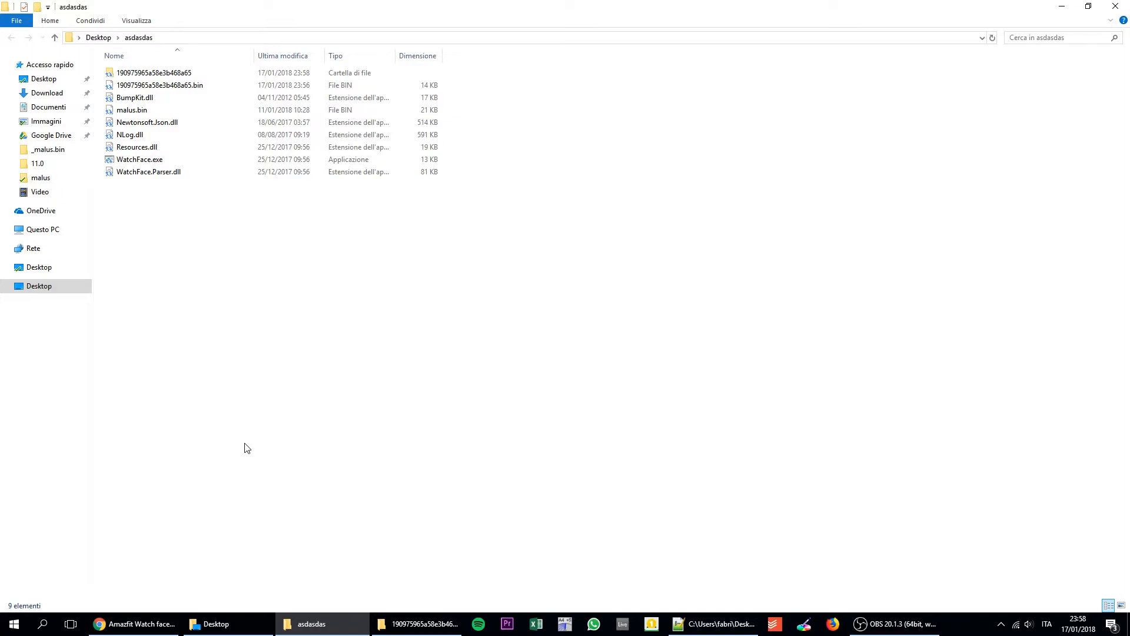
mouse_move(154, 440)
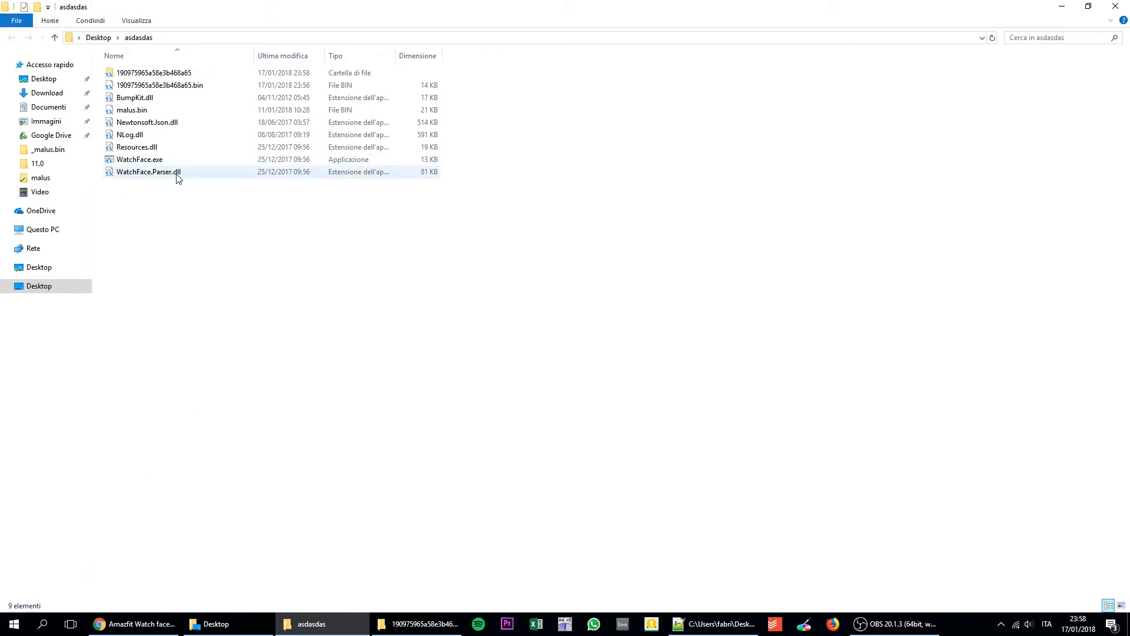
left_click(191, 289)
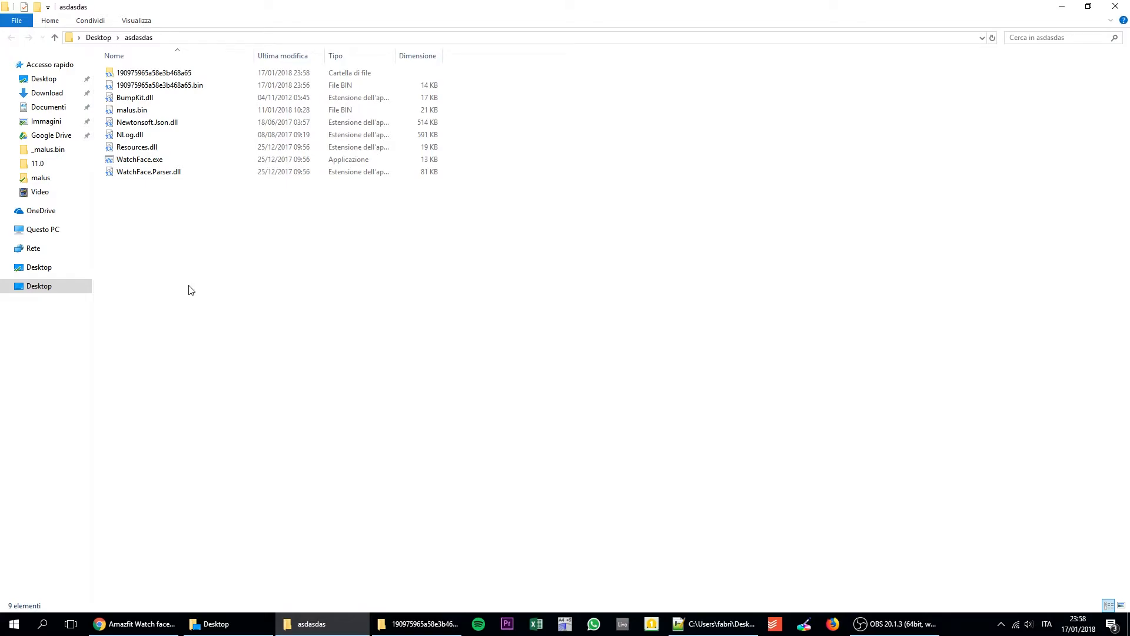
mouse_move(240, 331)
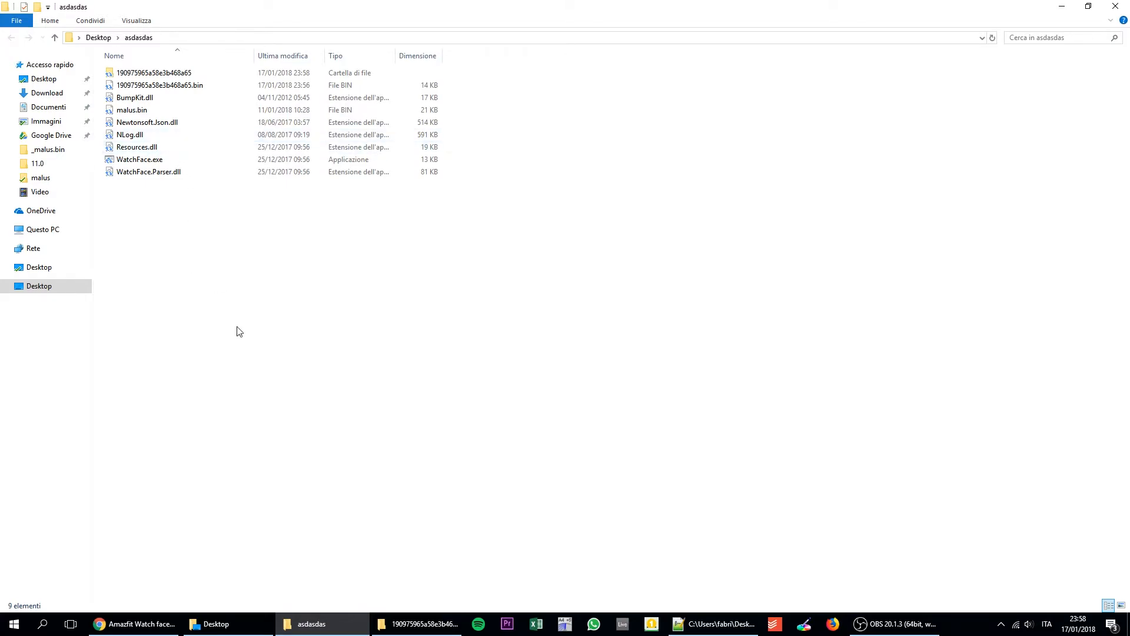
left_click(153, 72)
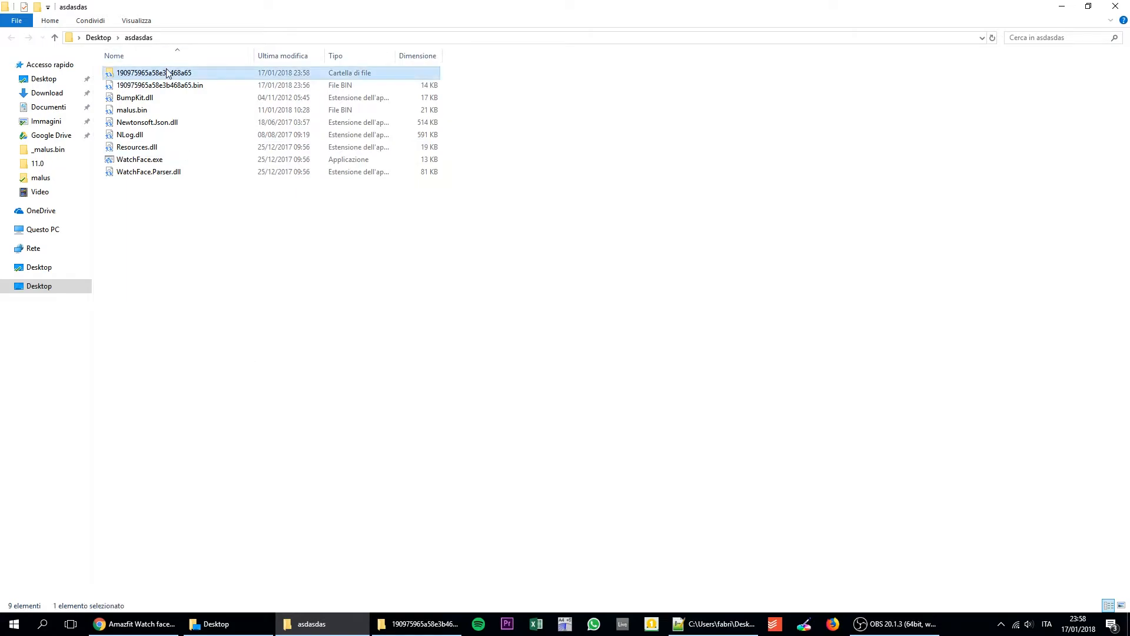
Open the watch face folder, preview the packed red-line image, then select the .json
double_click(152, 72)
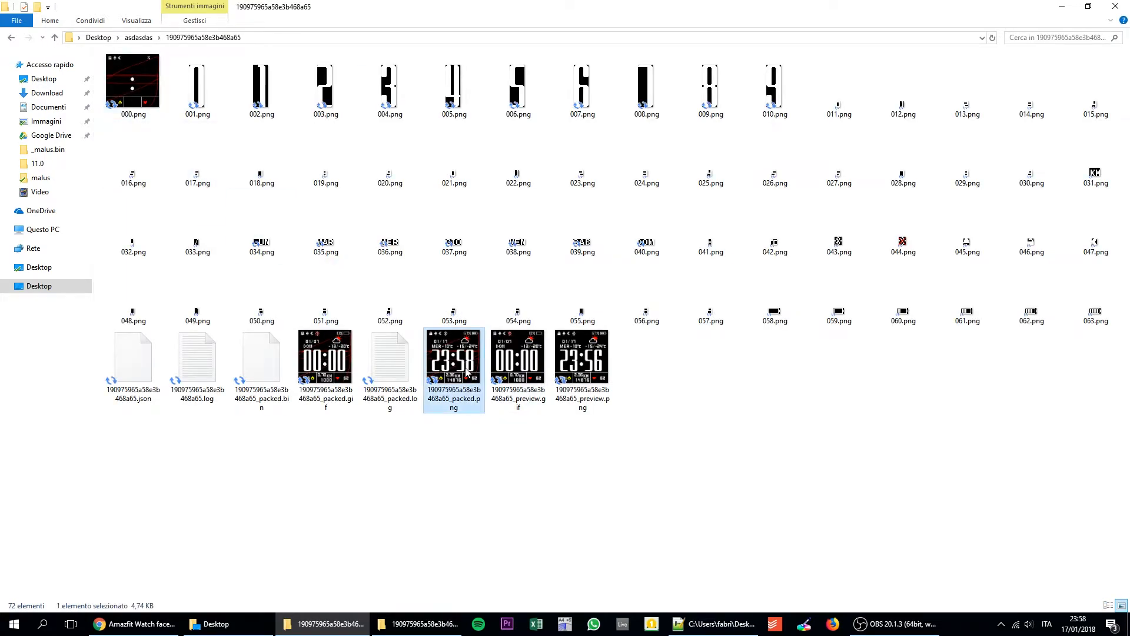
double_click(453, 359)
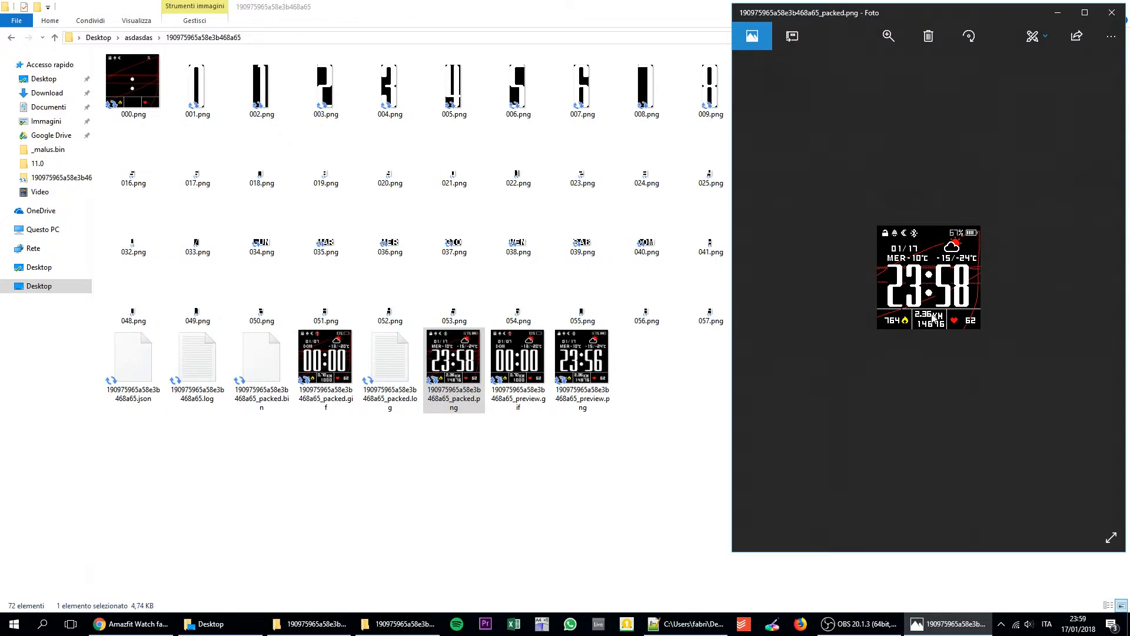
left_click(1120, 13)
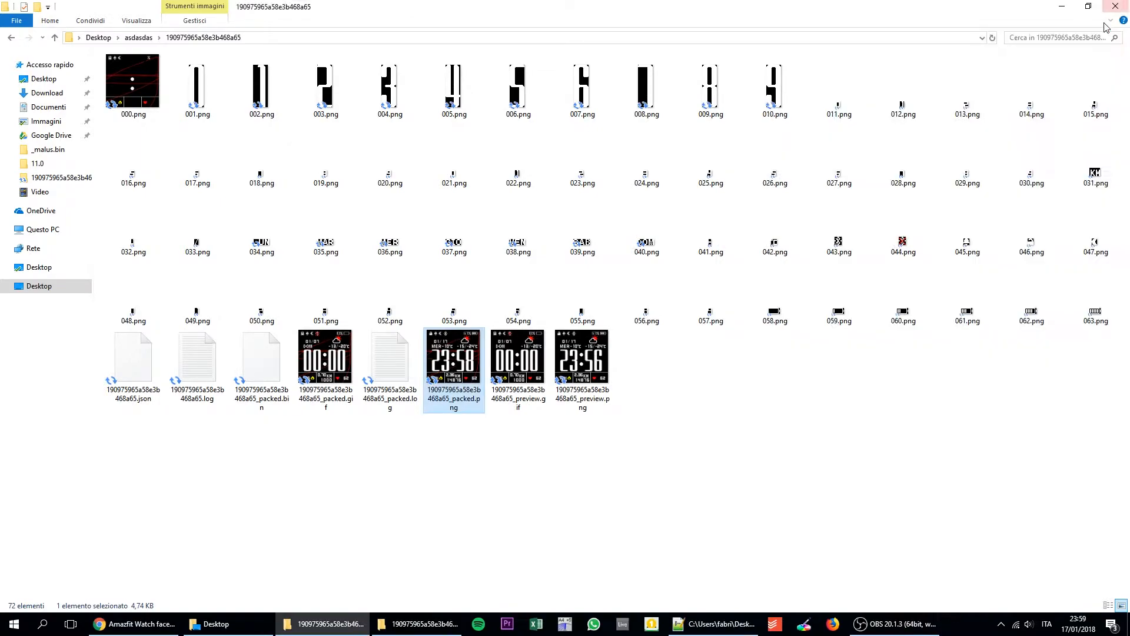
left_click(133, 354)
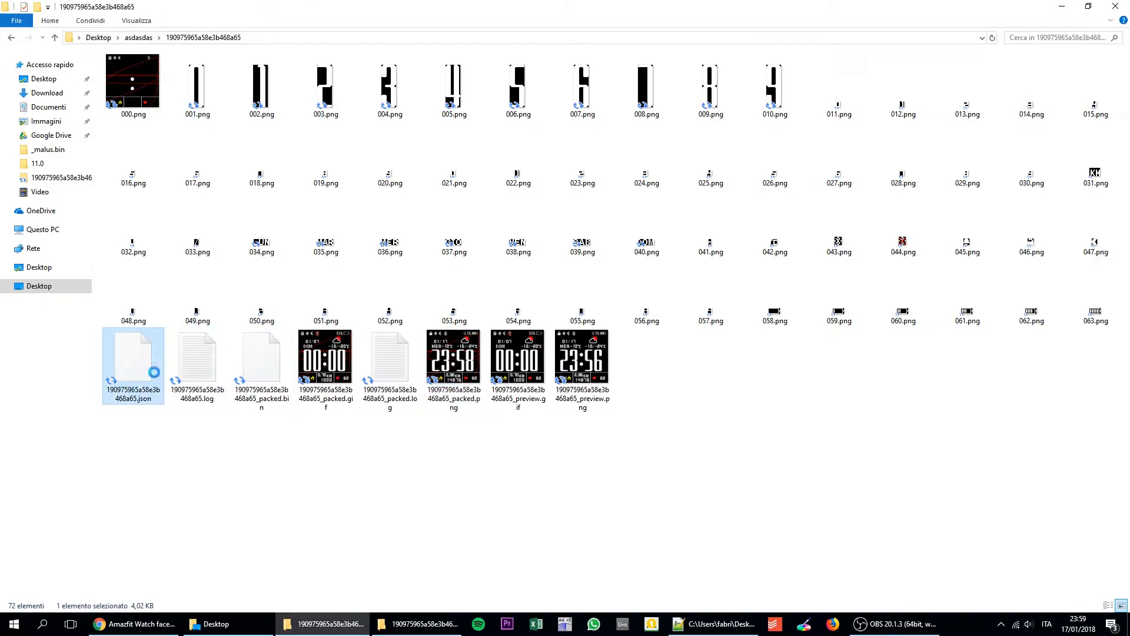
right_click(132, 354)
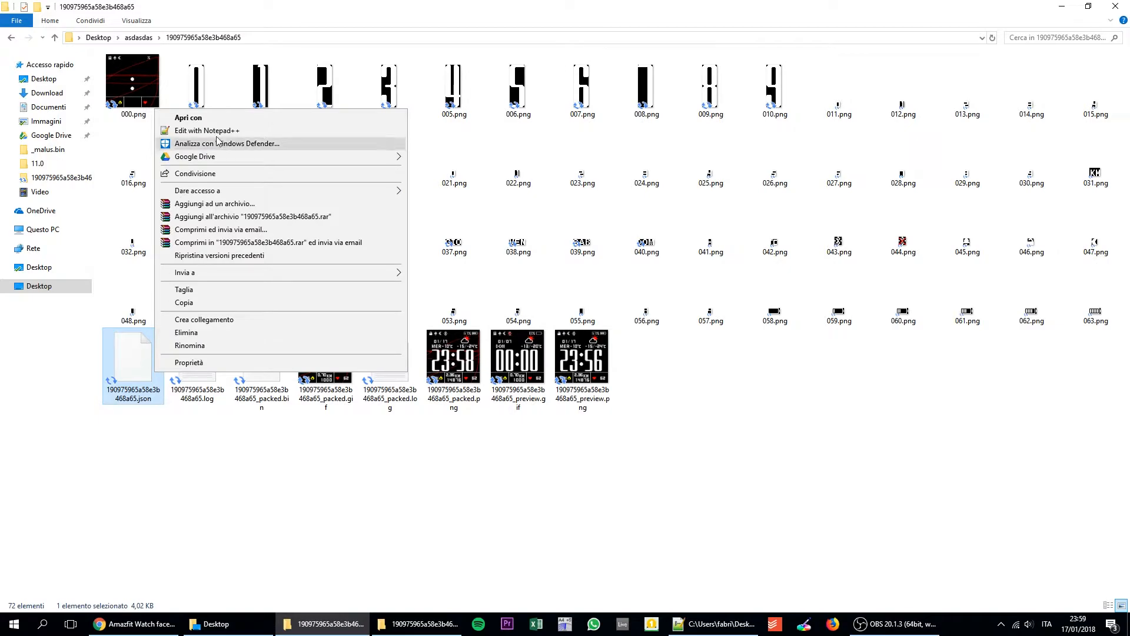
left_click(208, 131)
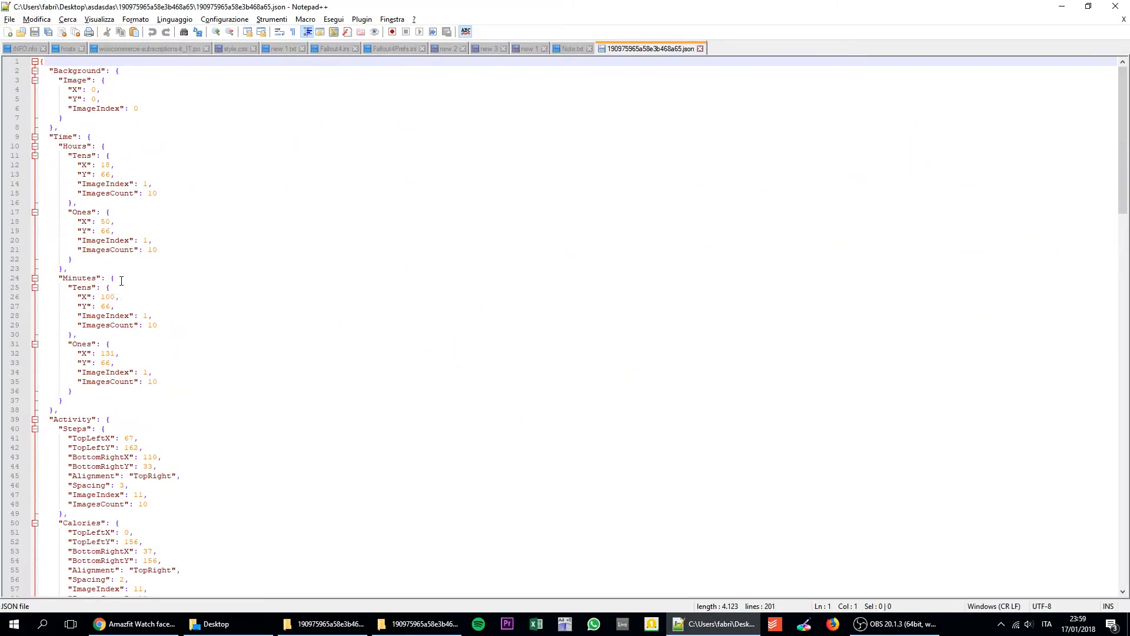
scroll("down", 3)
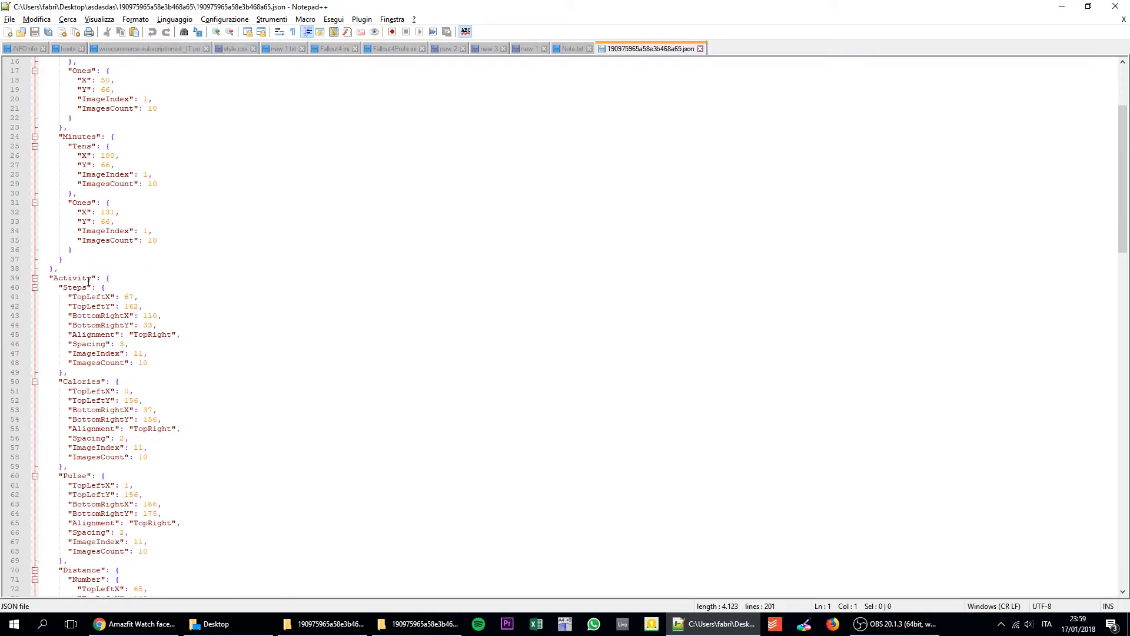
scroll("down", 3)
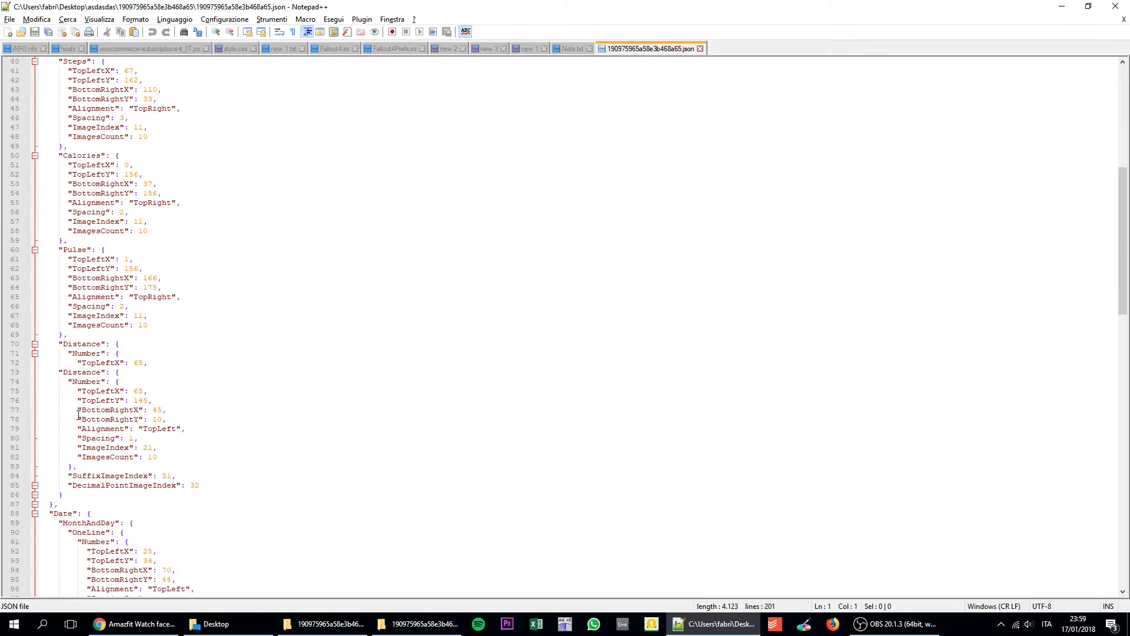
scroll("down", 3)
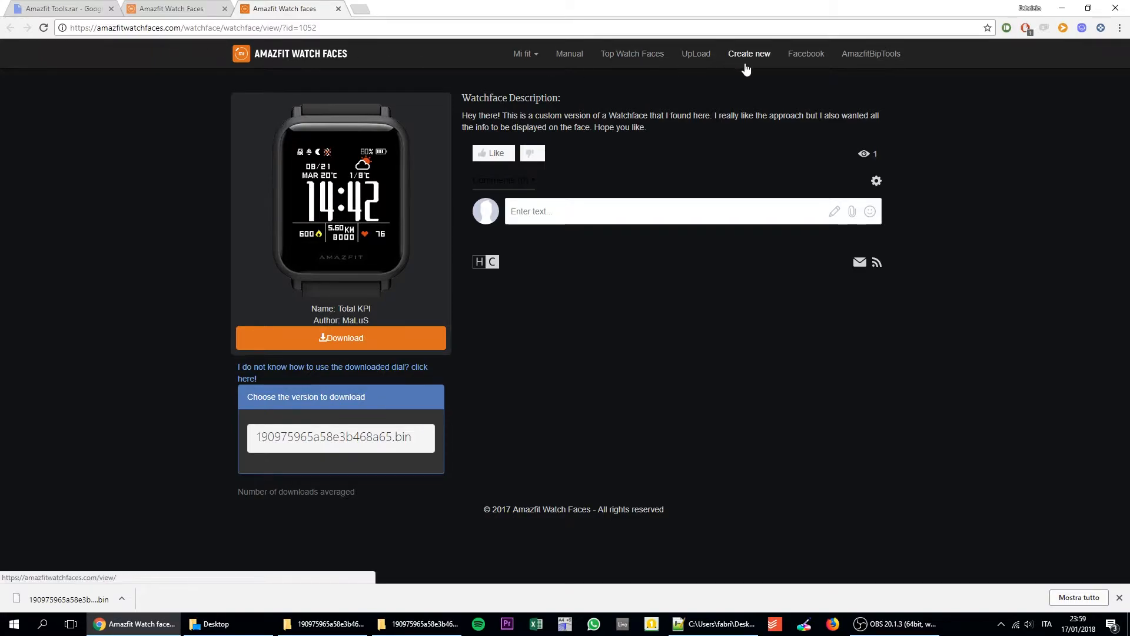
Create a new watch face, loading all PNGs from asdasdas plus the watch face .json
left_click(748, 54)
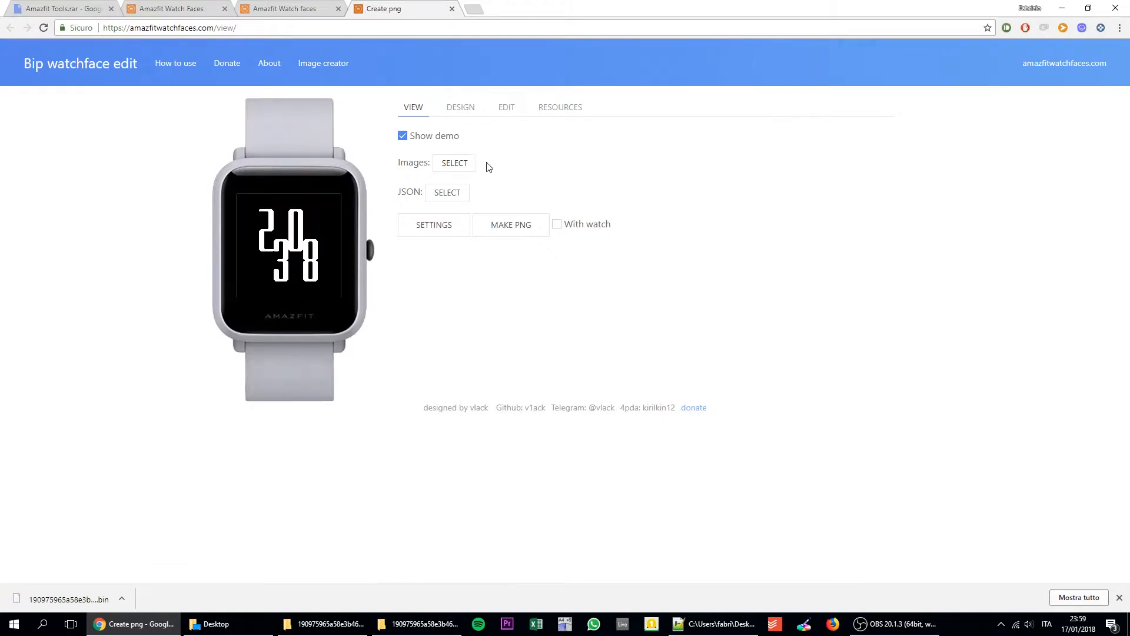
left_click(454, 162)
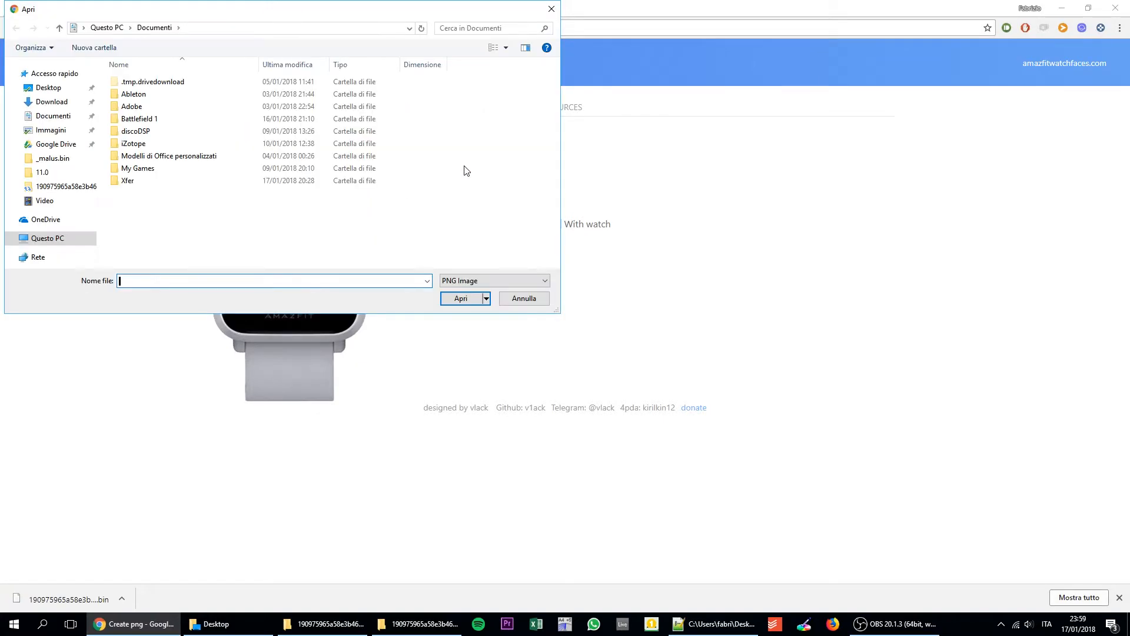
left_click(49, 87)
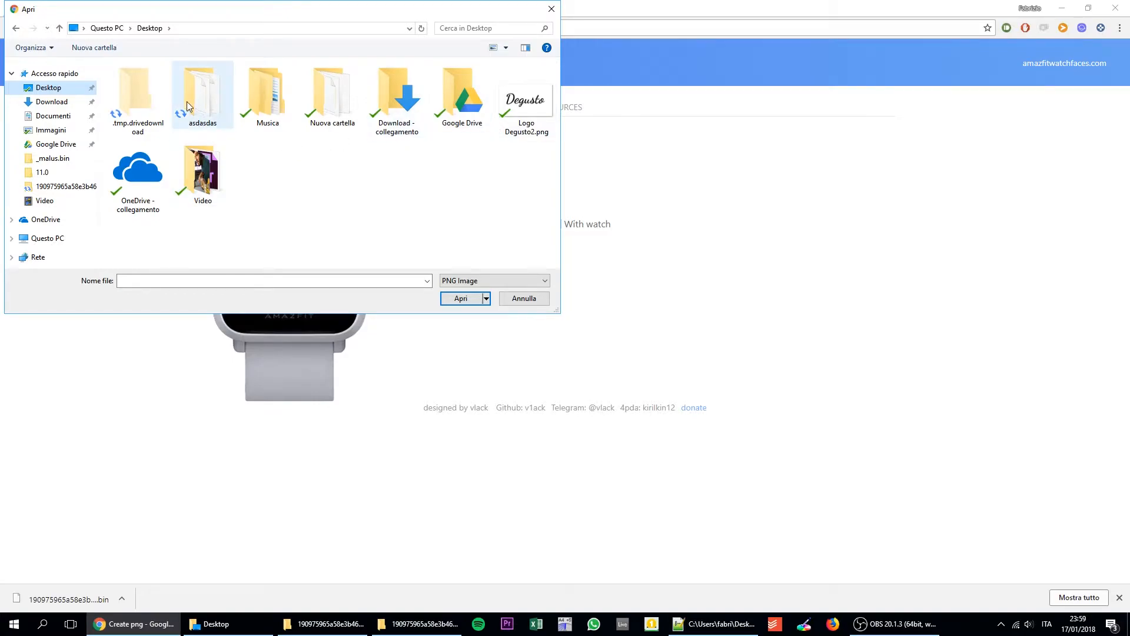
double_click(203, 88)
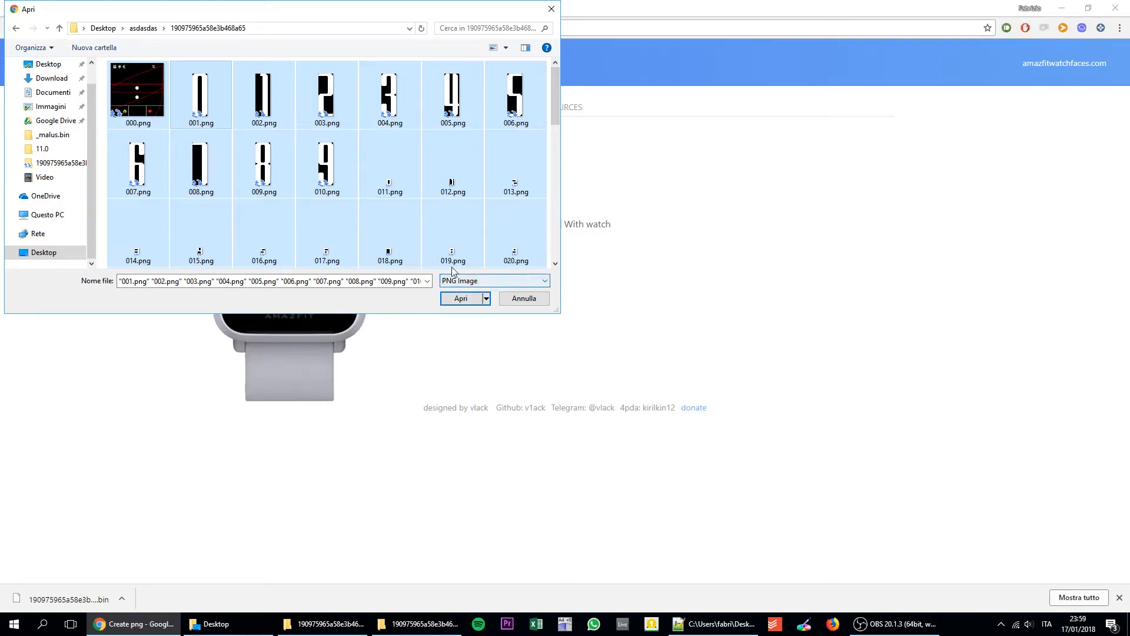
left_click(460, 298)
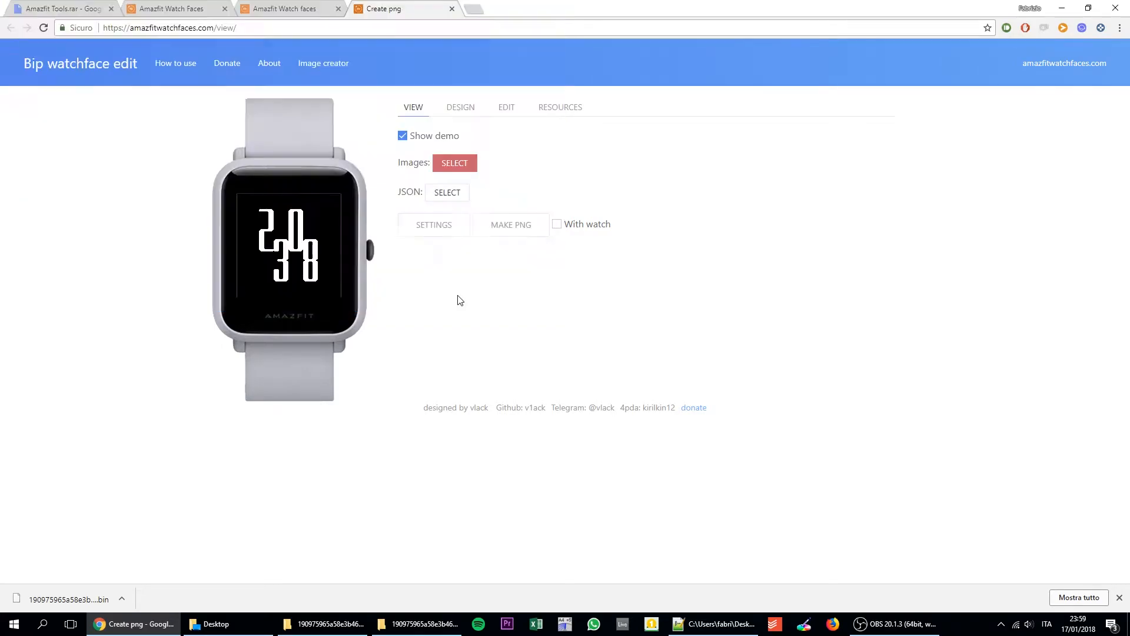
left_click(446, 193)
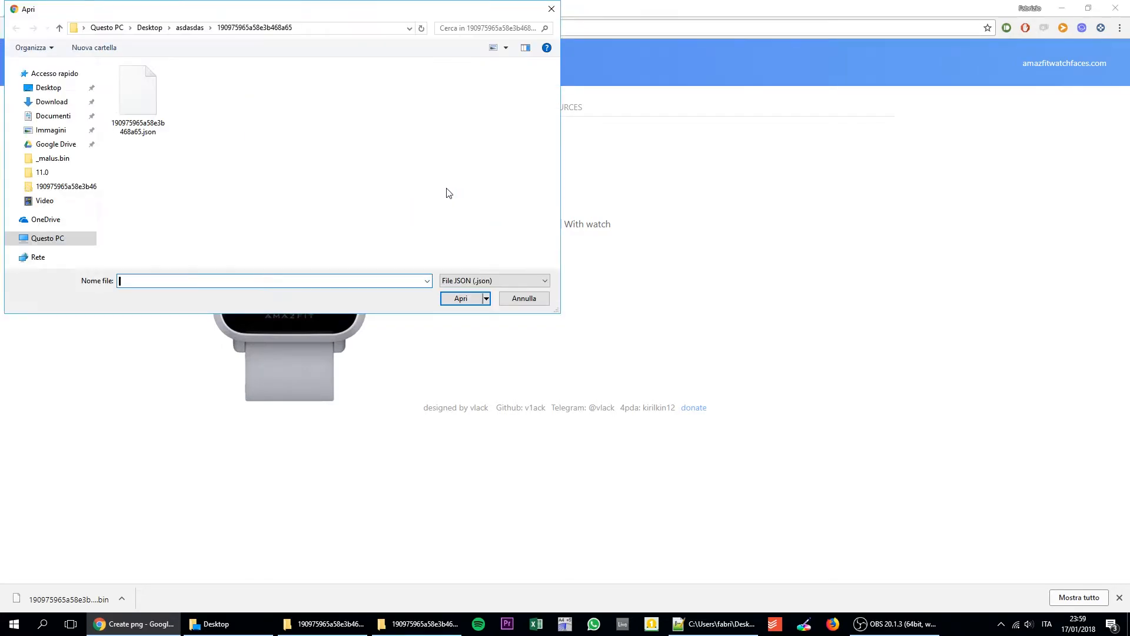
left_click(137, 90)
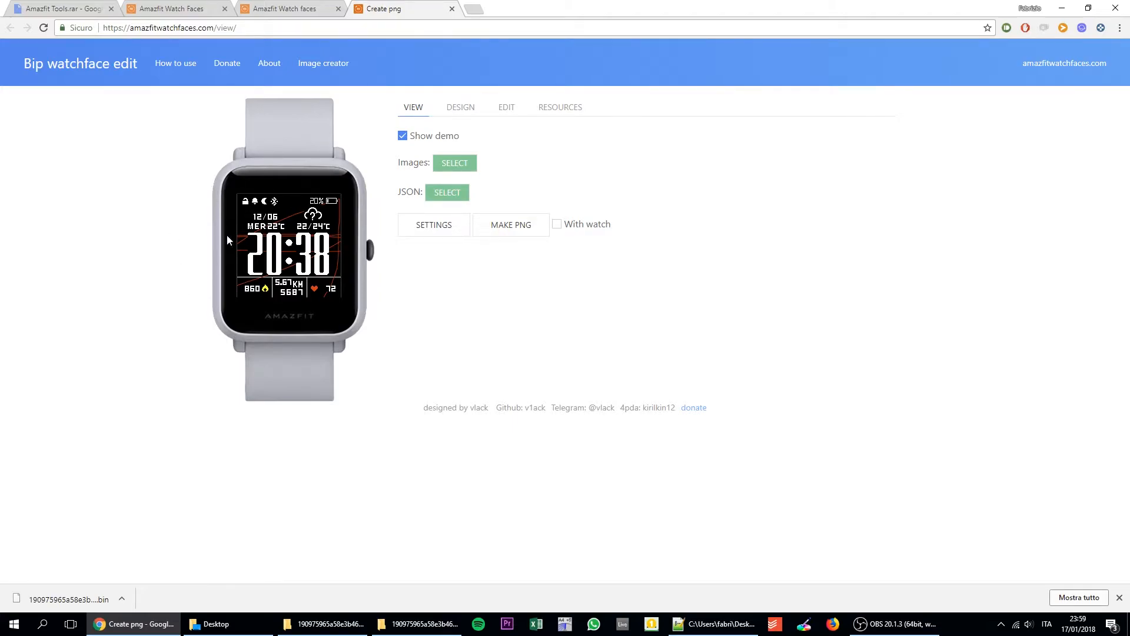
mouse_move(353, 236)
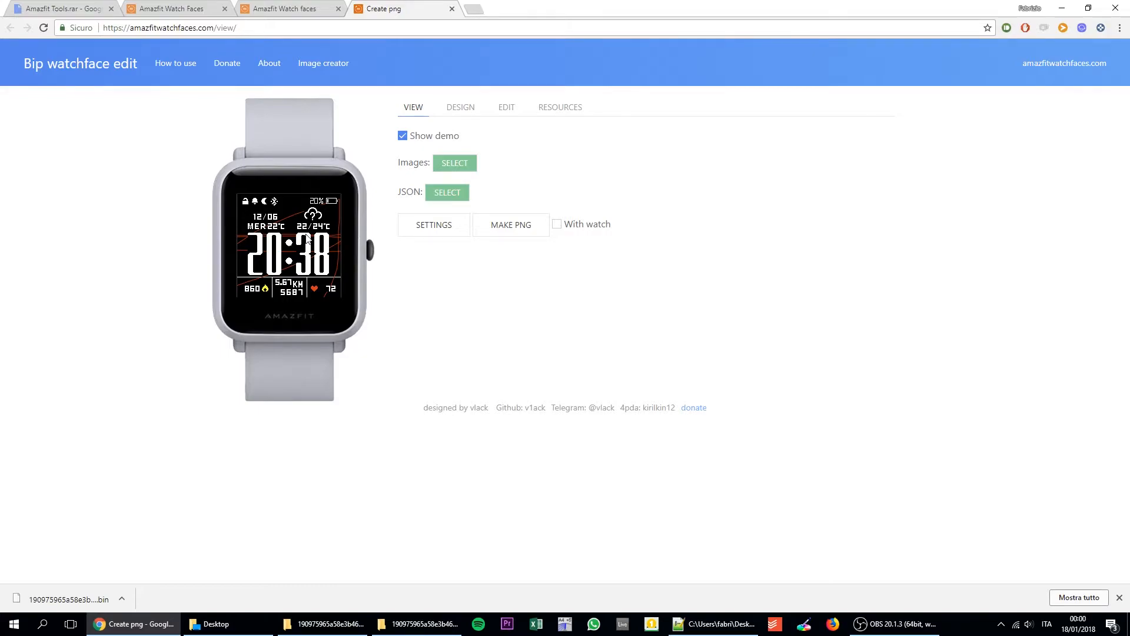
mouse_move(308, 248)
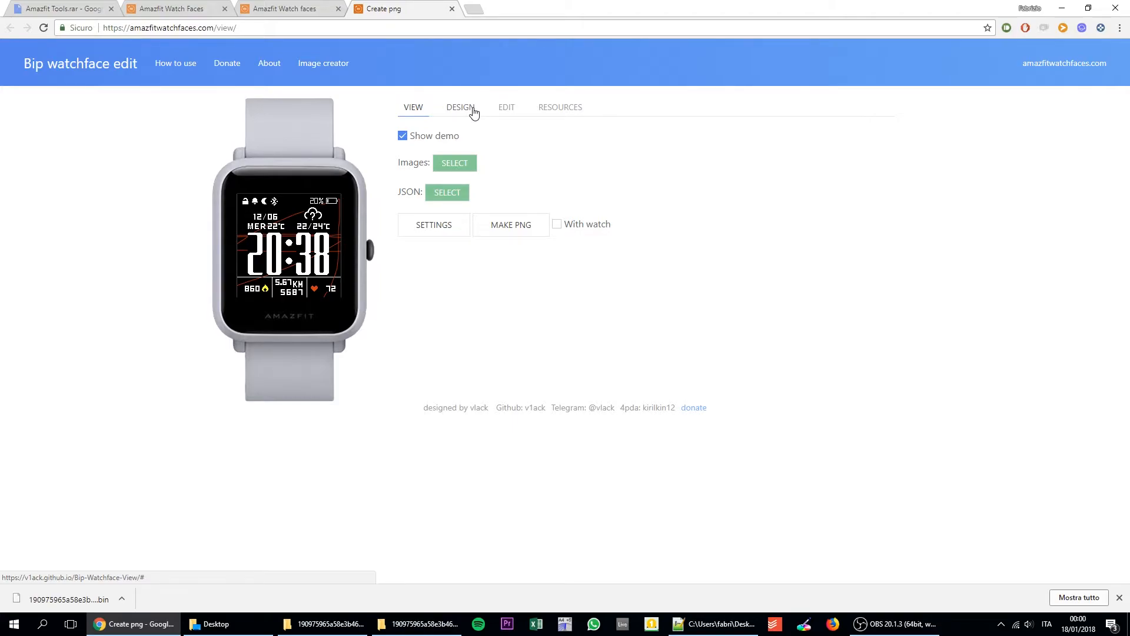
Switch to the DESIGN tab to see element bounding boxes and coordinates
left_click(460, 107)
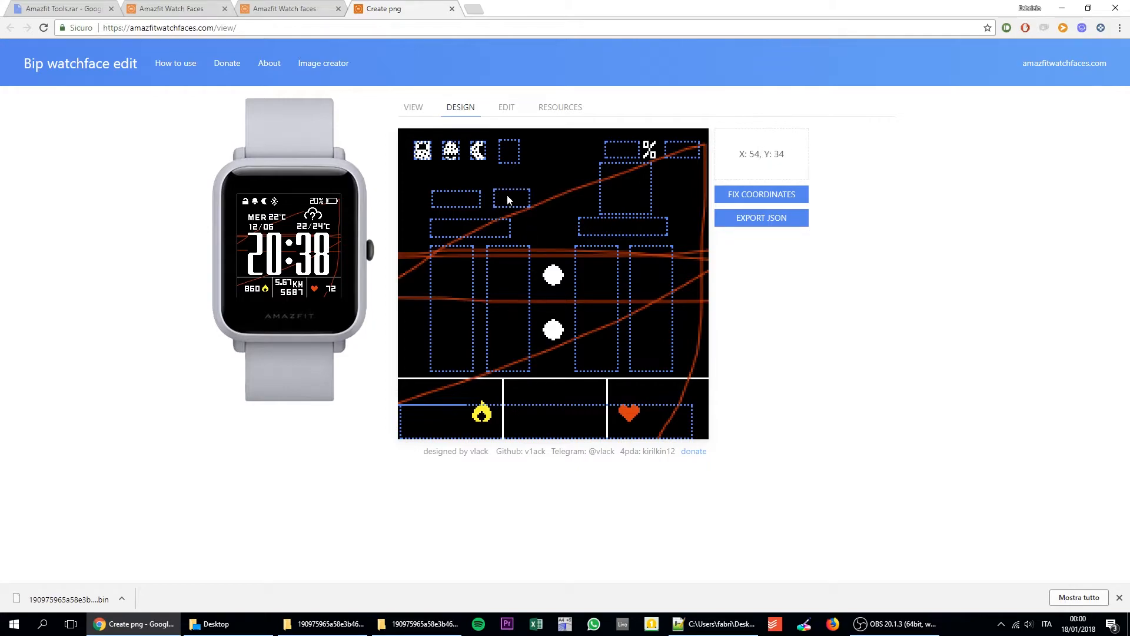
mouse_move(444, 200)
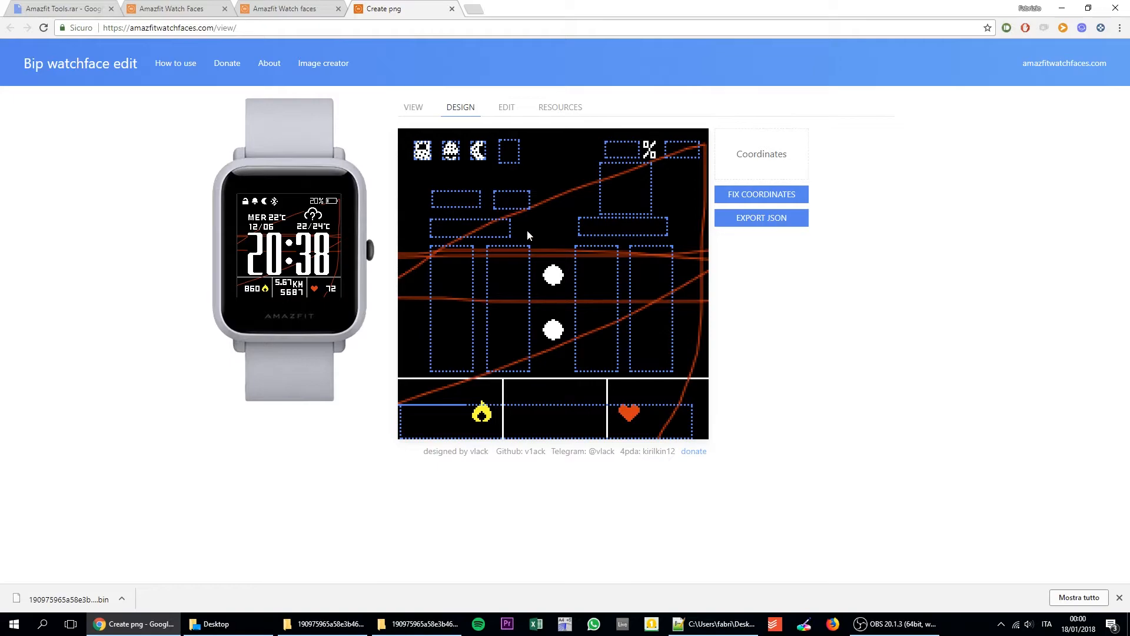
mouse_move(530, 125)
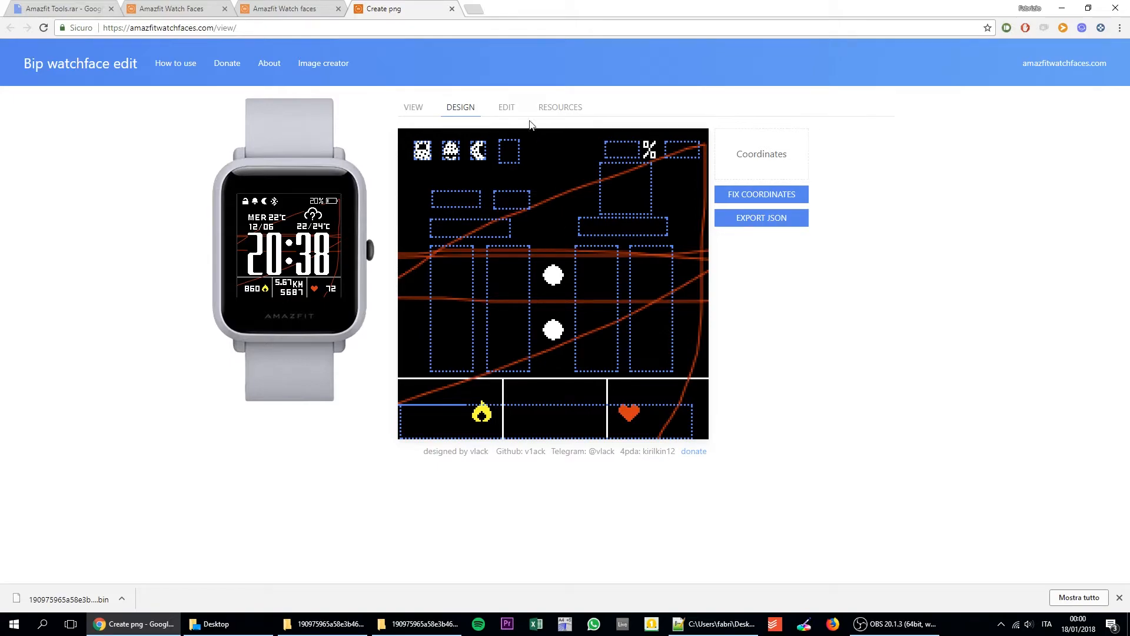
mouse_move(506, 107)
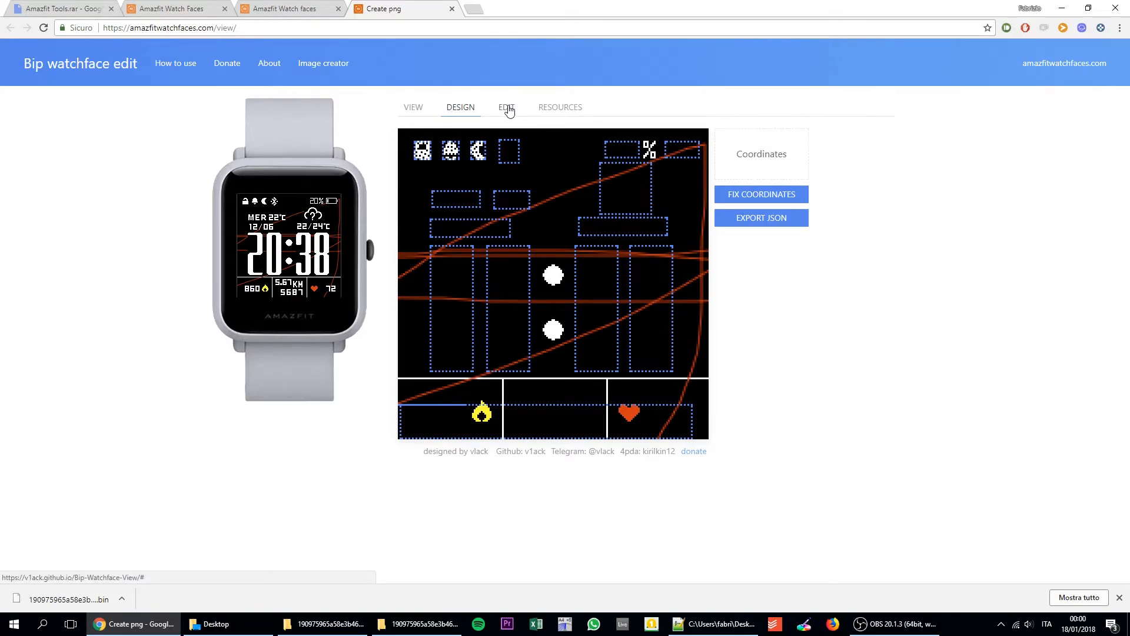
Open the EDIT tab and try the 12/24H and seconds toggles under Time
left_click(505, 107)
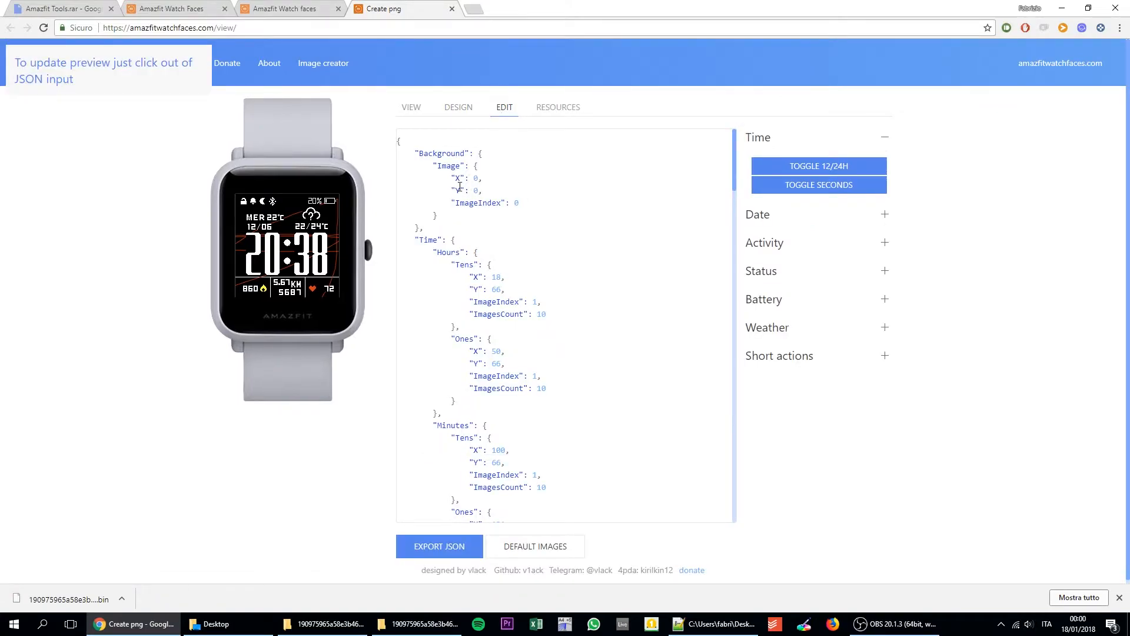
left_click(582, 204)
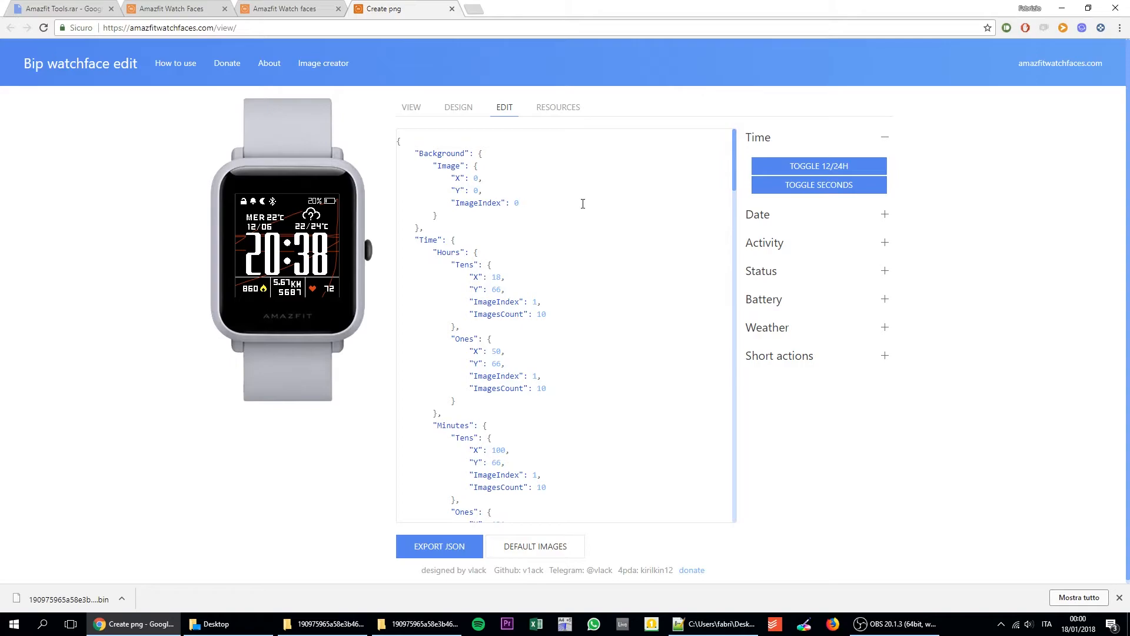
mouse_move(886, 212)
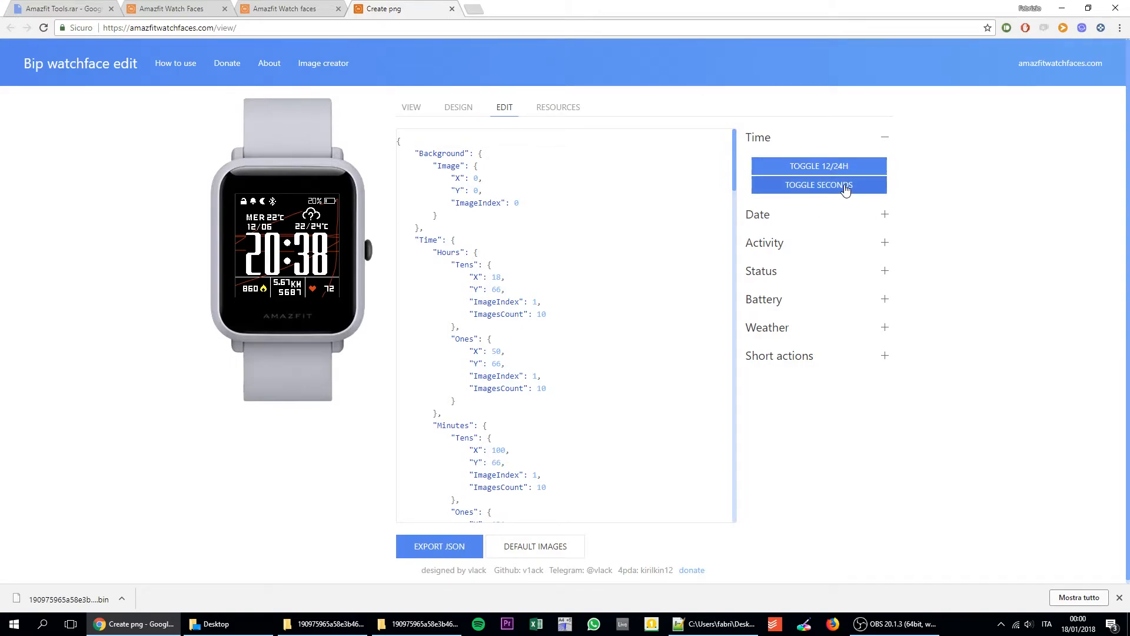
mouse_move(818, 166)
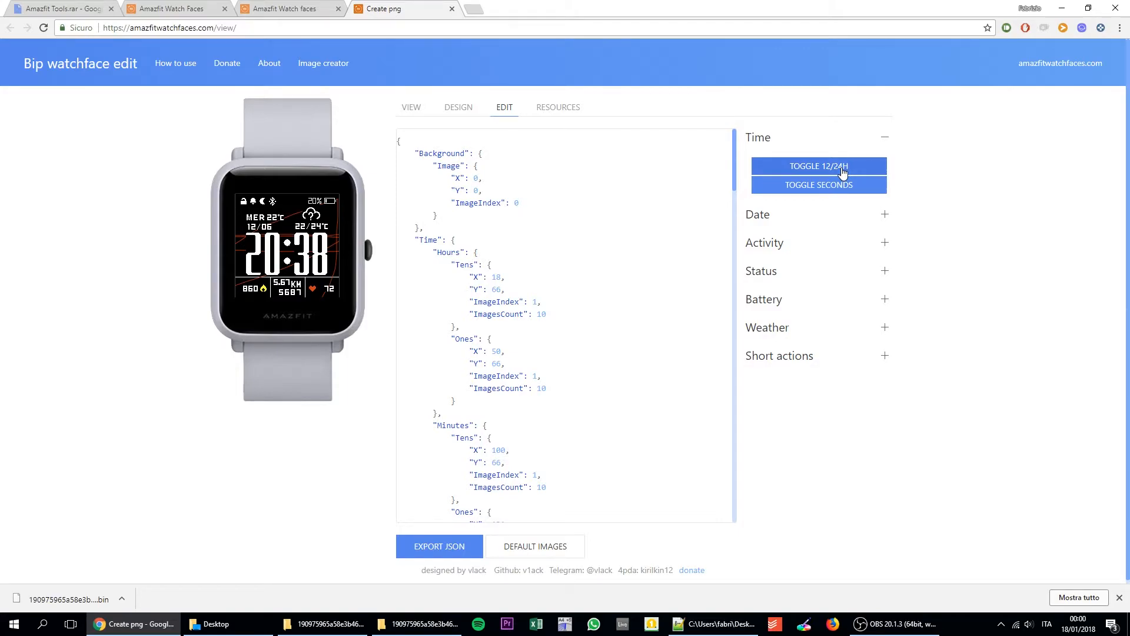
left_click(818, 166)
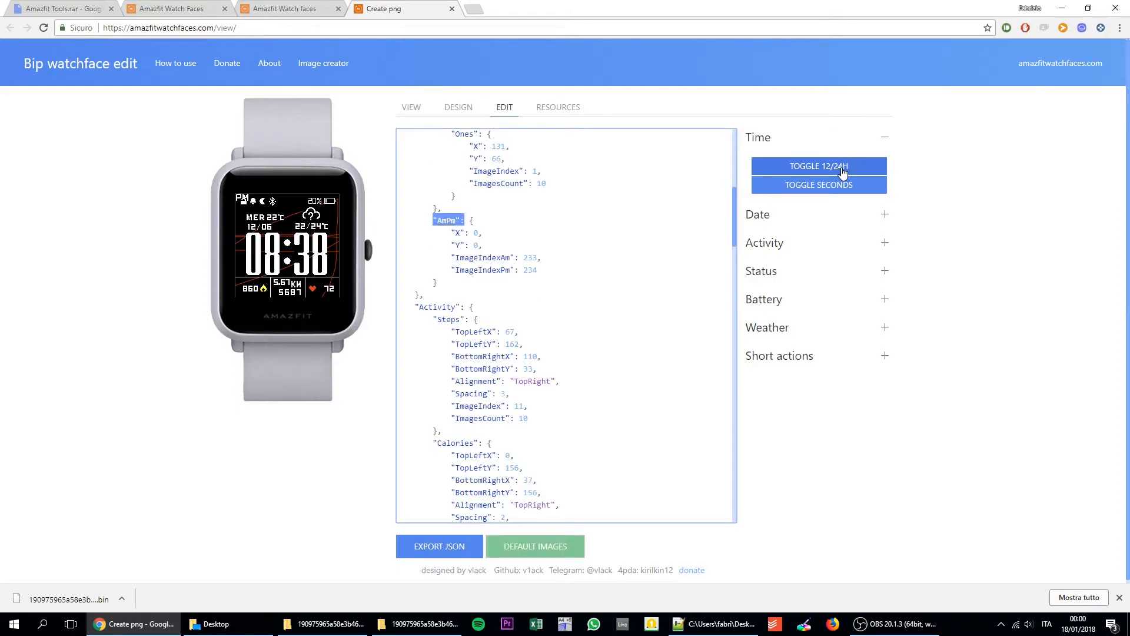
left_click(818, 184)
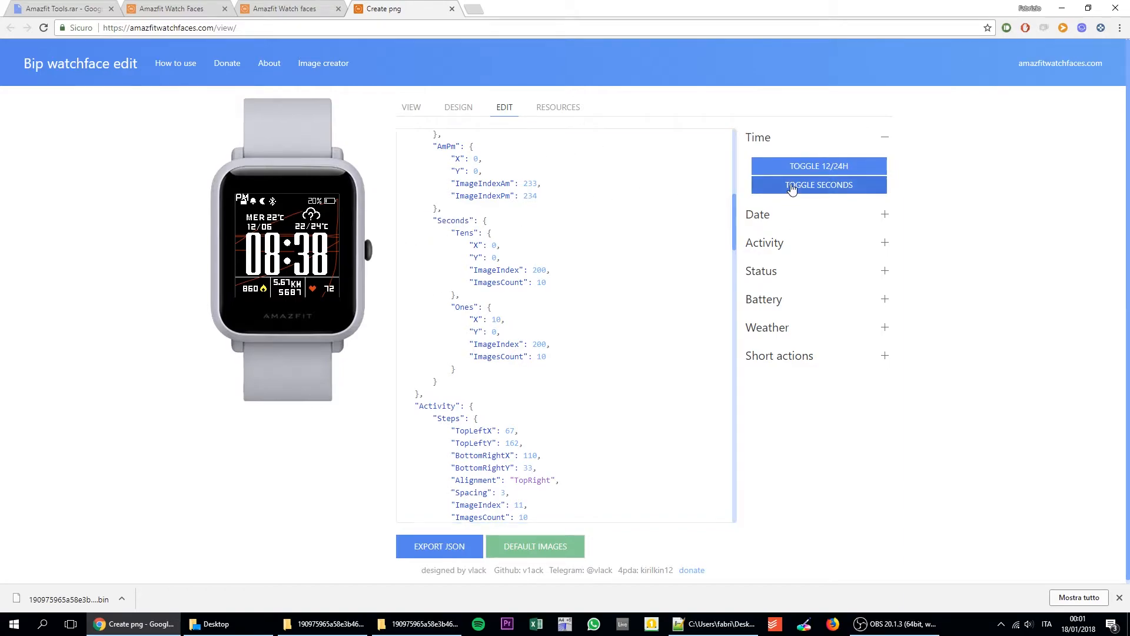
left_click(818, 184)
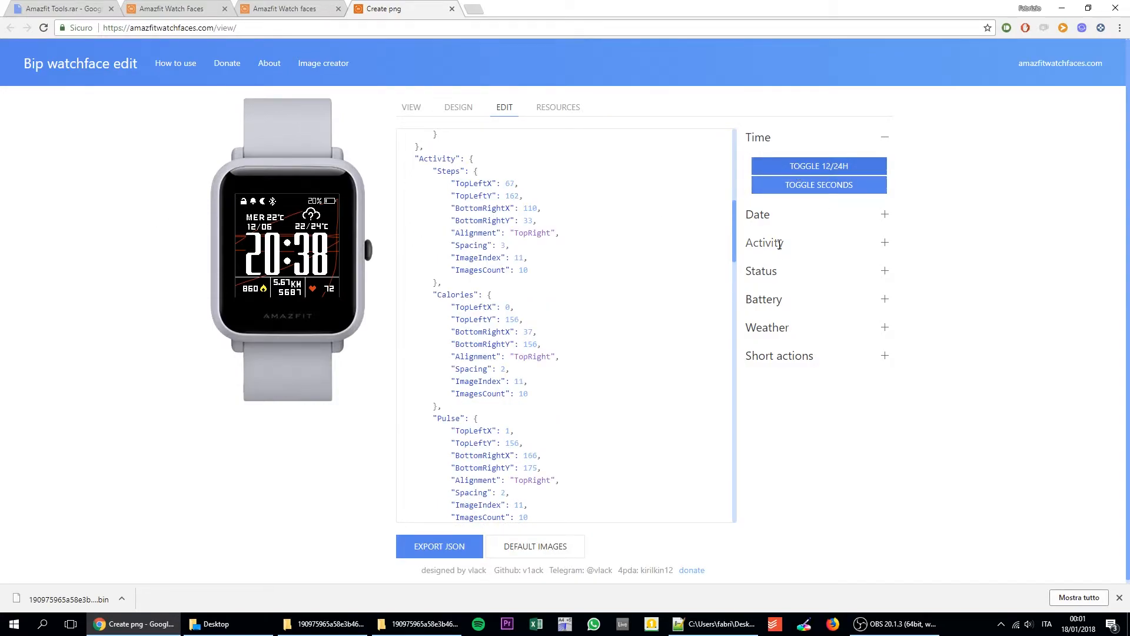
Under Activity in the EDIT tab, toggle off the distance readout and toggle calories
left_click(763, 242)
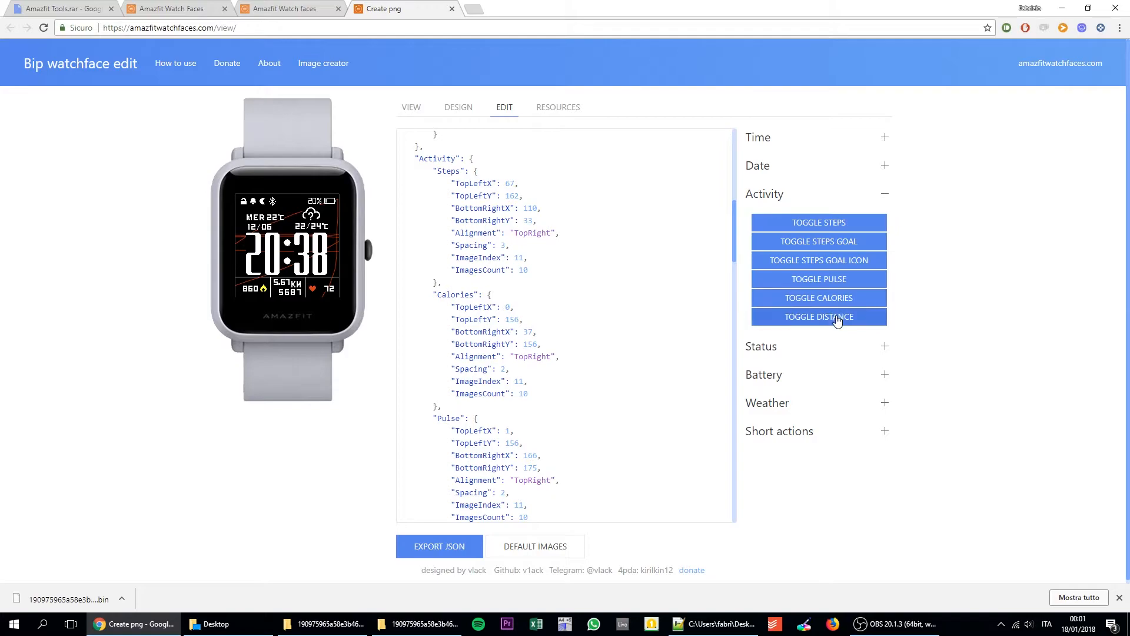
left_click(819, 316)
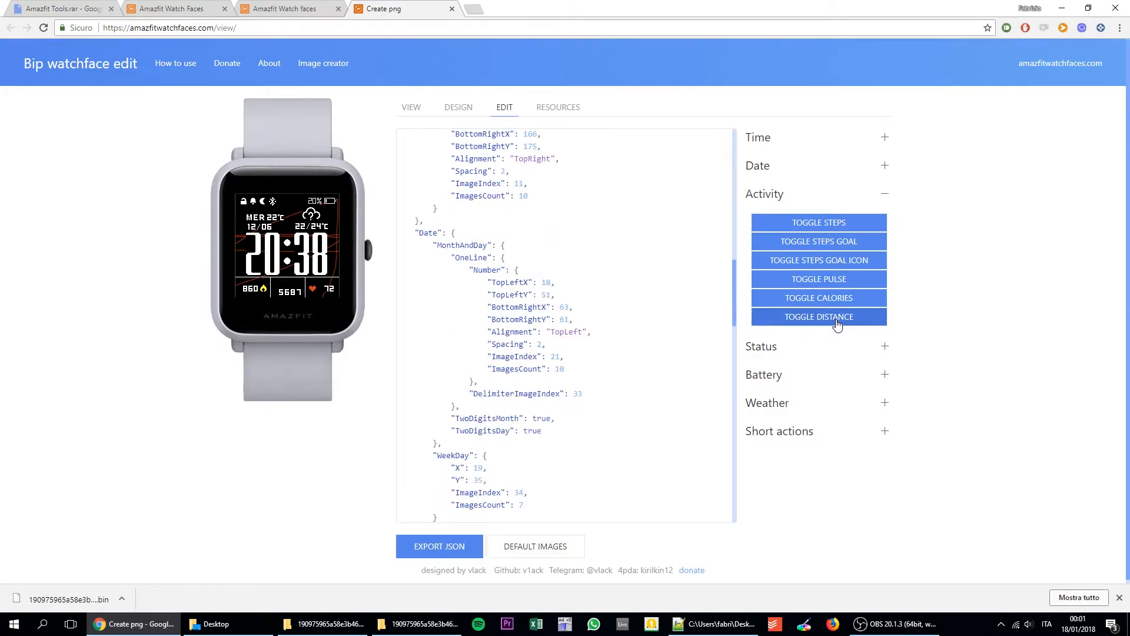
mouse_move(835, 291)
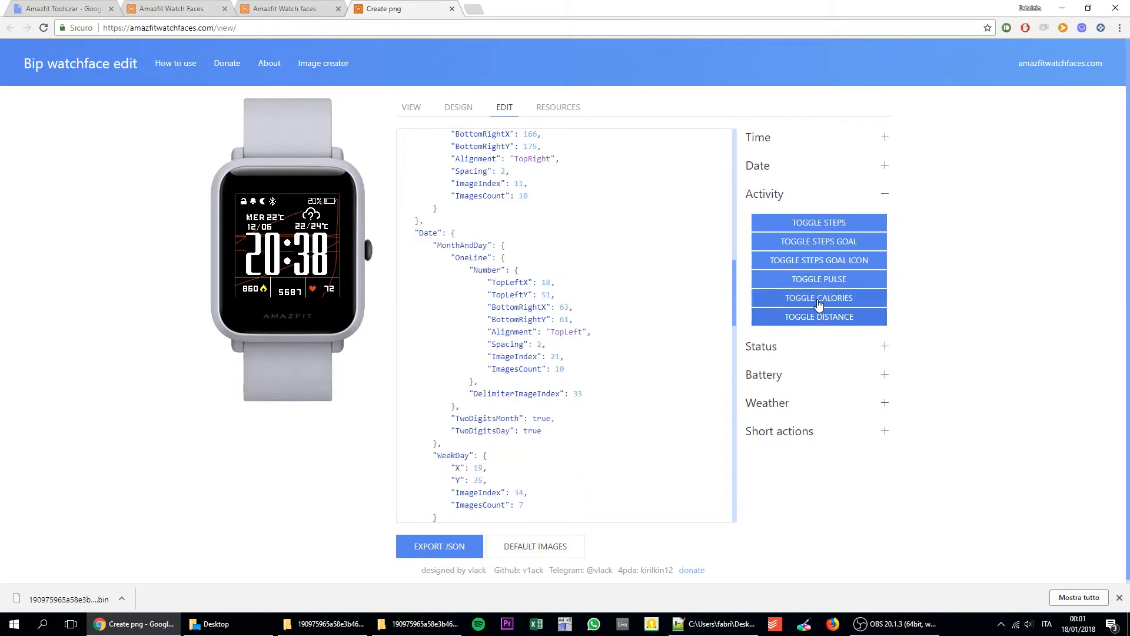
left_click(458, 107)
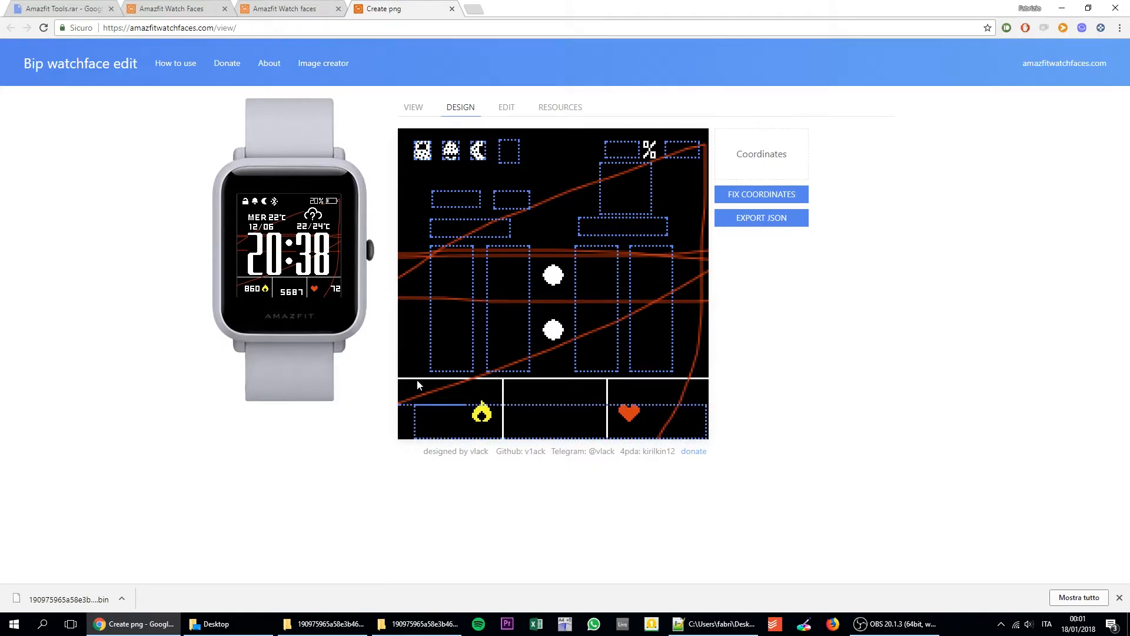
Set the Steps coordinate to 172 in the watch face JSON and export it
left_click(506, 107)
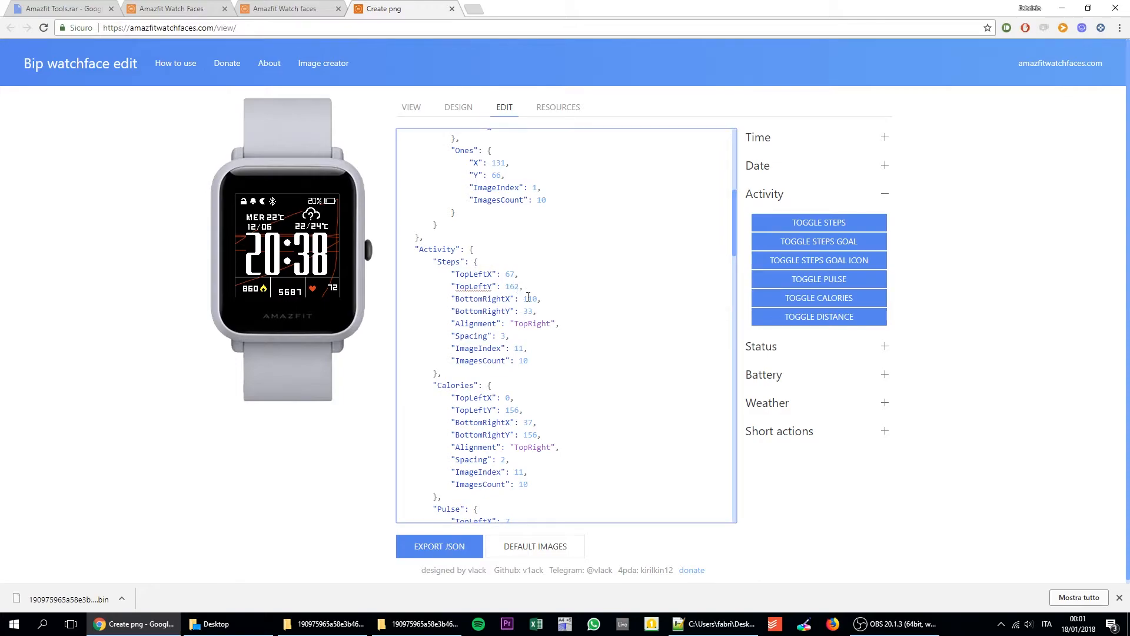
type("172")
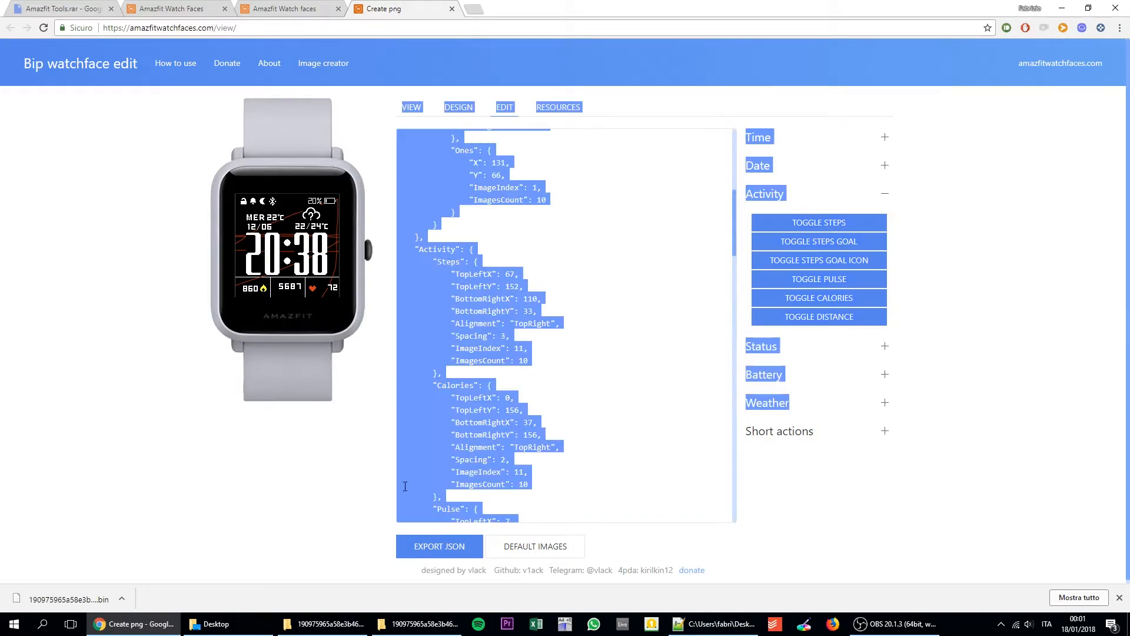
left_click(509, 282)
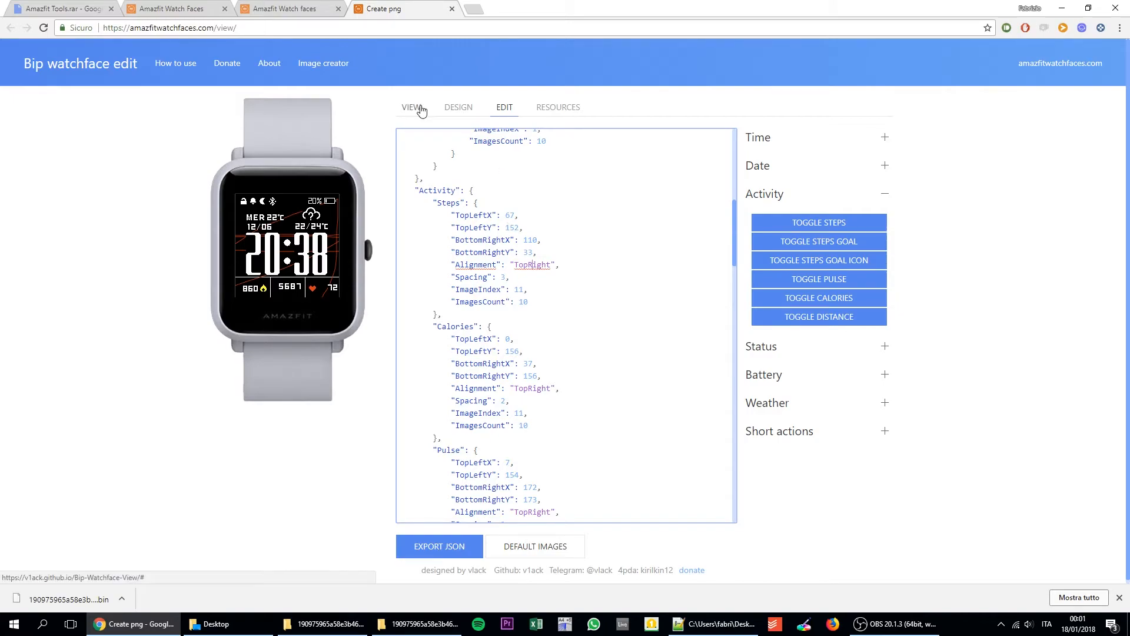
left_click(412, 107)
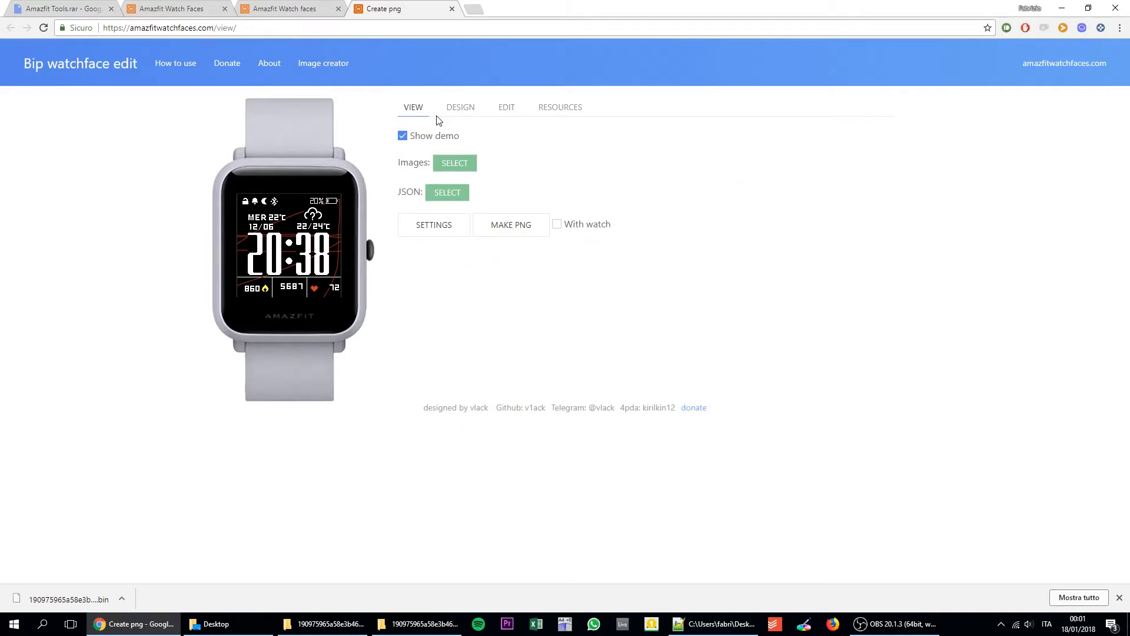
left_click(505, 106)
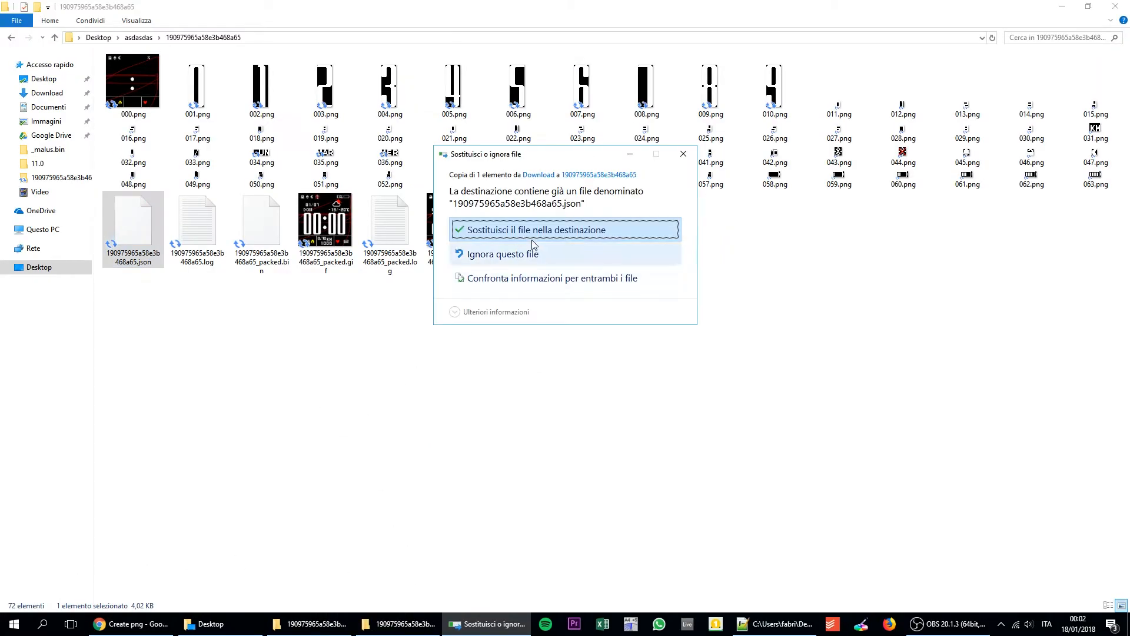
Replace the old JSON, repack the folder with WatchFace.exe, and select the new _packed.bin
left_click(564, 229)
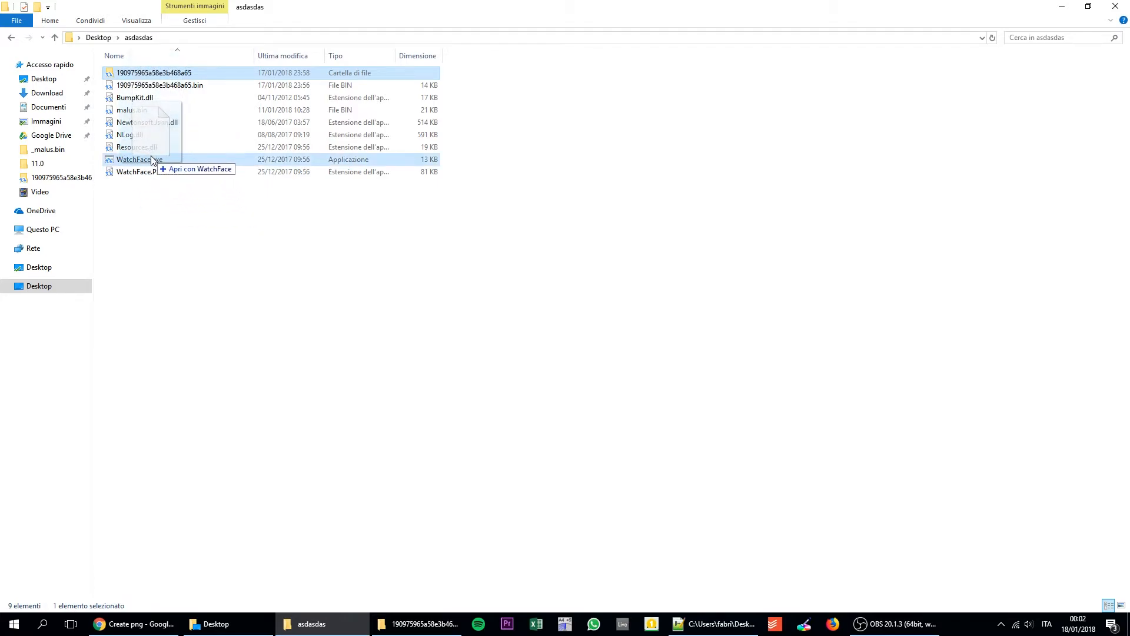
double_click(139, 159)
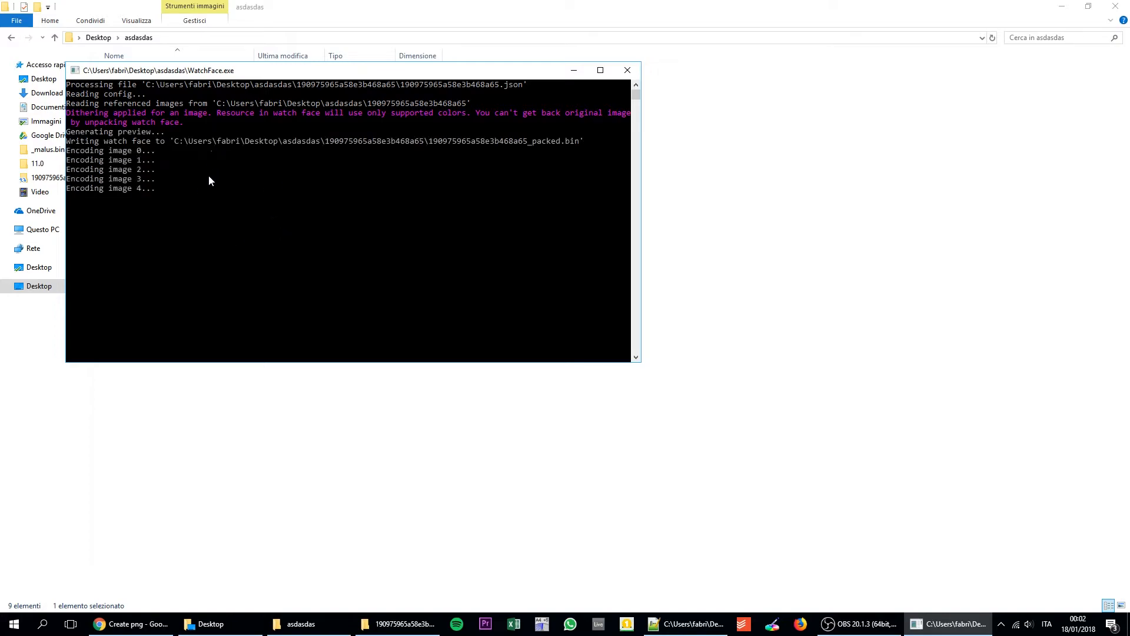
left_click(626, 70)
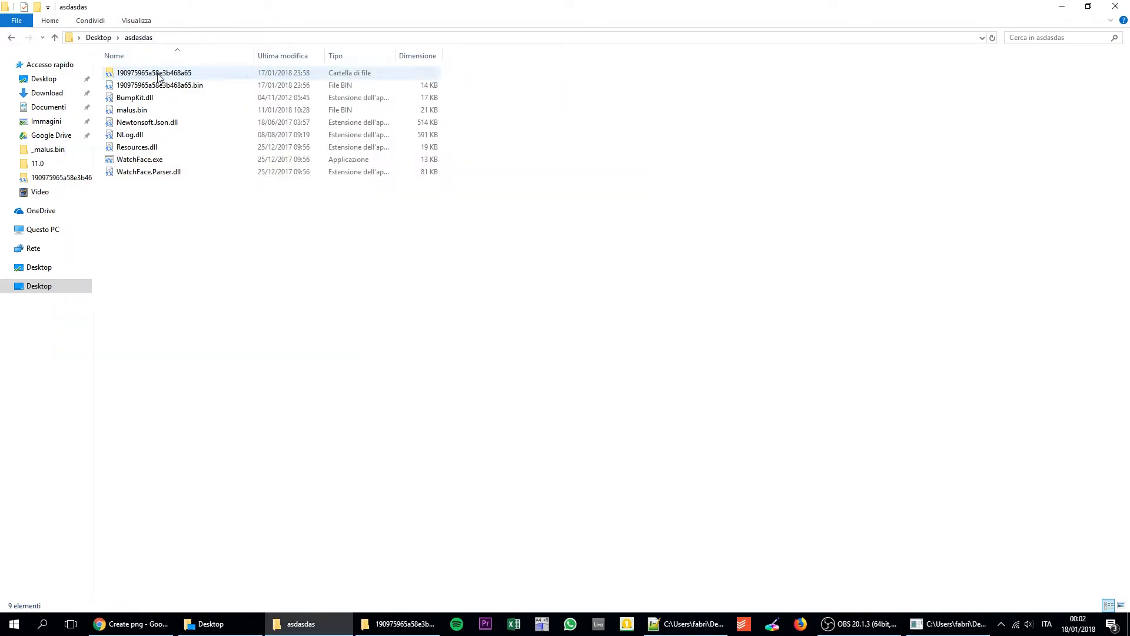
double_click(153, 72)
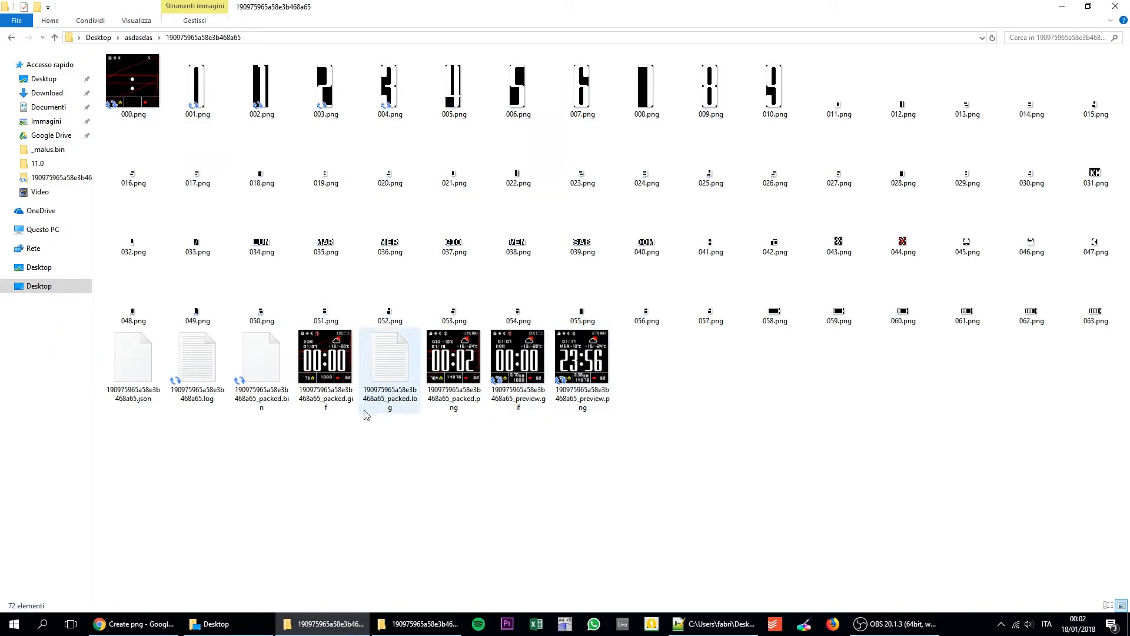
left_click(261, 356)
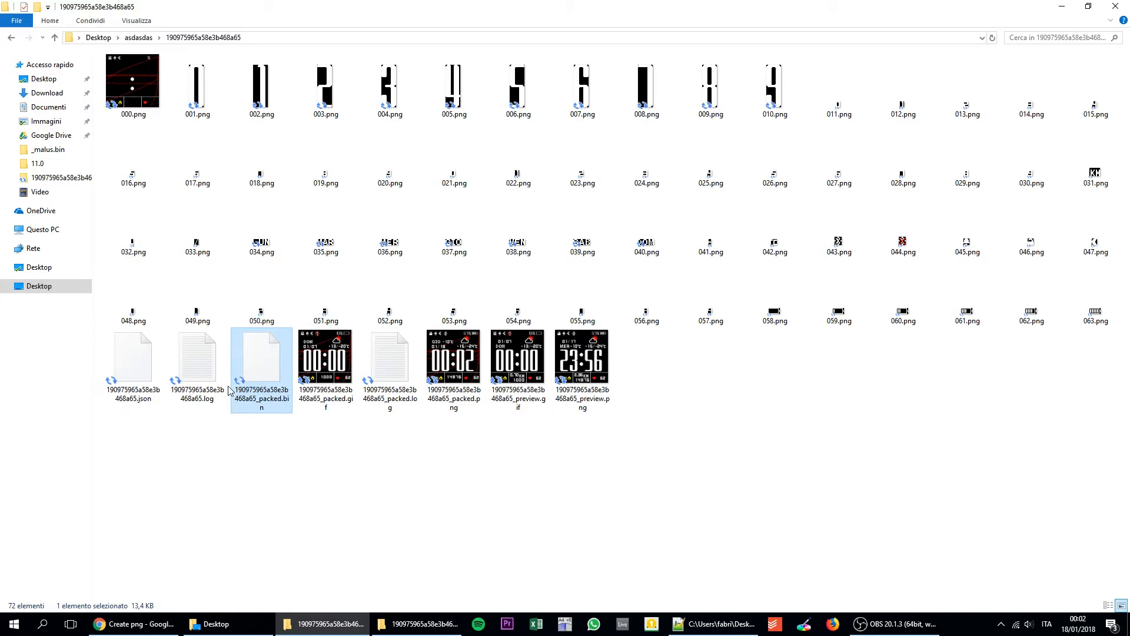
mouse_move(270, 395)
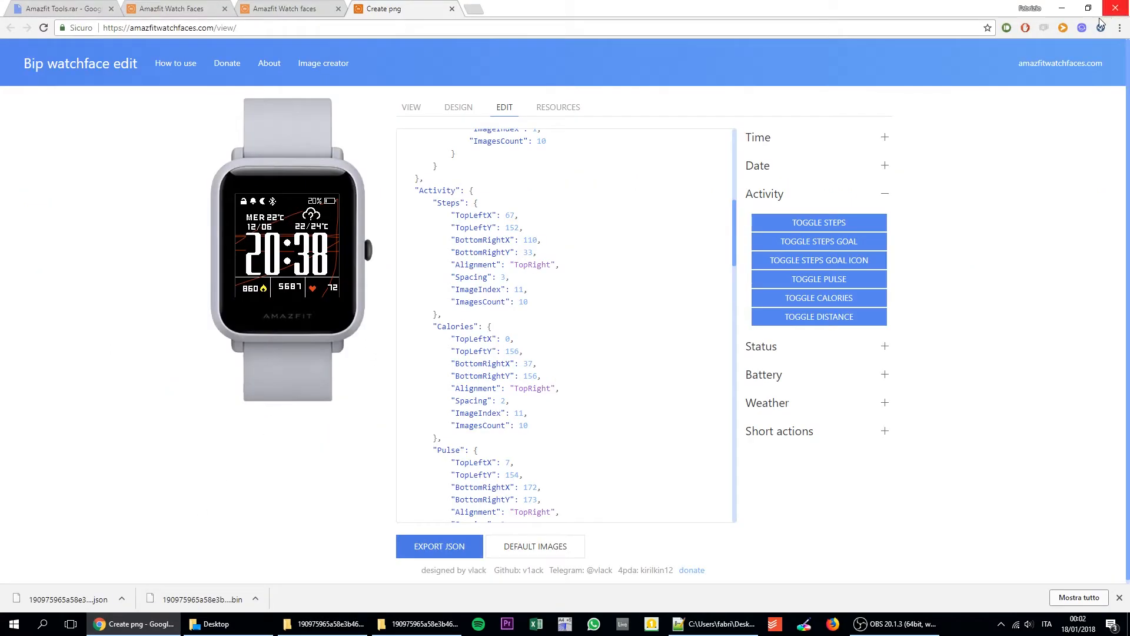
Upload the _packed.bin from the watch face folder through Chrome's file picker
left_click(1006, 28)
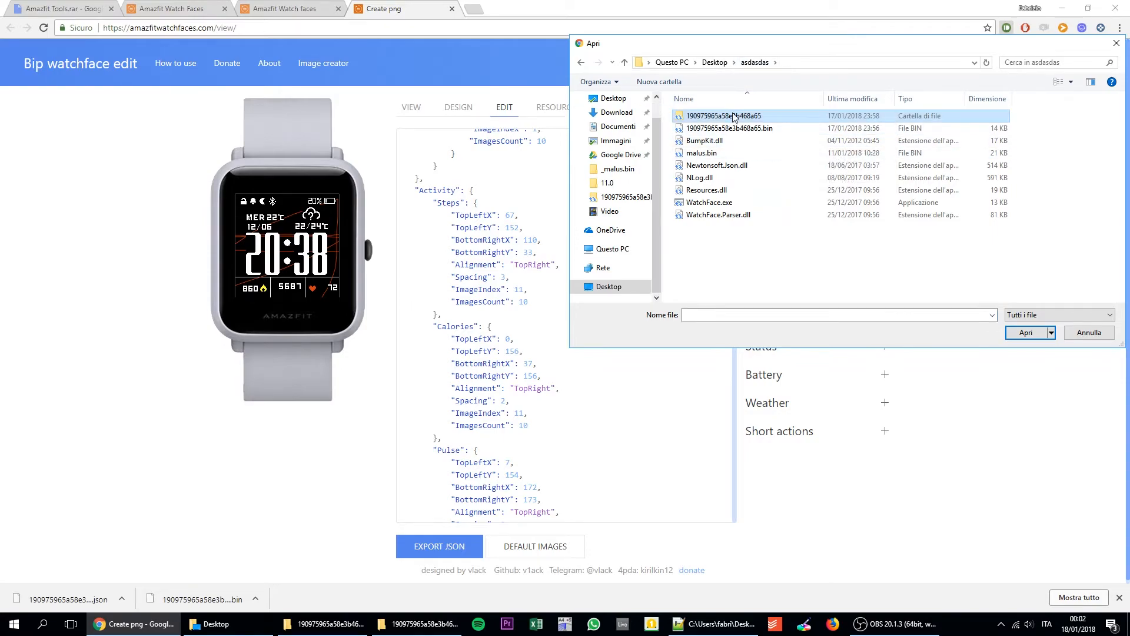
double_click(724, 115)
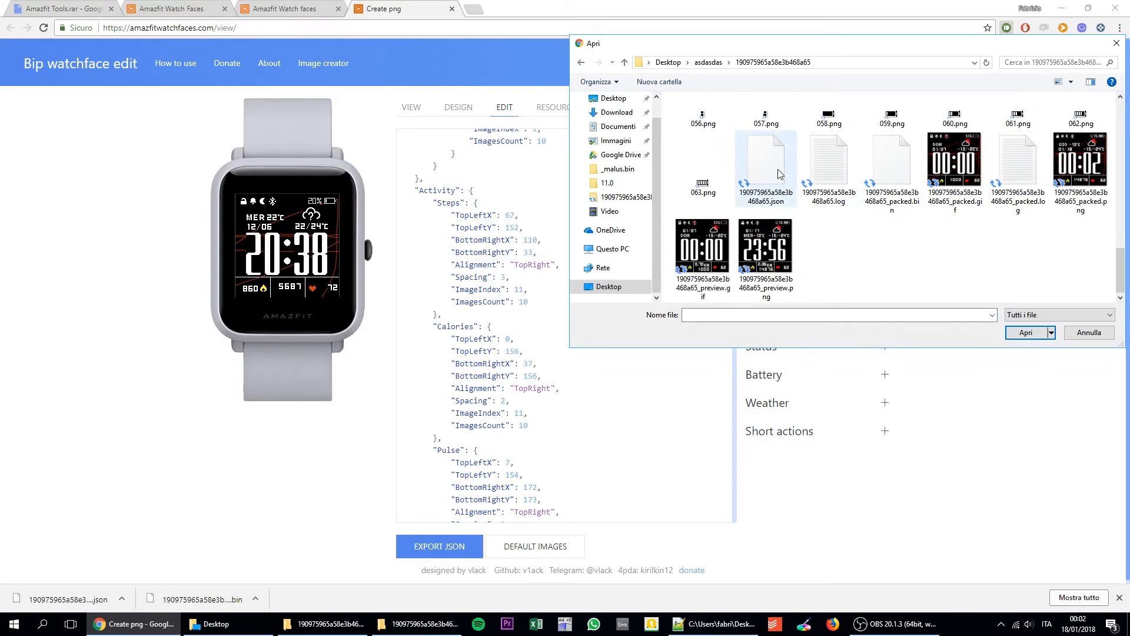
left_click(891, 159)
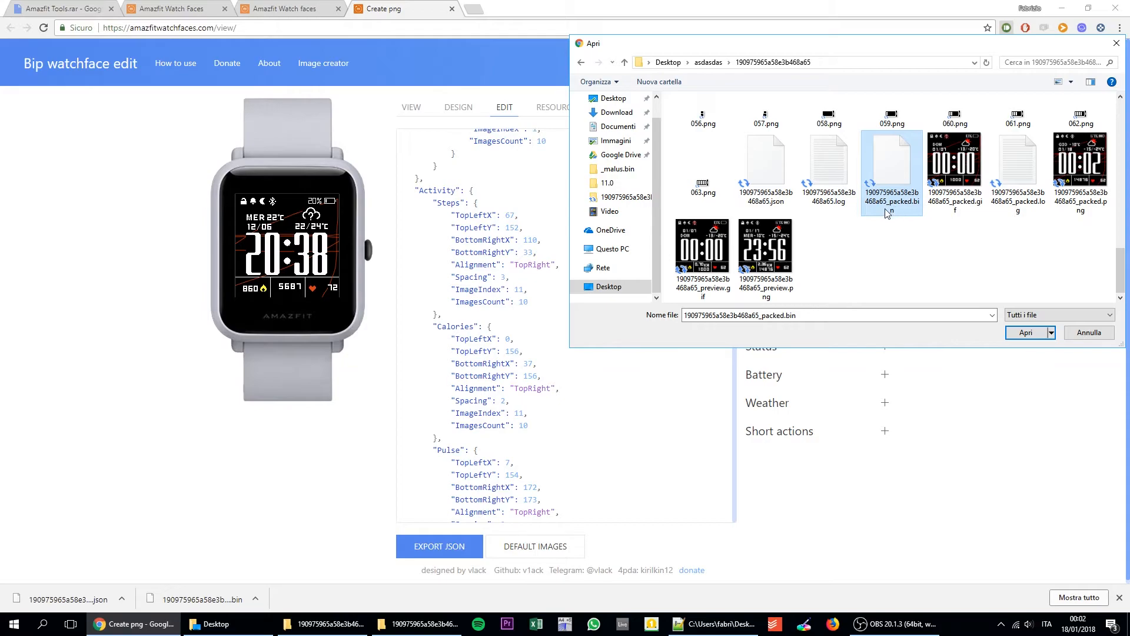
mouse_move(975, 256)
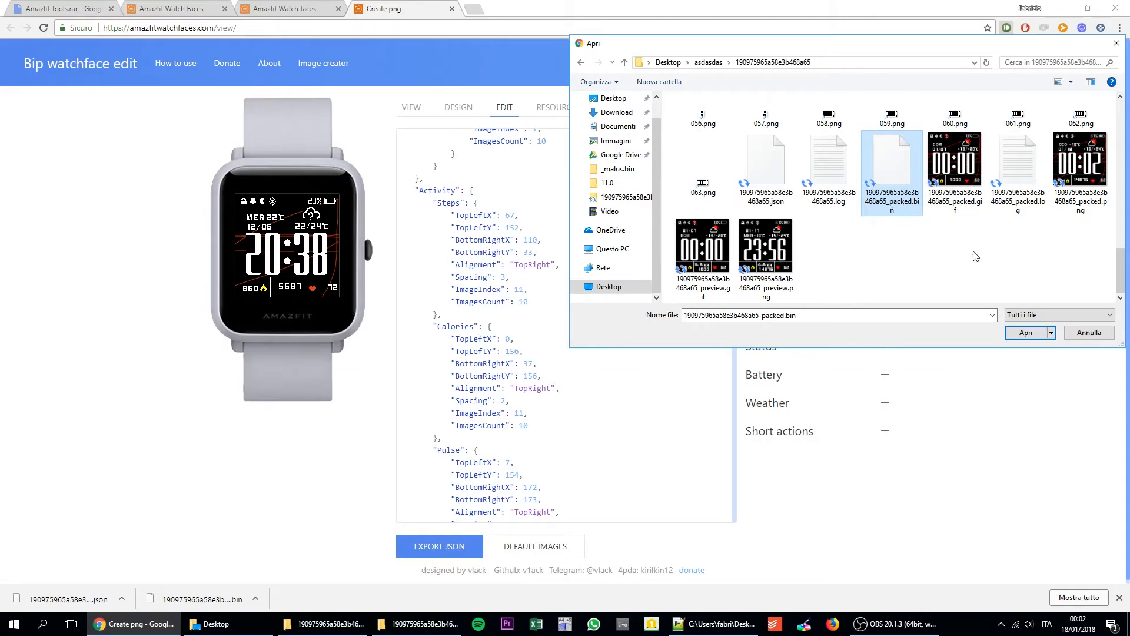
left_click(1025, 28)
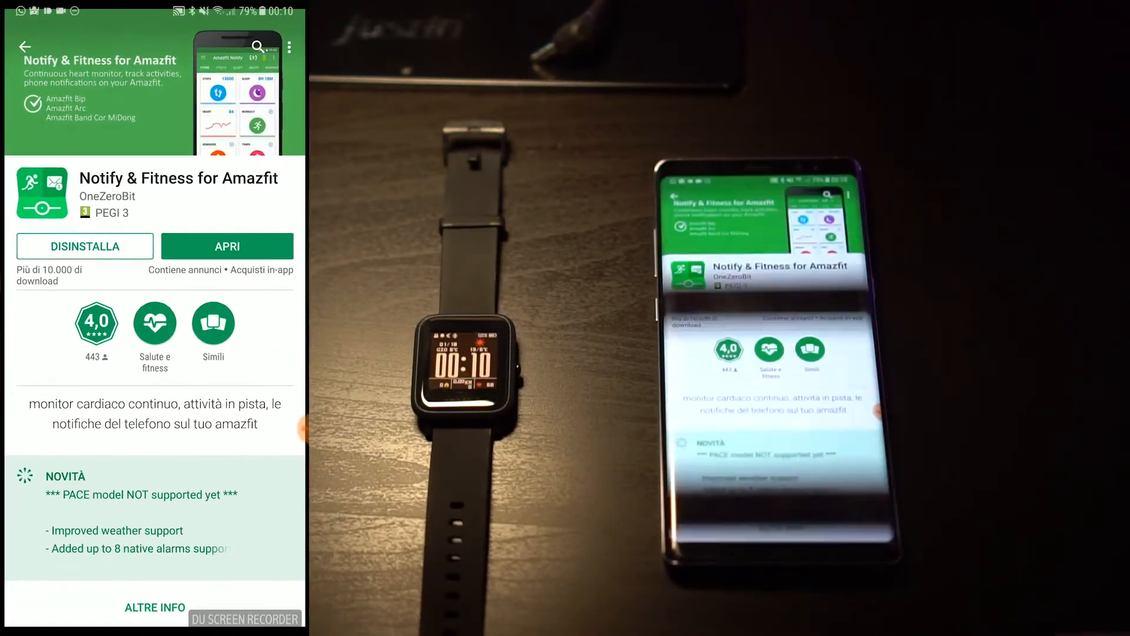
Launch Notify & Fitness from the Play Store and dismiss the 68% battery notice
left_click(226, 247)
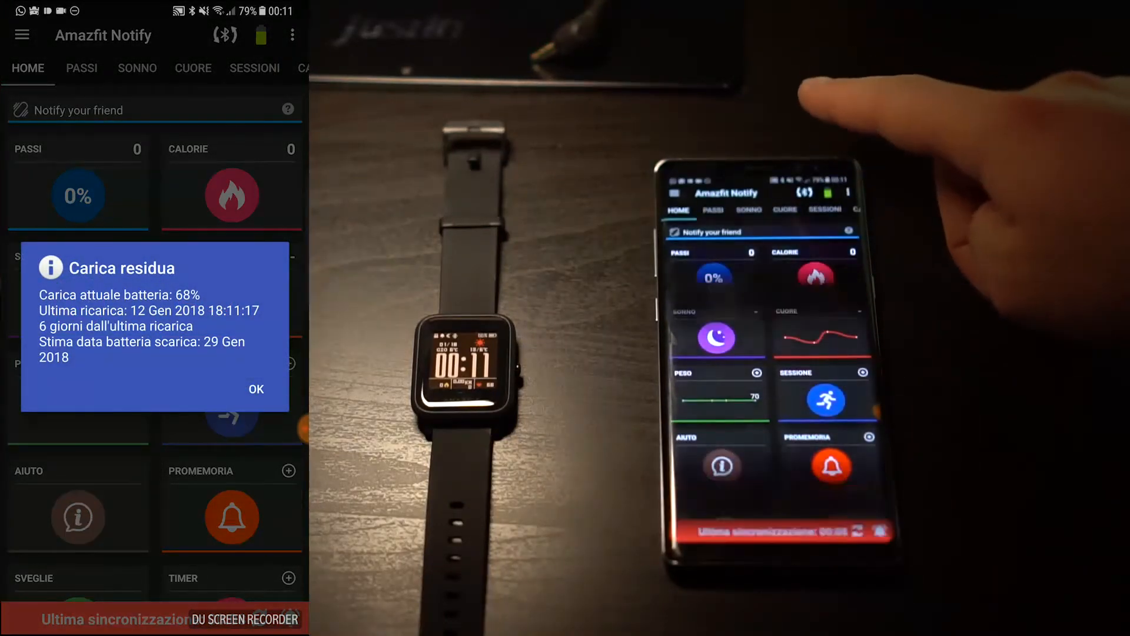
left_click(255, 389)
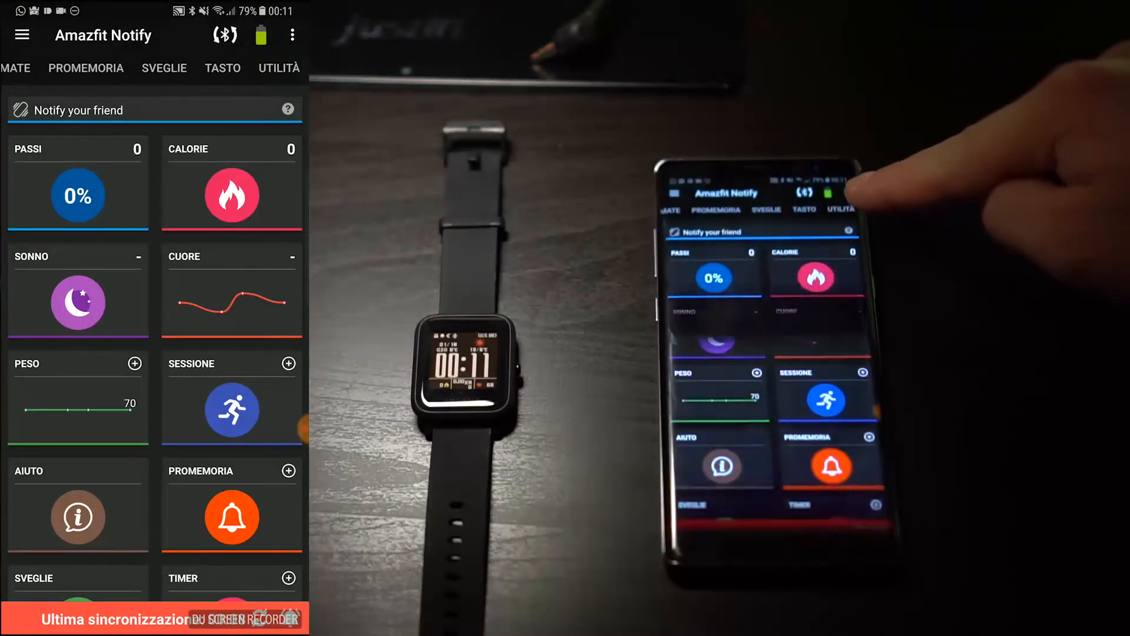
Send the _packed.bin to the watch via UTILITÀ > Custom watchface, starting the dial update
left_click(841, 209)
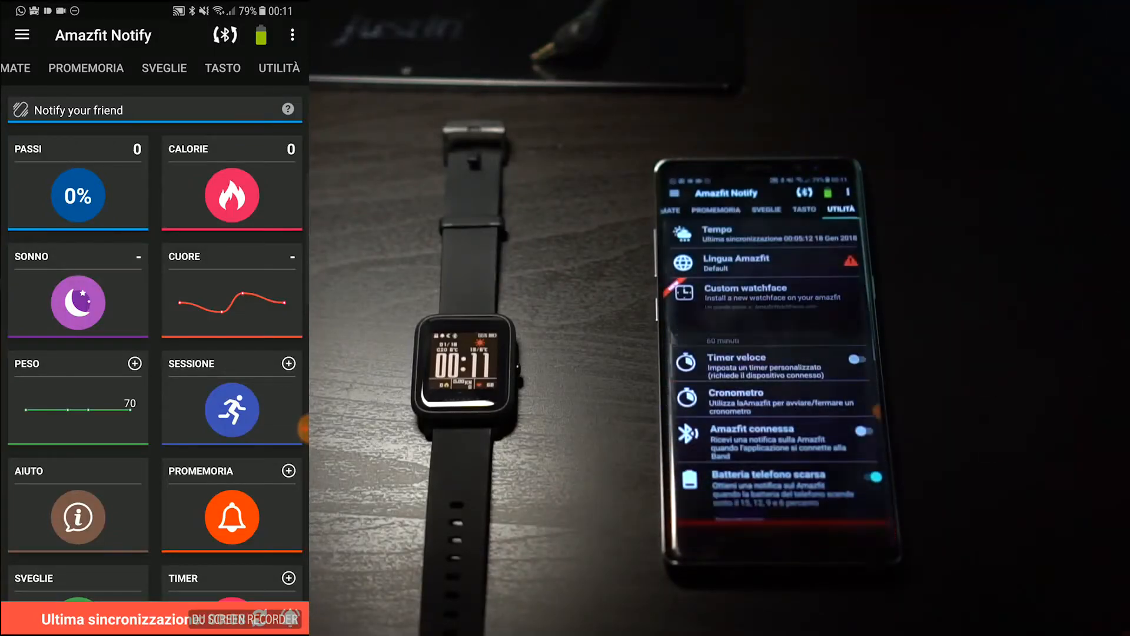
left_click(279, 67)
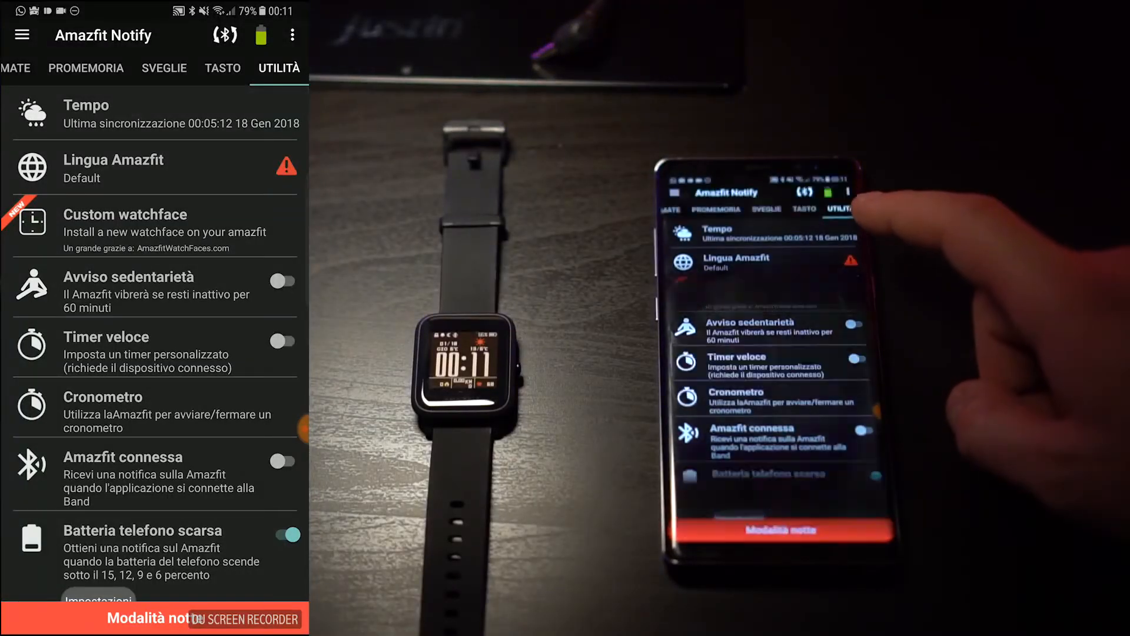
left_click(754, 223)
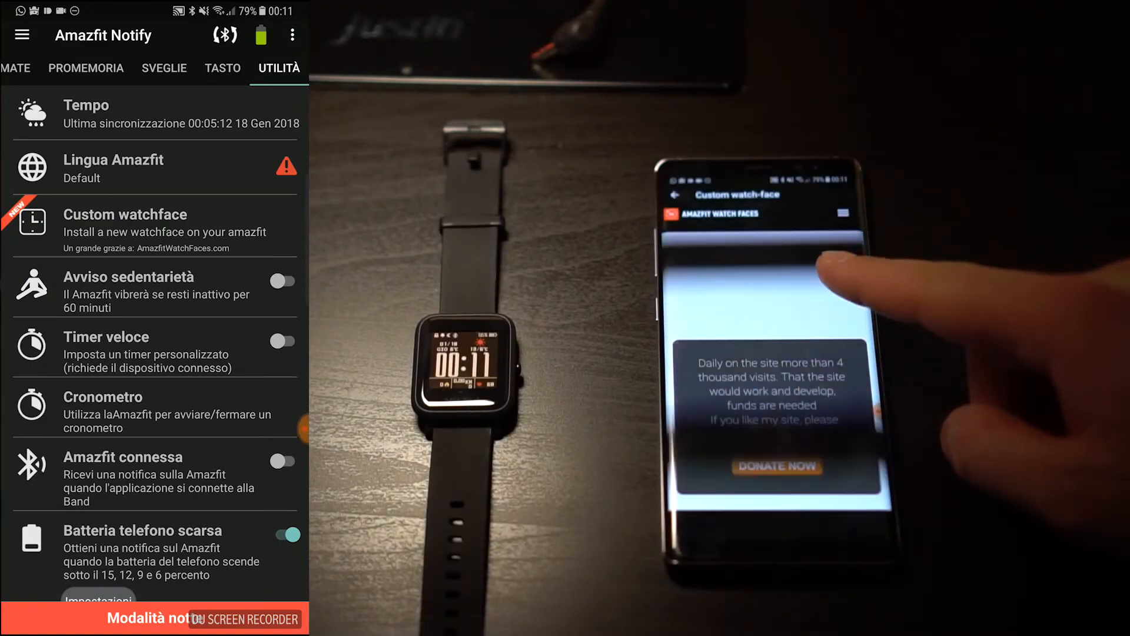
left_click(124, 224)
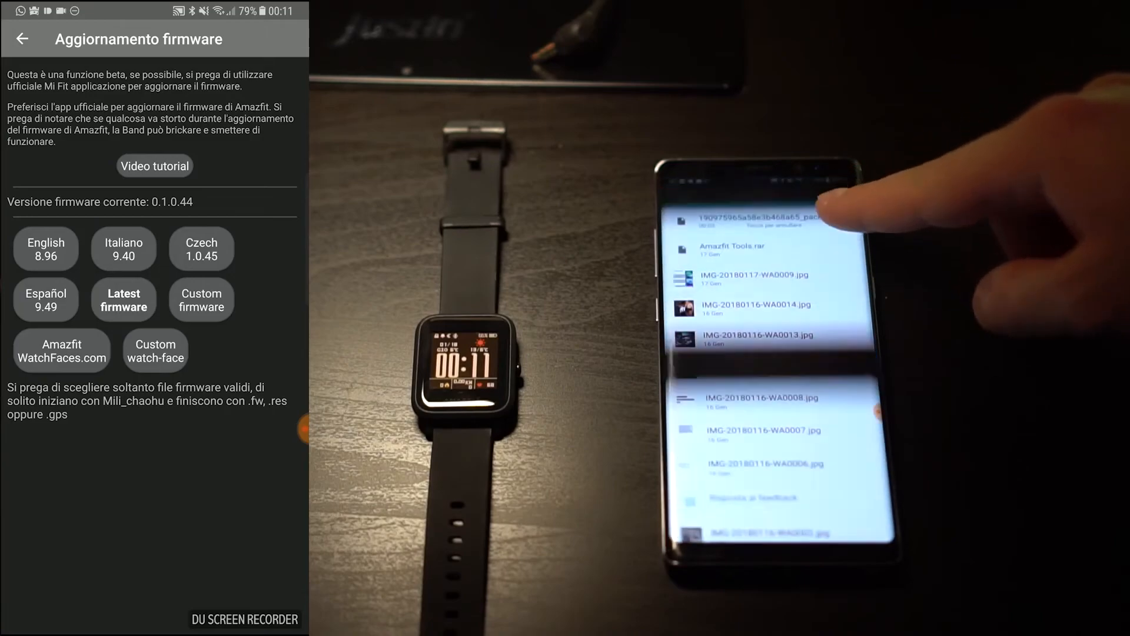
left_click(154, 350)
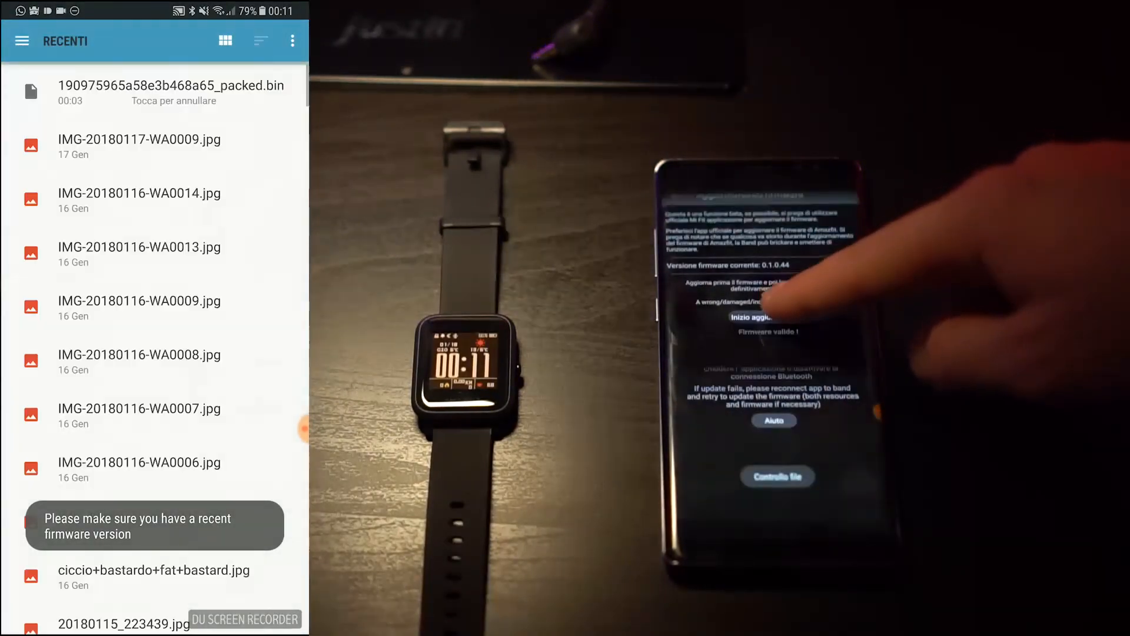
left_click(770, 318)
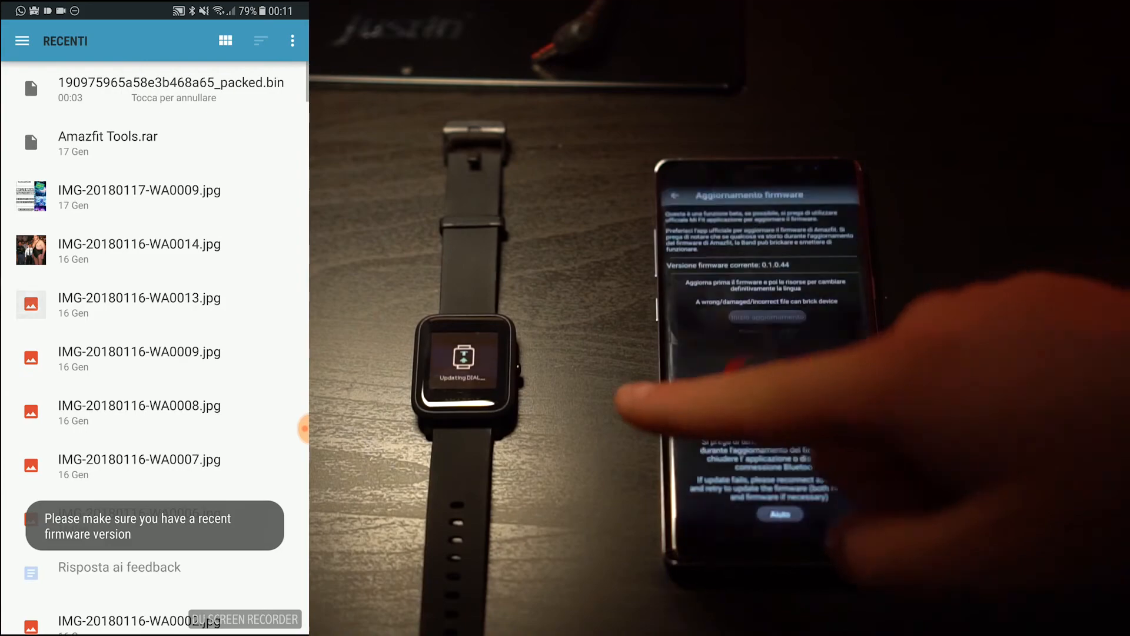